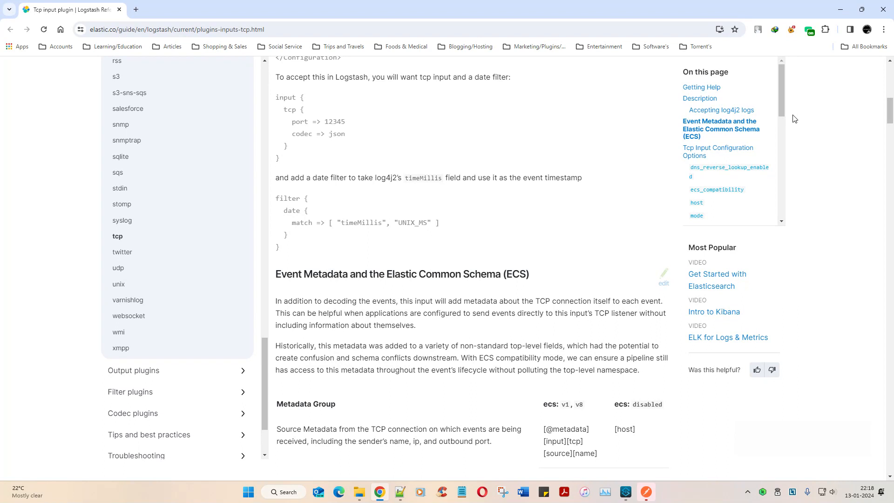
{"action": "mouse_move", "coordinate": [811, 313]}
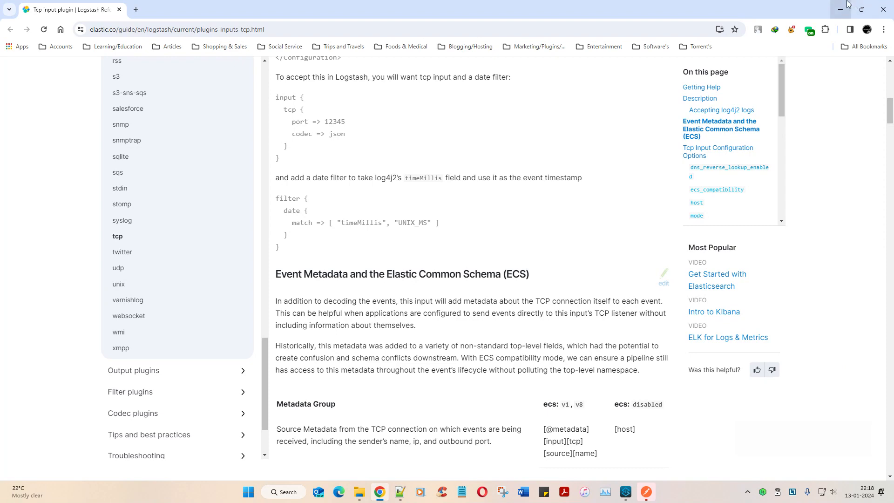
- Minimize the Logstash TCP input documentation window to reveal the desktop
{"action": "left_click", "coordinate": [839, 10]}
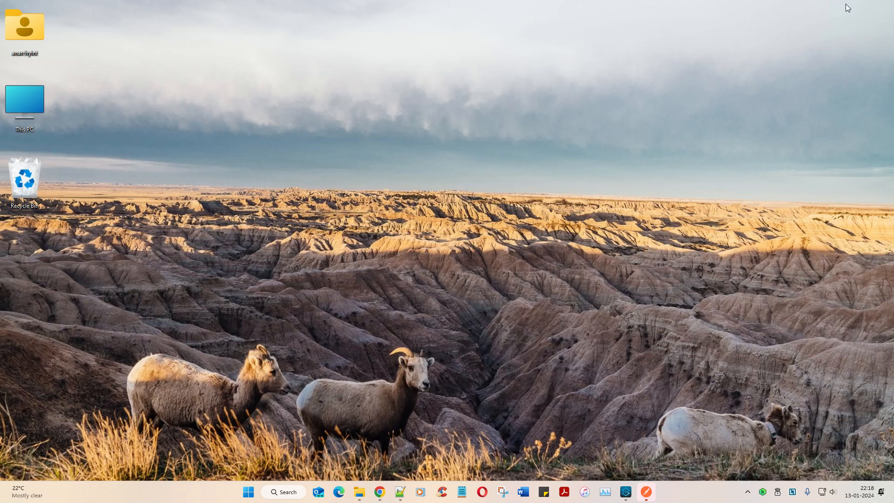
{"action": "mouse_move", "coordinate": [853, 336]}
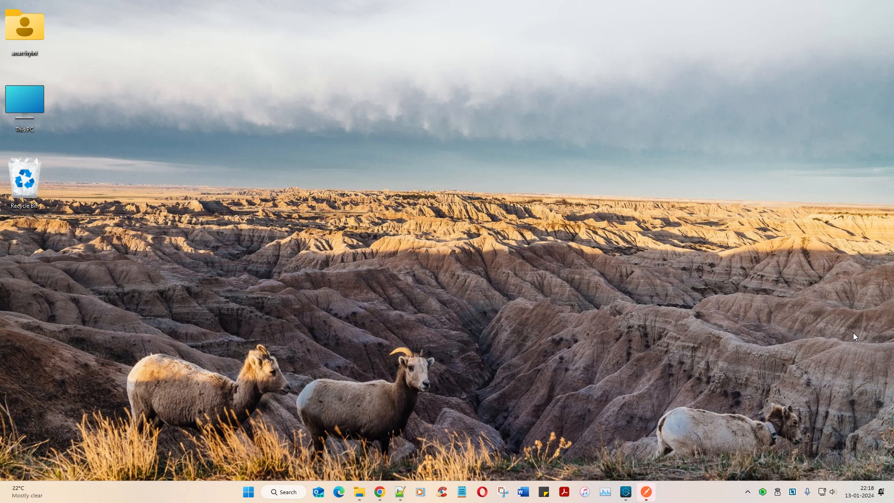
{"action": "mouse_move", "coordinate": [747, 453]}
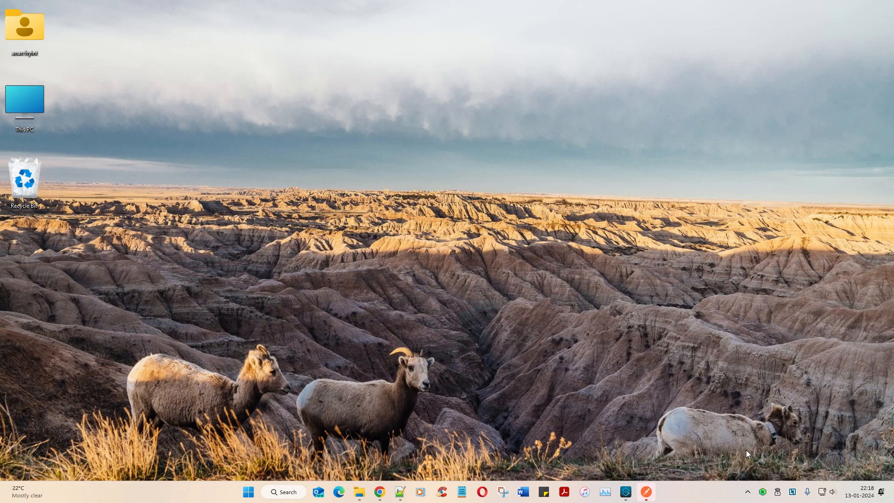
{"action": "mouse_move", "coordinate": [749, 453]}
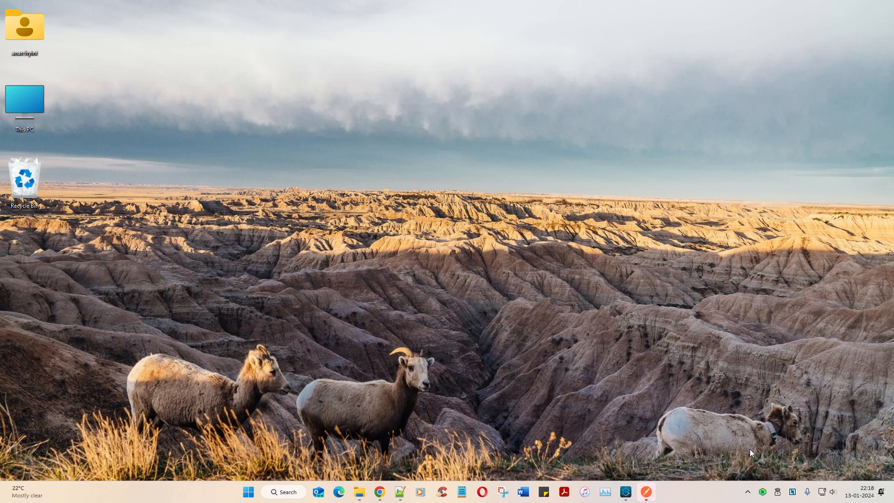
{"action": "mouse_move", "coordinate": [439, 319]}
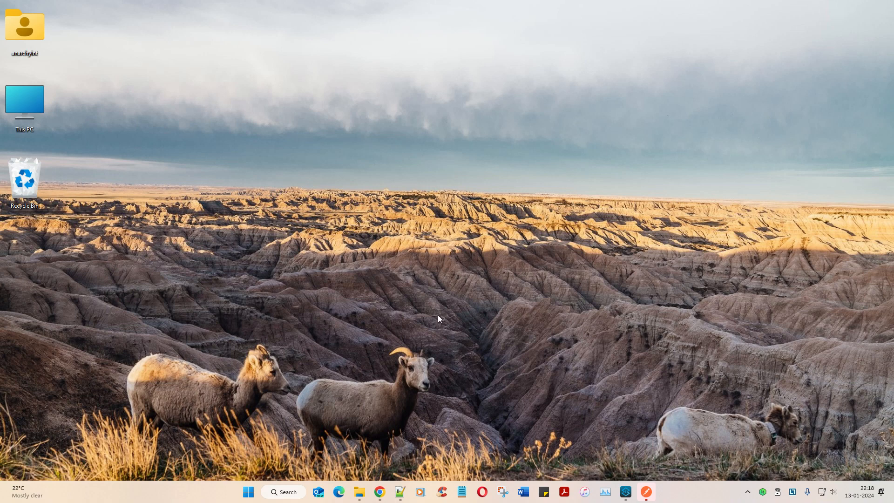
{"action": "mouse_move", "coordinate": [838, 474]}
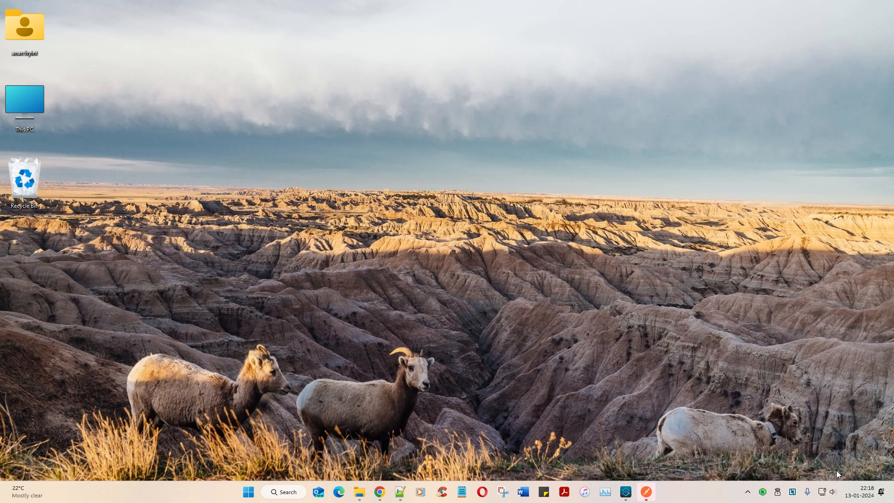
{"action": "mouse_move", "coordinate": [846, 467]}
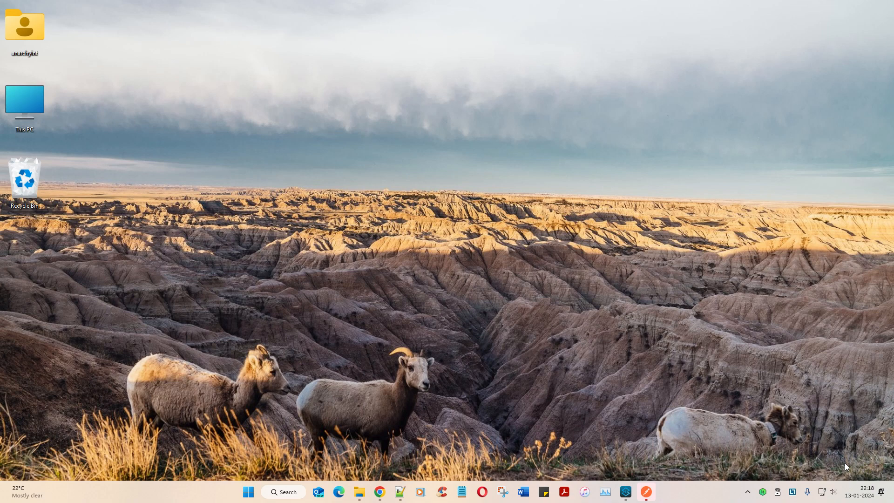
{"action": "mouse_move", "coordinate": [214, 117]}
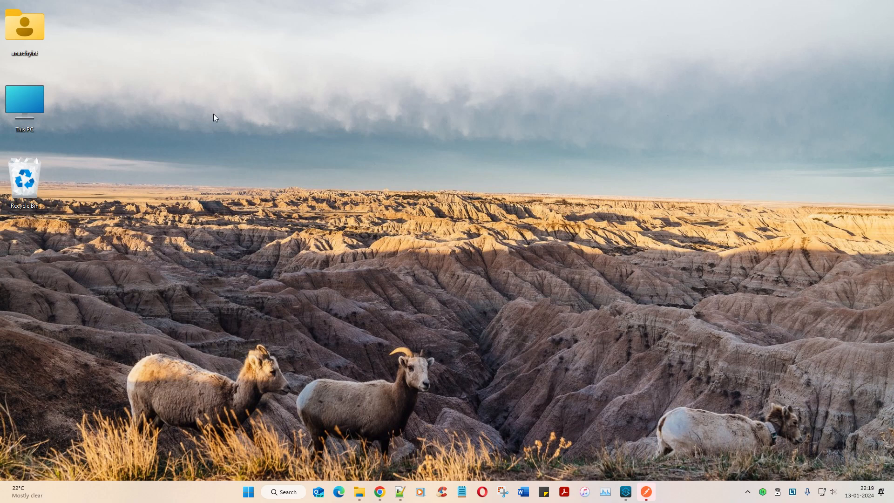
{"action": "mouse_move", "coordinate": [544, 66]}
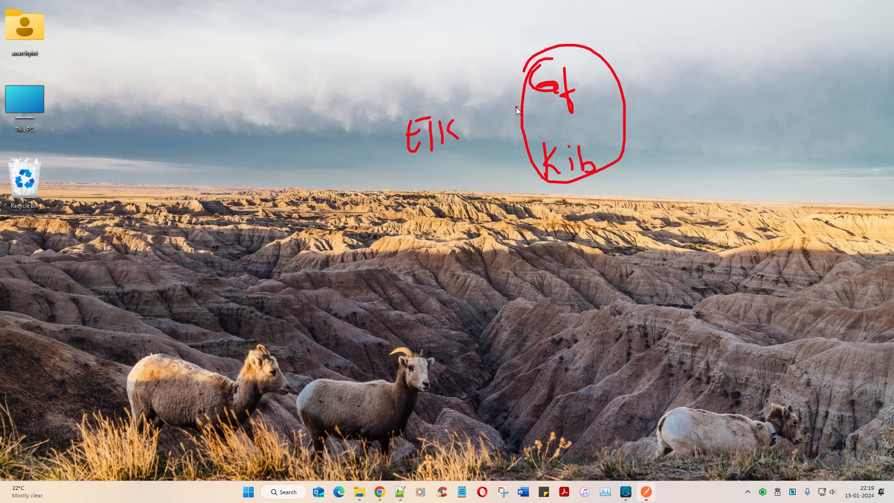
- Annotate an arrow from the circle to ELK, write Log, and underline two listed steps
{"action": "left_click_drag", "start_coordinate": [516, 111], "coordinate": [473, 130]}
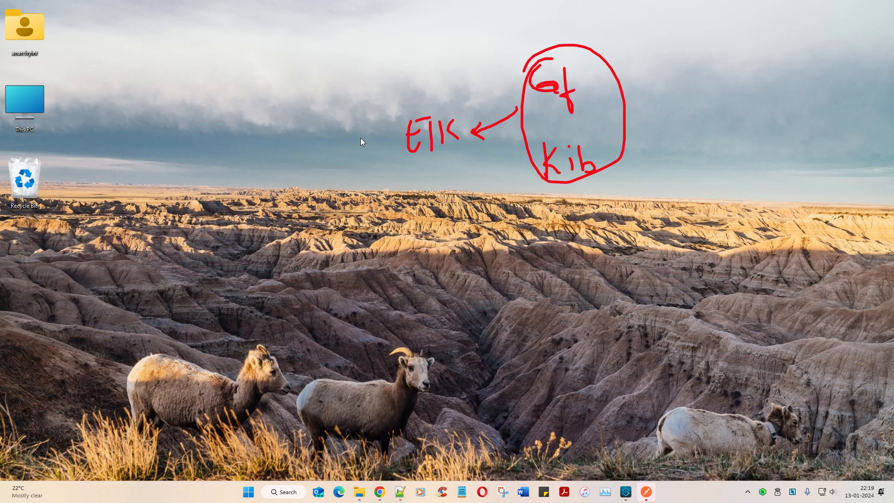
{"action": "left_click_drag", "start_coordinate": [284, 117], "coordinate": [291, 159]}
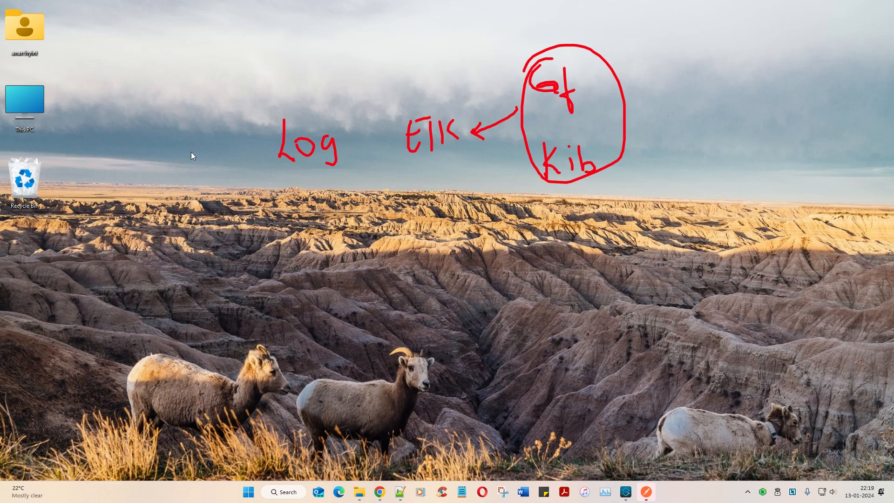
{"action": "mouse_move", "coordinate": [300, 109]}
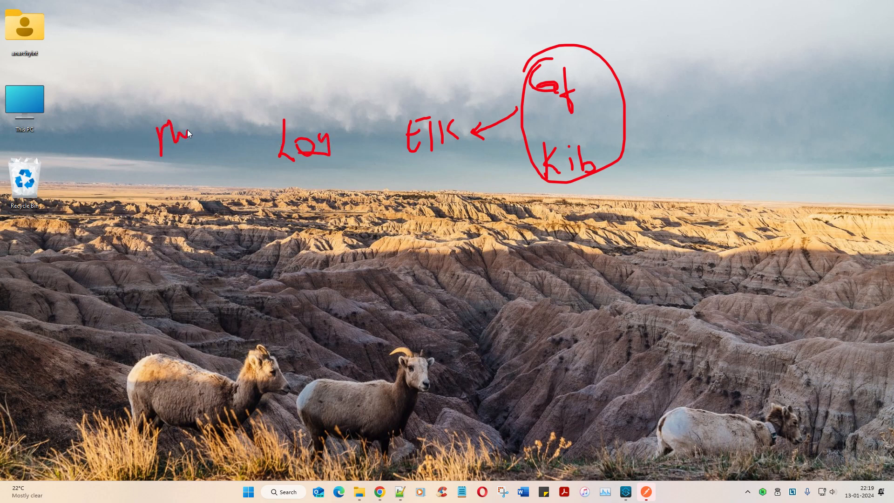
{"action": "left_click_drag", "start_coordinate": [177, 134], "coordinate": [216, 160]}
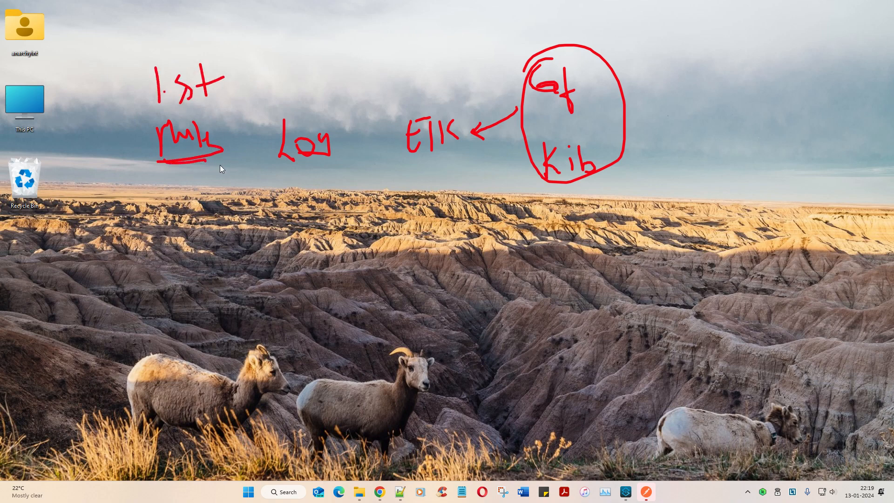
{"action": "mouse_move", "coordinate": [177, 193]}
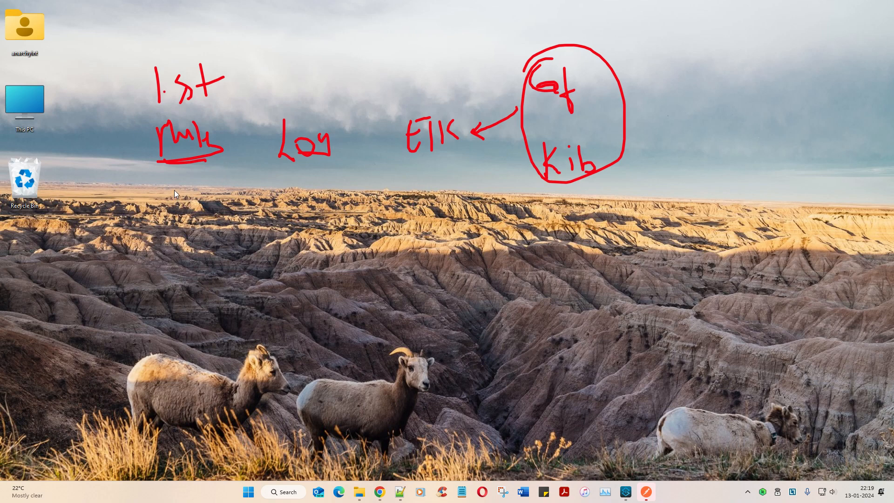
{"action": "left_click_drag", "start_coordinate": [165, 171], "coordinate": [206, 188]}
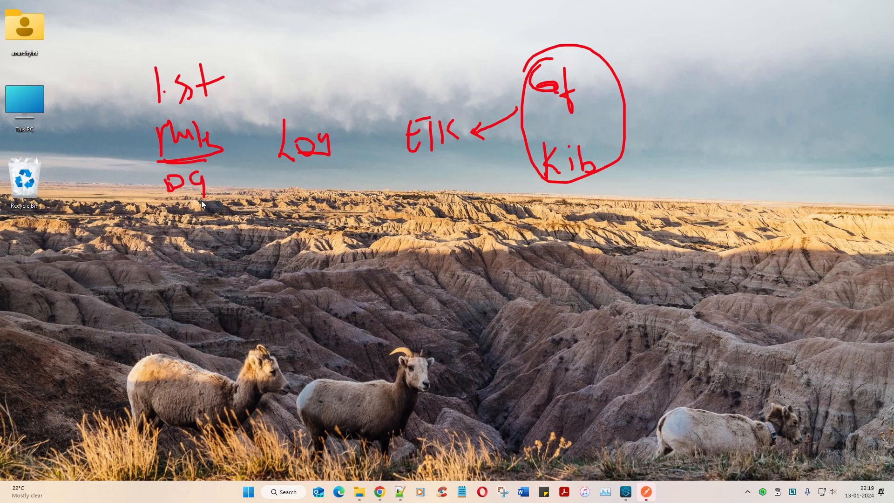
{"action": "left_click_drag", "start_coordinate": [205, 182], "coordinate": [251, 177]}
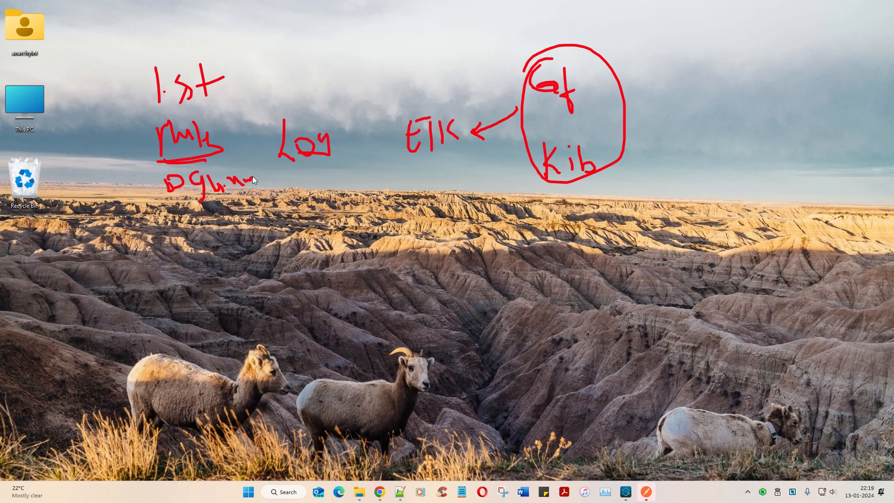
{"action": "left_click_drag", "start_coordinate": [256, 165], "coordinate": [260, 208]}
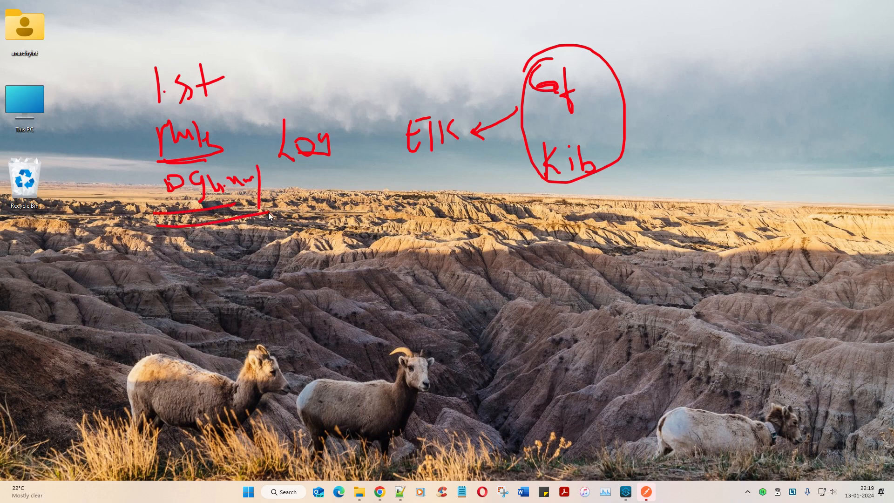
{"action": "mouse_move", "coordinate": [820, 446]}
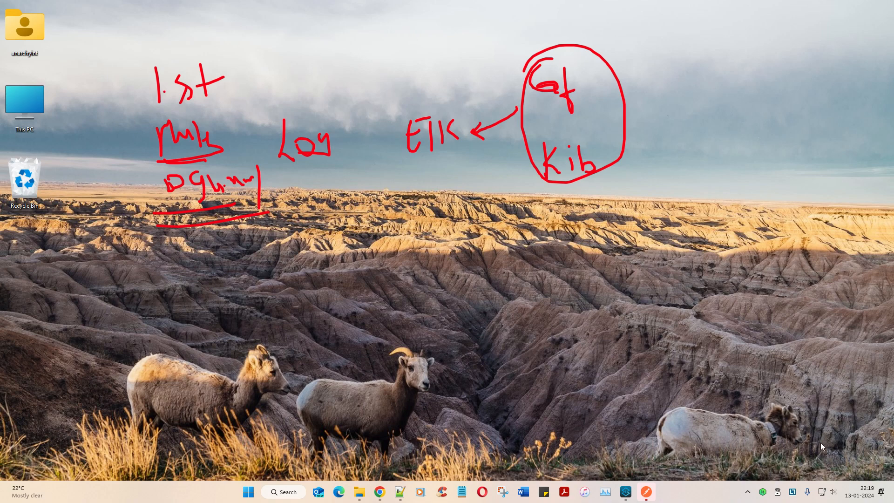
- Inspect the demoelk flow's Transform Message, Set Payload and Logger components in Anypoint Studio
{"action": "left_click", "coordinate": [624, 492]}
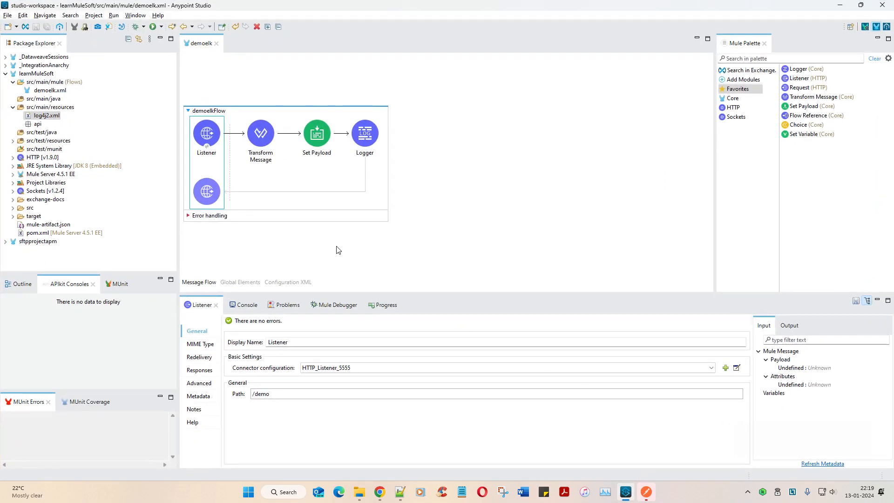
{"action": "left_click", "coordinate": [260, 133]}
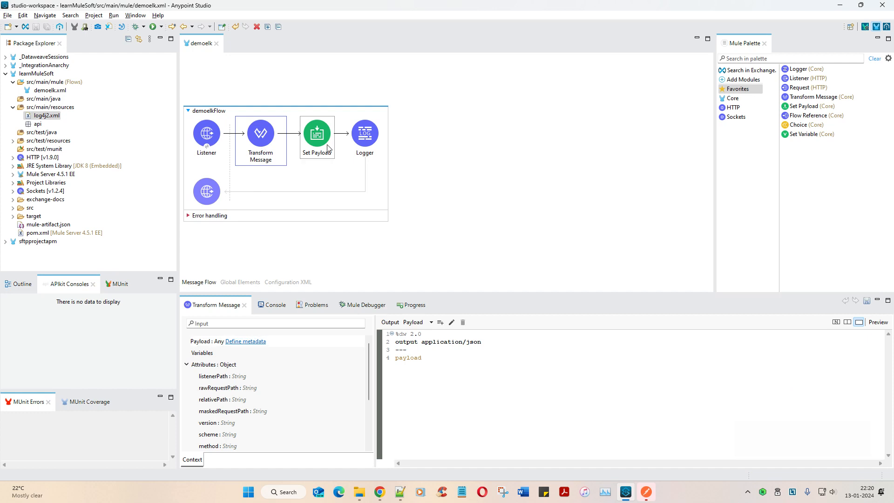
{"action": "left_click", "coordinate": [317, 133]}
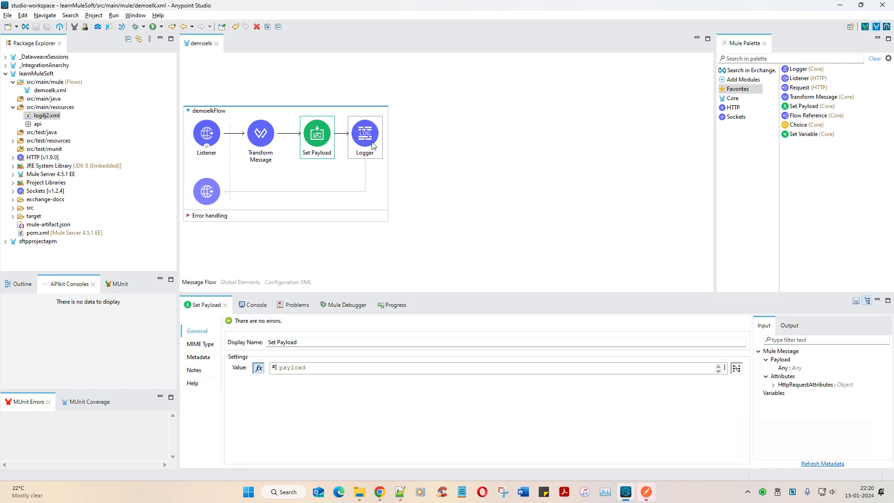
{"action": "left_click", "coordinate": [364, 134]}
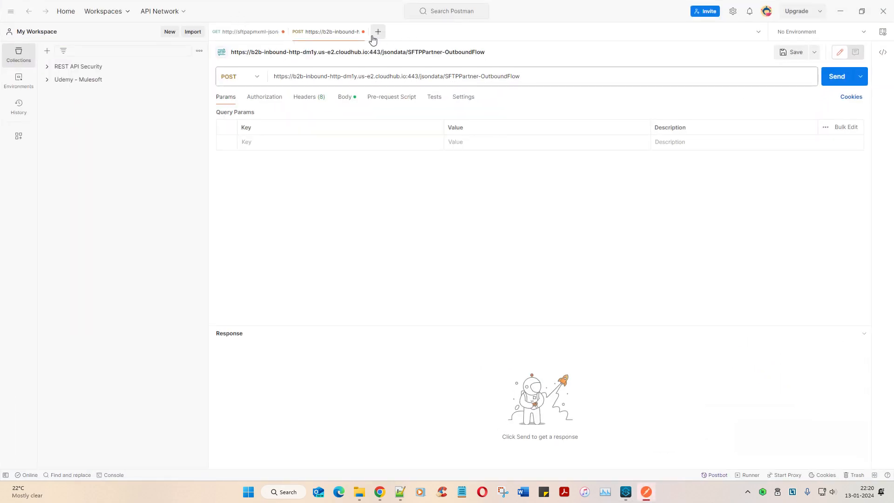
{"action": "left_click", "coordinate": [378, 32]}
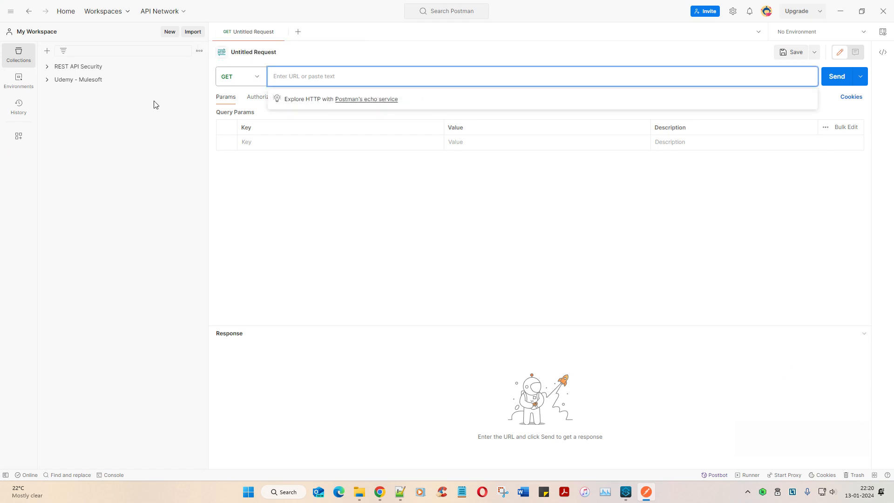
{"action": "type", "text": "http://"}
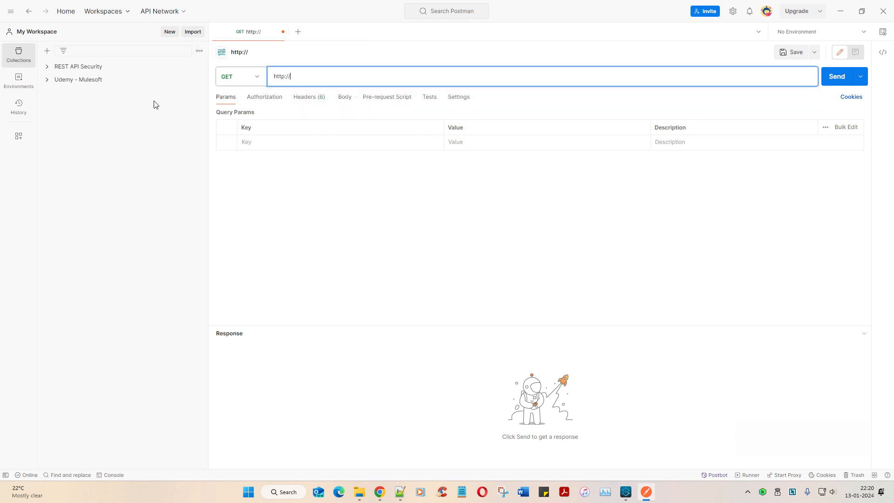
{"action": "type", "text": "localhost:"}
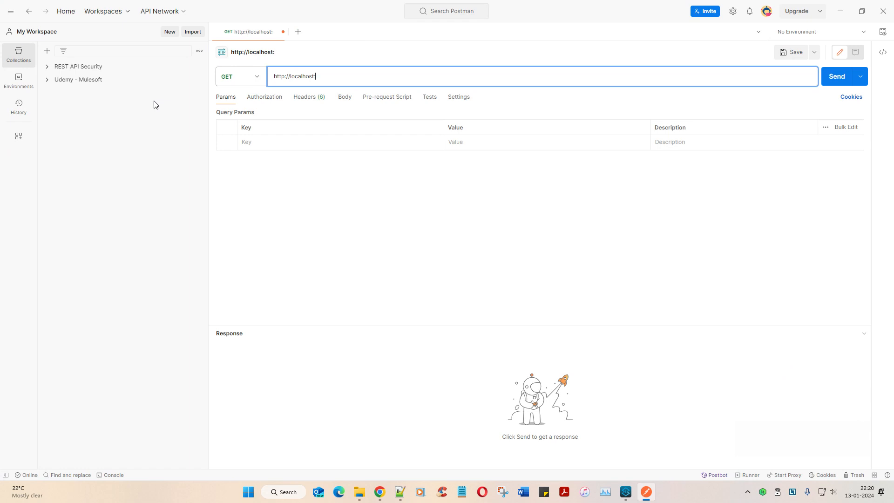
{"action": "type", "text": "5555/de"}
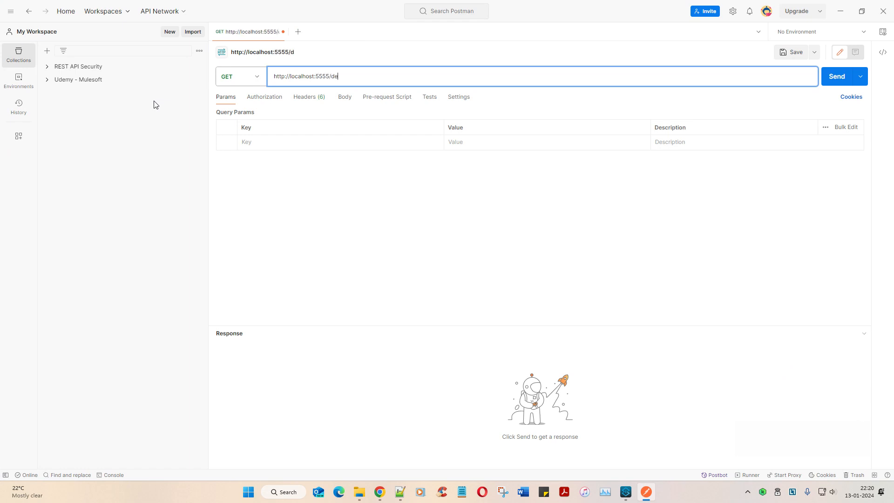
{"action": "type", "text": "mo"}
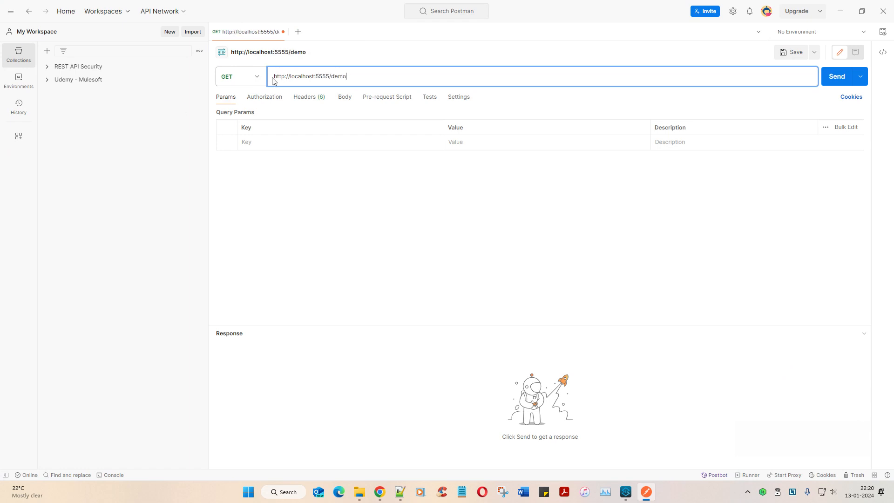
{"action": "left_click", "coordinate": [237, 75]}
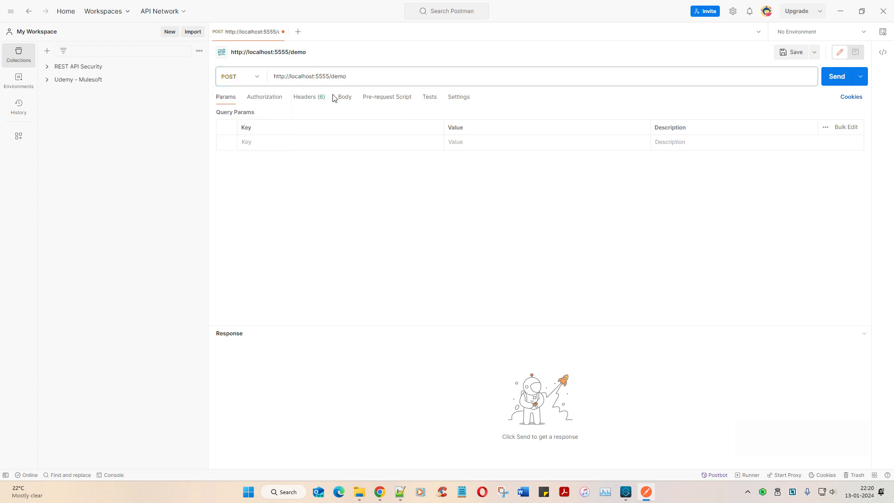
- Give the request a raw JSON body with "name": "manj"
{"action": "left_click", "coordinate": [344, 96]}
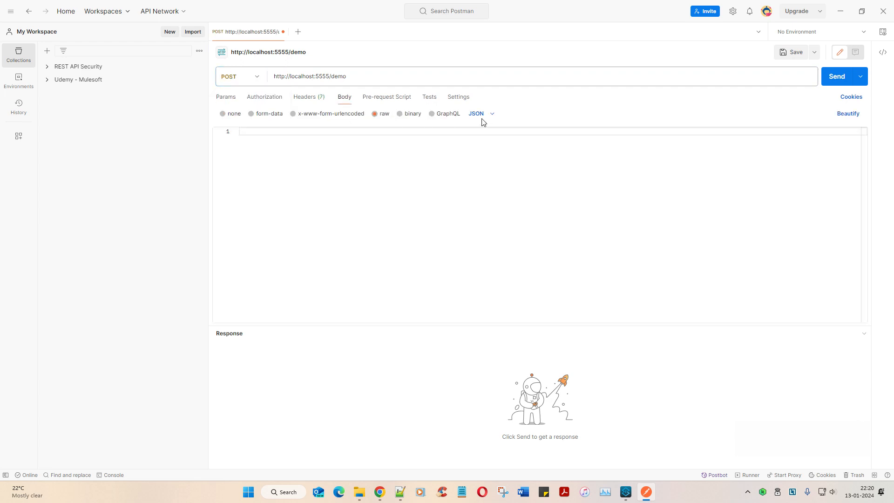
{"action": "type", "text": "{}"}
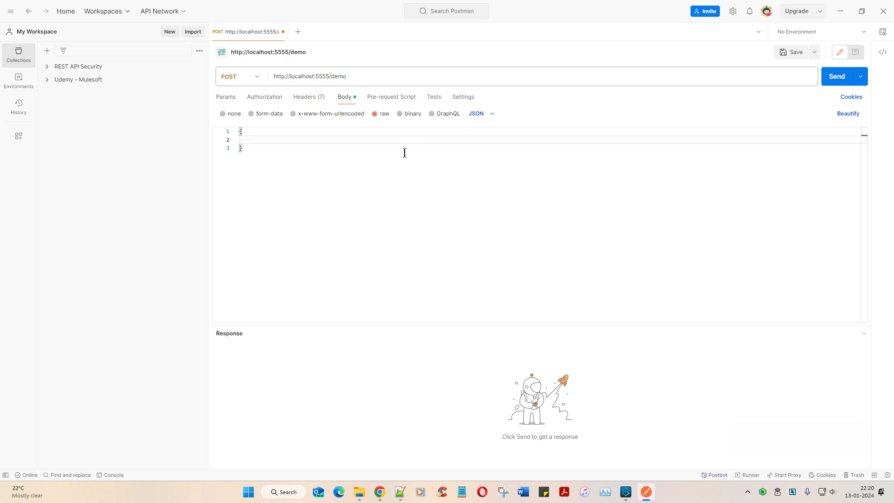
{"action": "type", "text": "\"name\""}
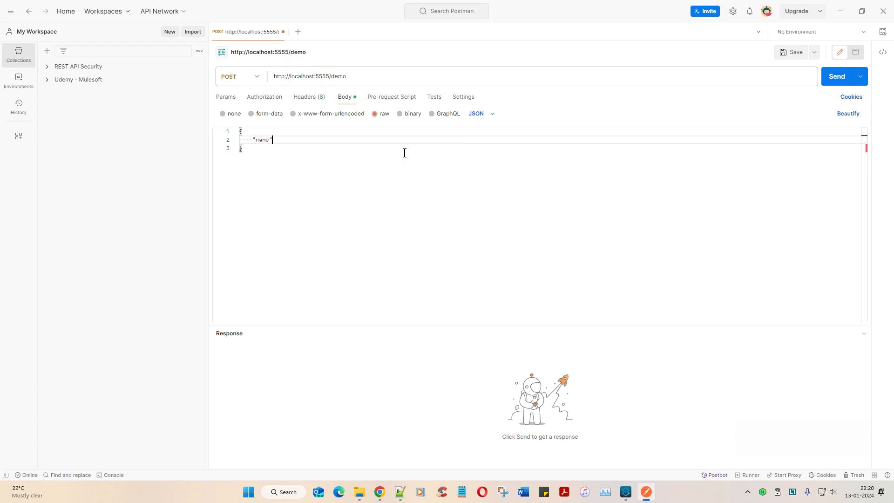
{"action": "type", "text": ": \""}
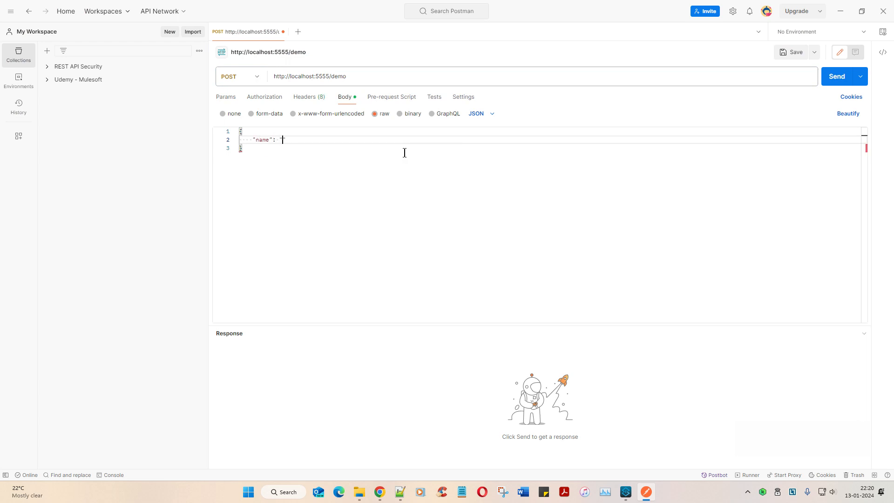
{"action": "type", "text": "mM"}
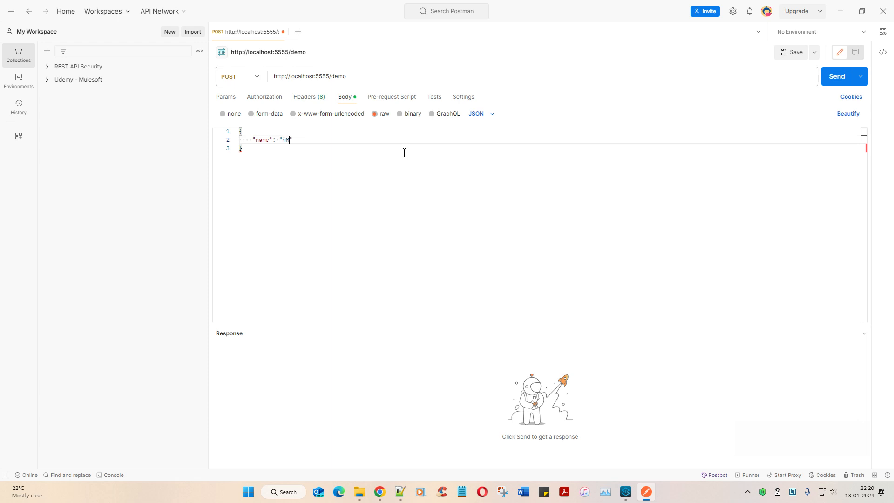
{"action": "type", "text": "anju Kaushik"}
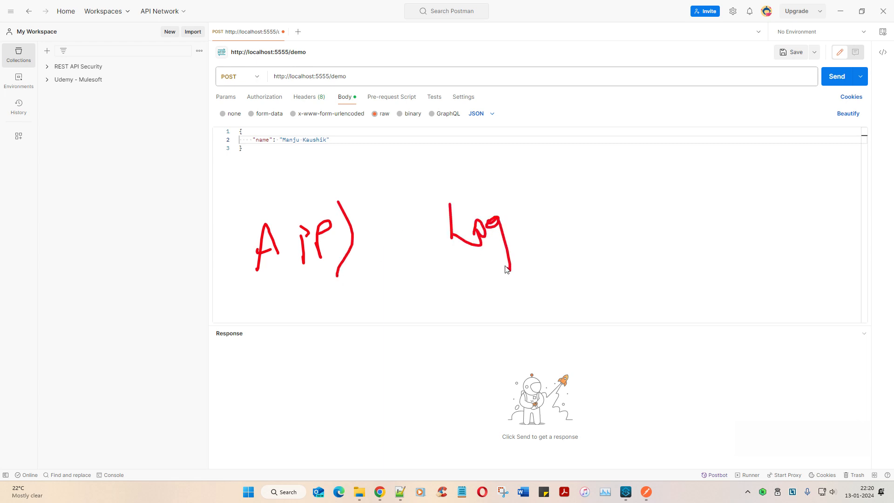
{"action": "left_click_drag", "start_coordinate": [508, 271], "coordinate": [414, 285]}
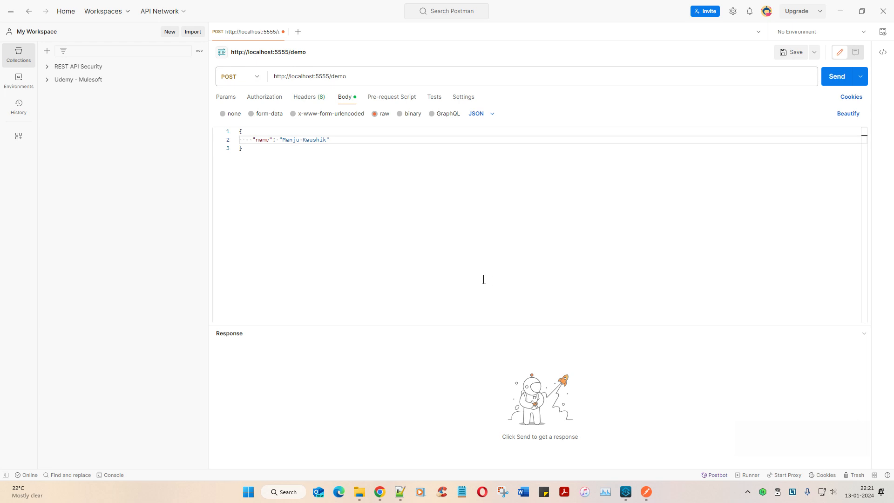
{"action": "mouse_move", "coordinate": [504, 191]}
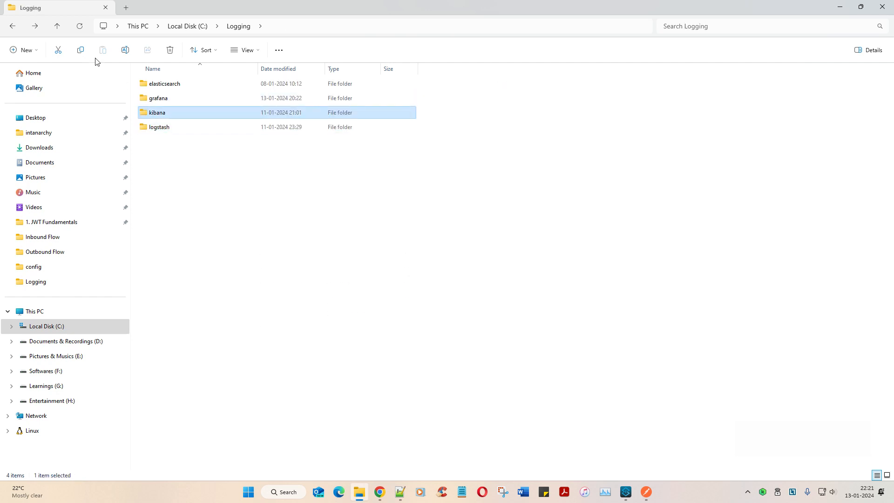
- Start a command window in elasticsearch's bin folder, then browse back through the C drive
{"action": "double_click", "coordinate": [164, 84]}
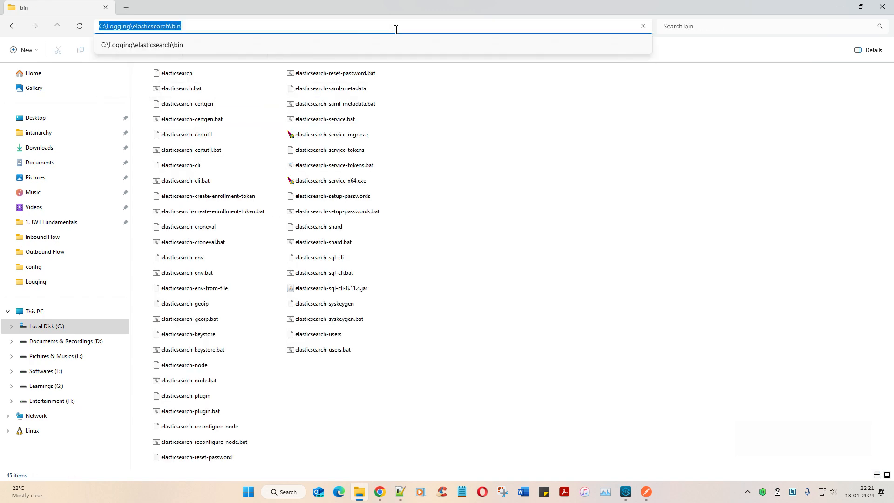
{"action": "left_click", "coordinate": [188, 89]}
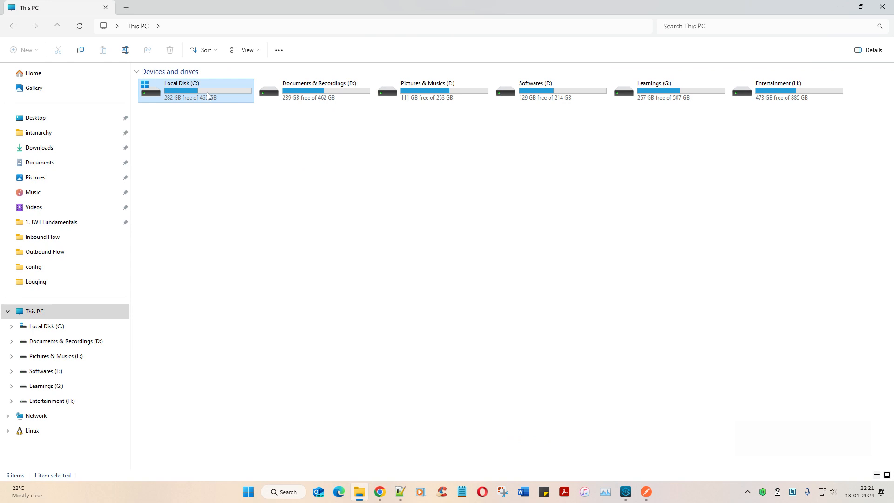
{"action": "double_click", "coordinate": [195, 89]}
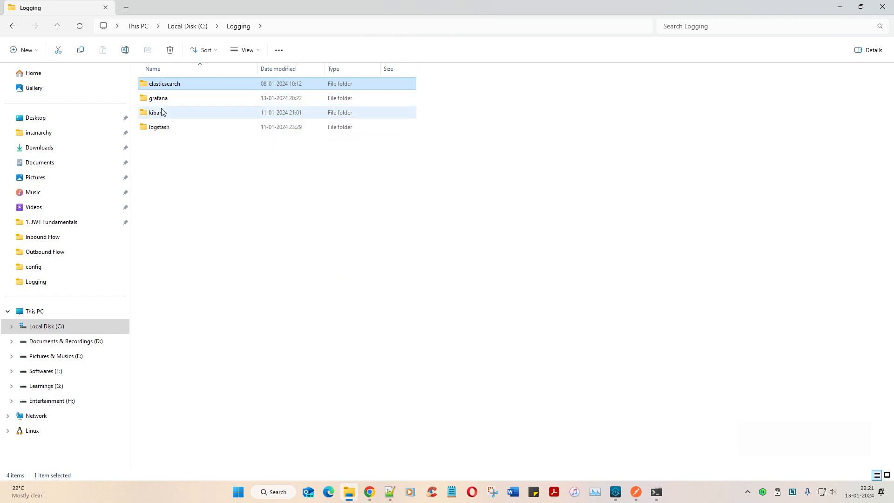
- Start Kibana with kibana.bat from C:\Logging\kibana\bin in a new Command Prompt tab
{"action": "double_click", "coordinate": [154, 112]}
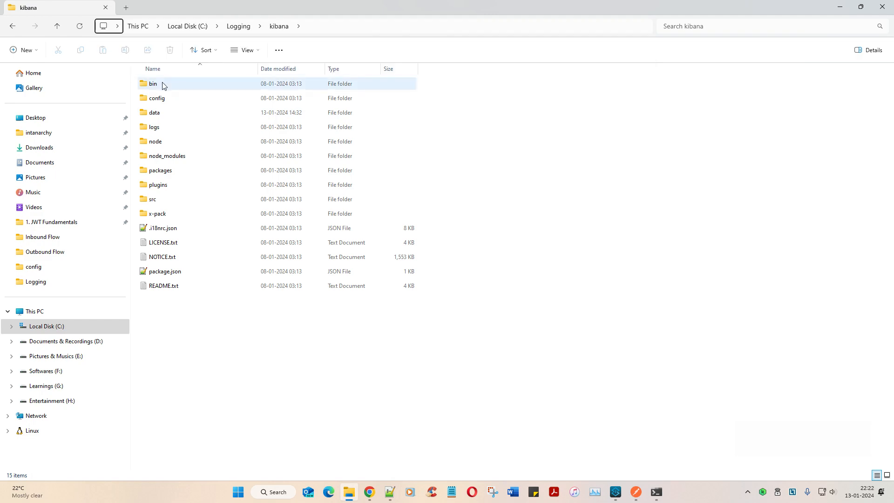
{"action": "double_click", "coordinate": [152, 83]}
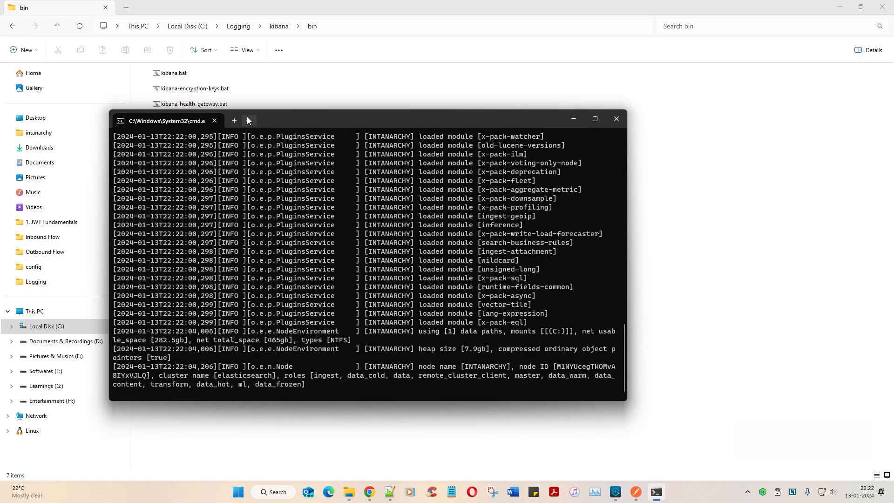
{"action": "left_click", "coordinate": [233, 120]}
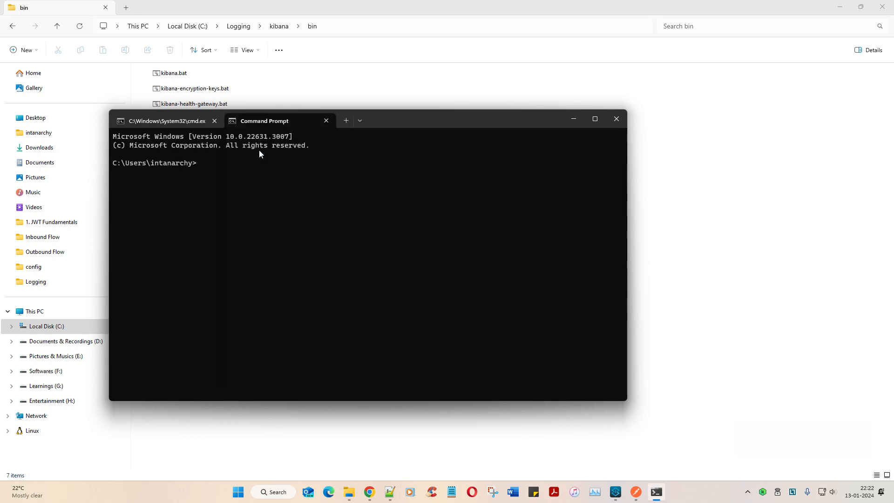
{"action": "type", "text": "cd C:\\Logging\\kibana\\bin"}
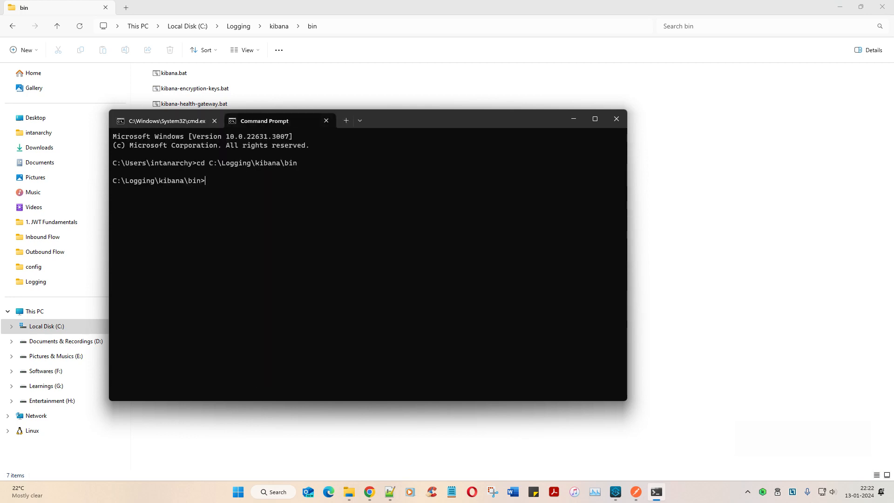
{"action": "type", "text": "kibana.bat"}
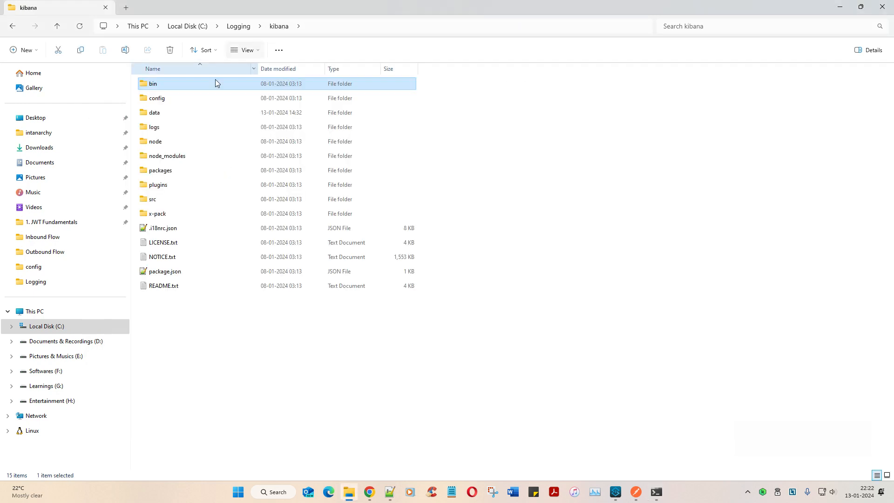
- Launch grafana.exe from C:\Logging\grafana\bin in another Command Prompt tab
{"action": "left_click", "coordinate": [239, 25]}
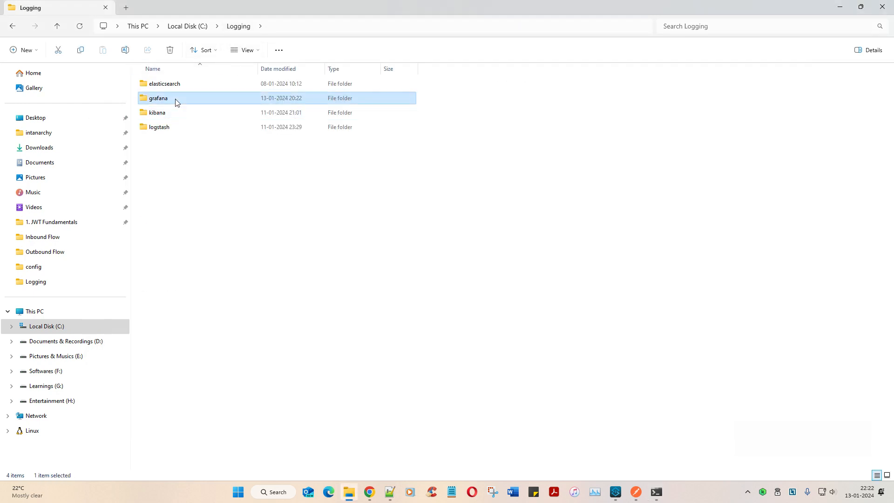
{"action": "double_click", "coordinate": [158, 97]}
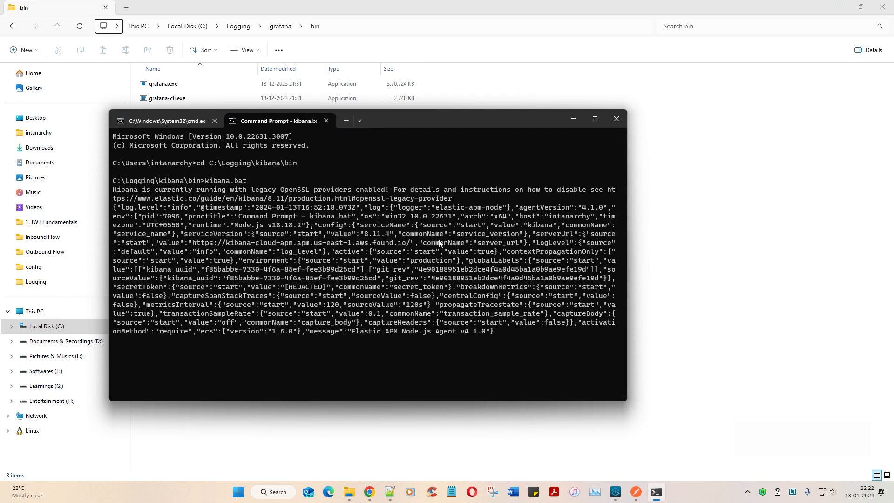
{"action": "mouse_move", "coordinate": [363, 142]}
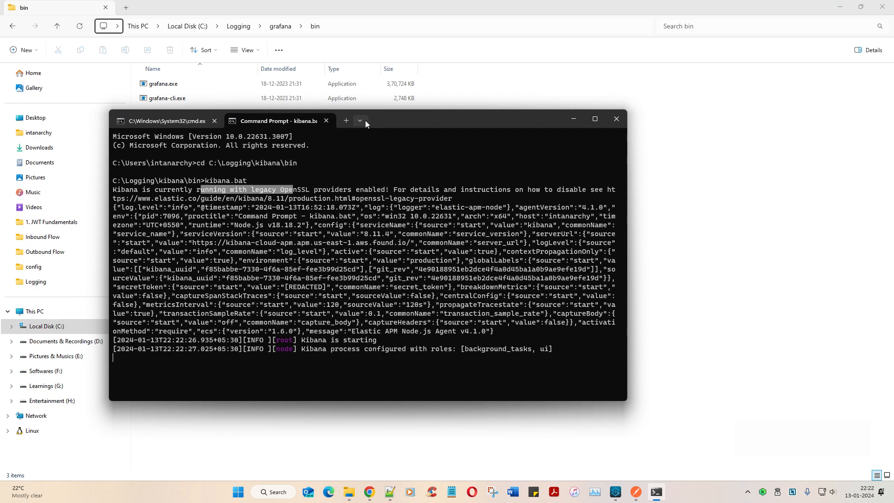
{"action": "left_click", "coordinate": [345, 120]}
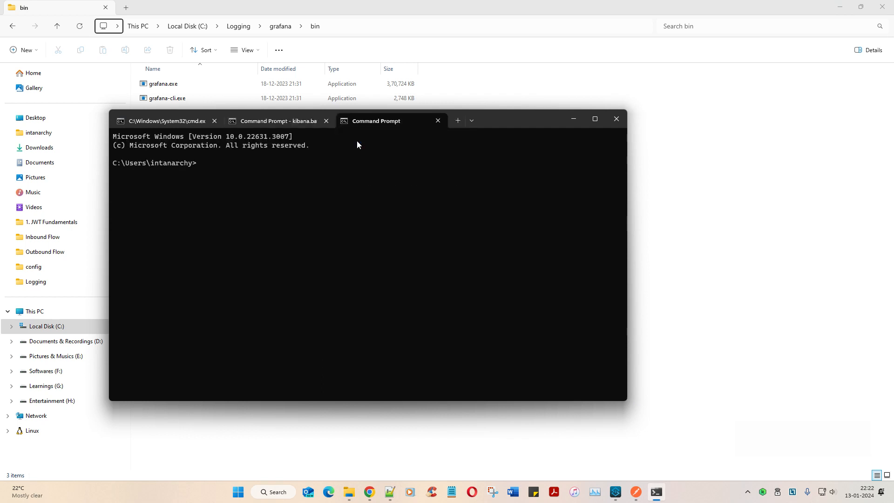
{"action": "type", "text": "cd C:\\Logging\\grafana\\bin'="}
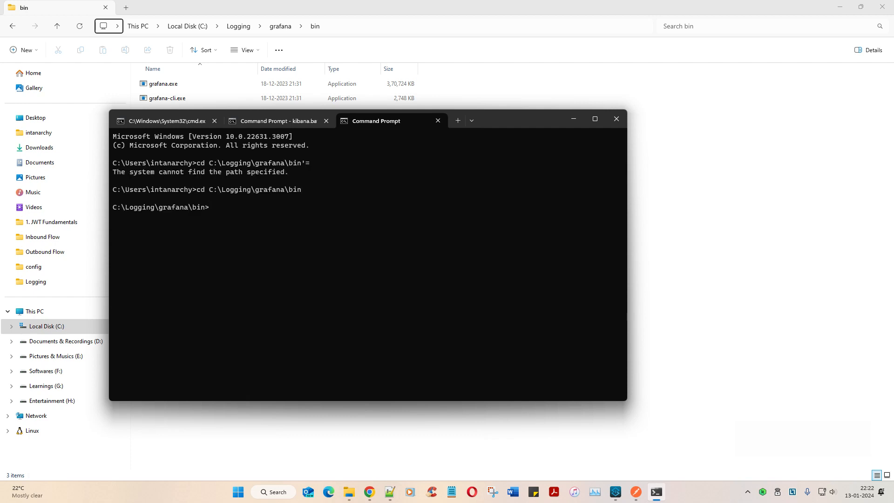
{"action": "type", "text": "grafana.e"}
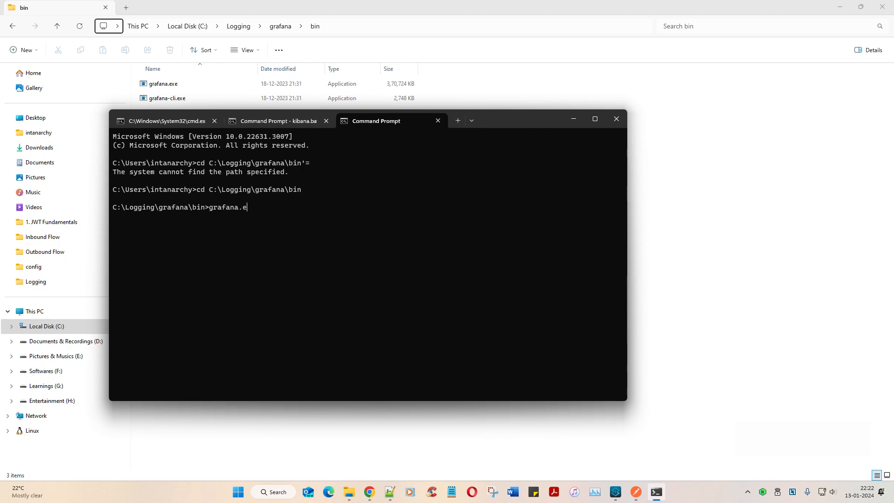
{"action": "key", "text": "enter"}
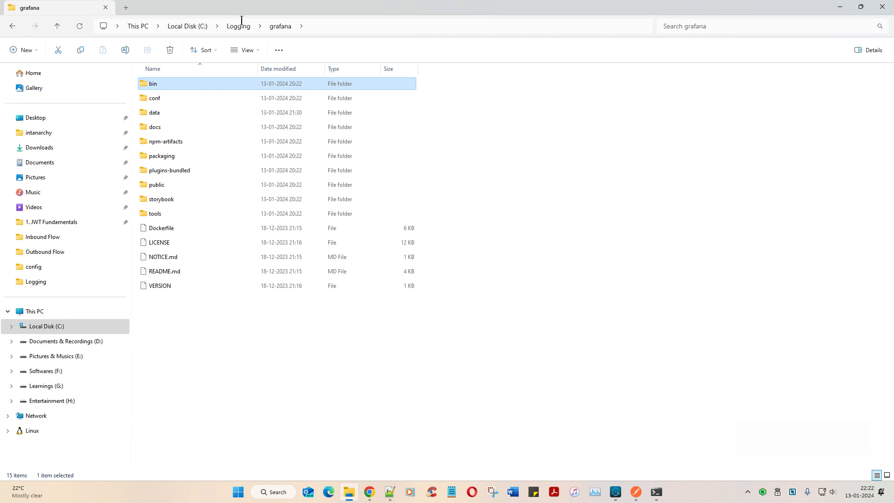
- Change a fourth tab to C:\Logging\logstash\bin and browse to the logstash config folder
{"action": "left_click", "coordinate": [187, 26]}
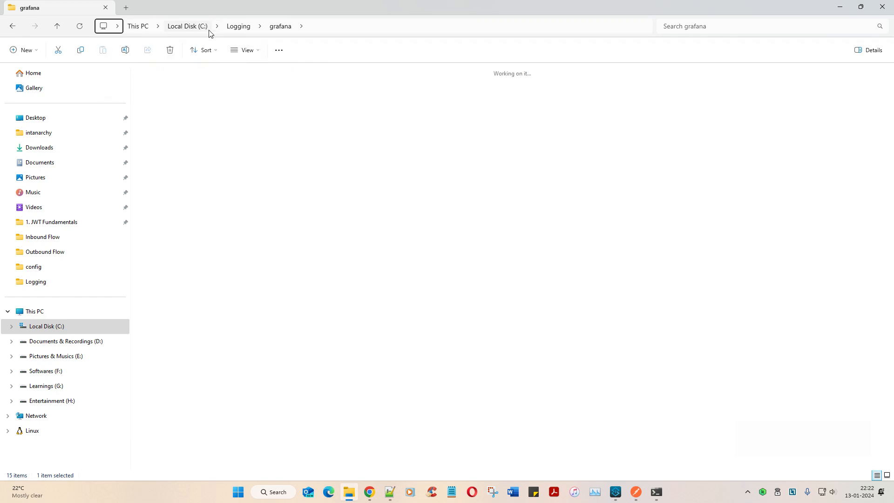
{"action": "left_click", "coordinate": [238, 26]}
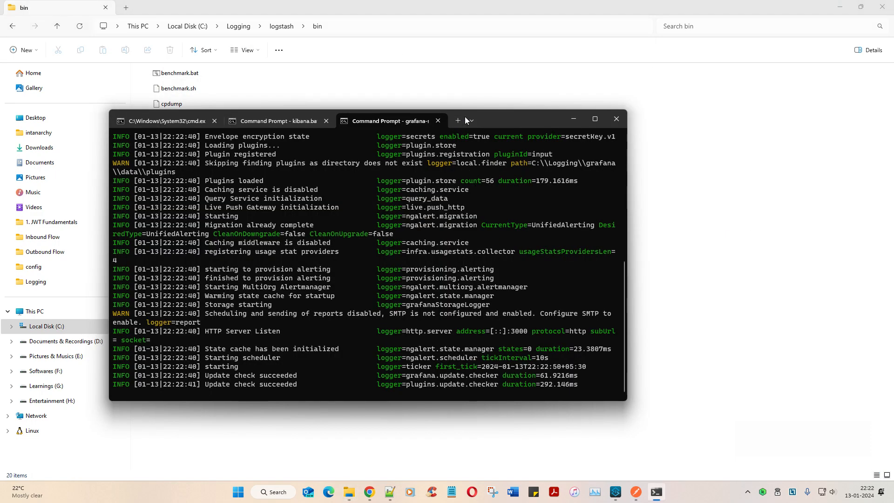
{"action": "left_click", "coordinate": [456, 120]}
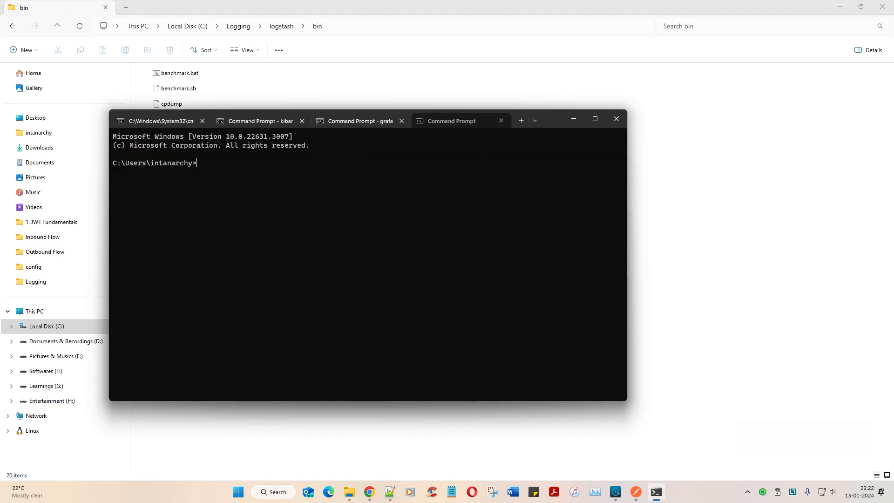
{"action": "type", "text": "cd C:\\Logging\\logstash\\bin"}
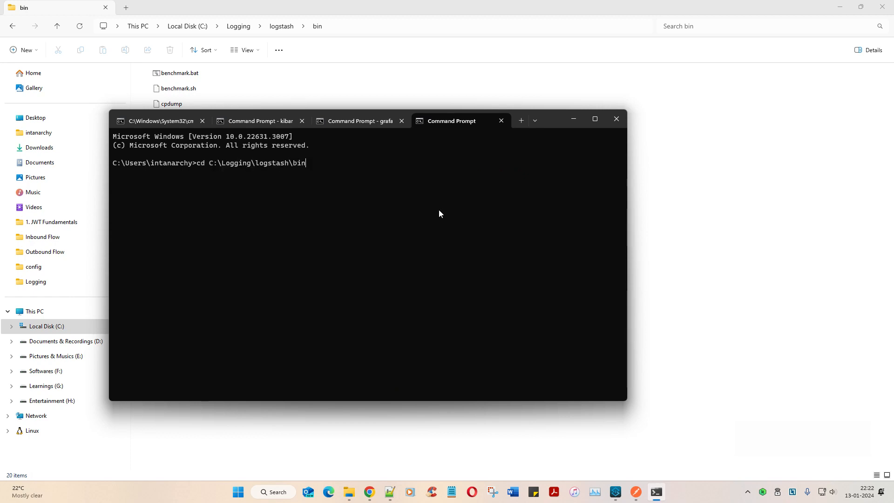
{"action": "left_click", "coordinate": [615, 118]}
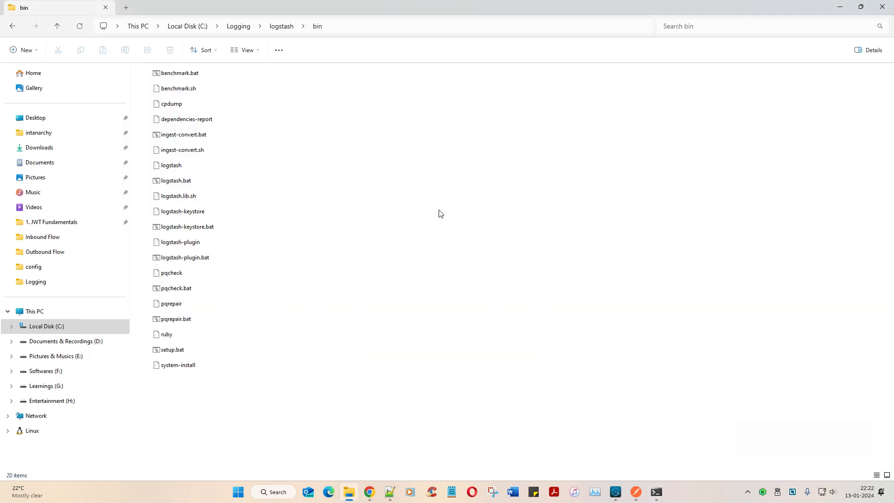
{"action": "left_click", "coordinate": [33, 266]}
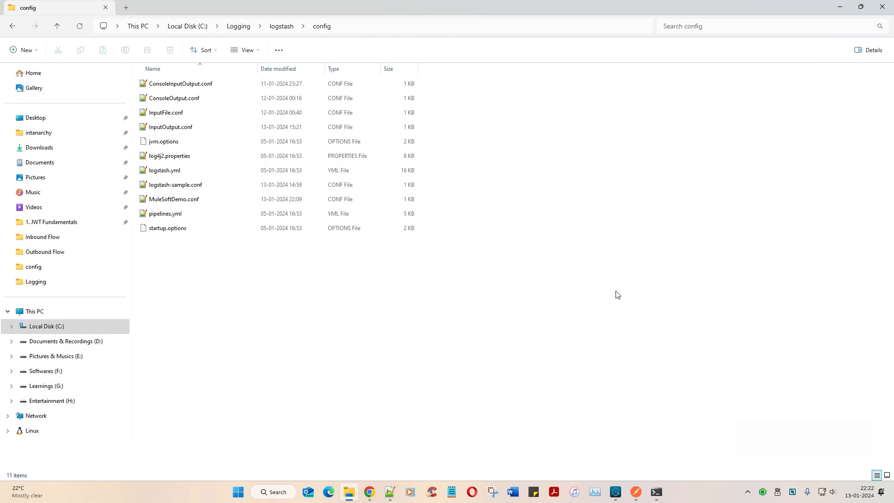
{"action": "mouse_move", "coordinate": [398, 200]}
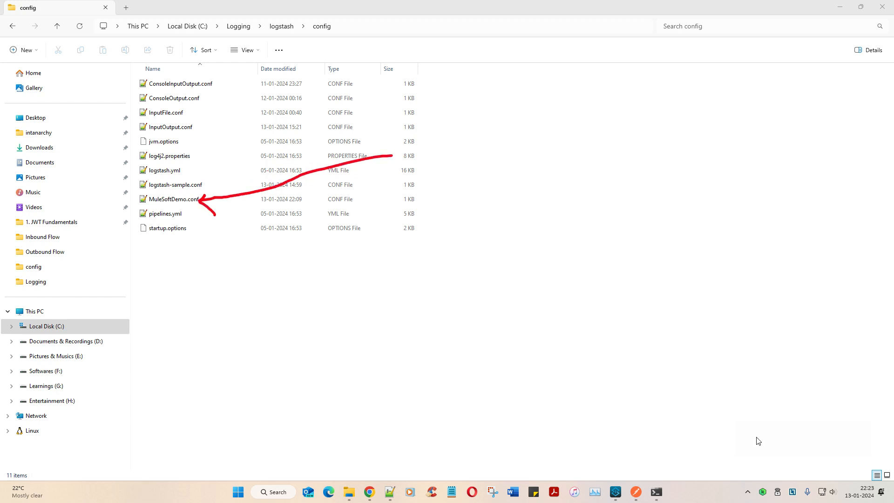
{"action": "double_click", "coordinate": [172, 199]}
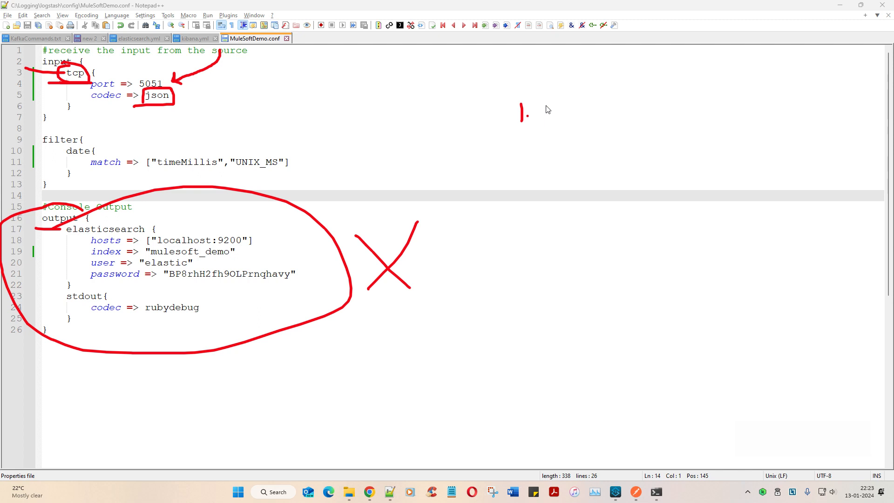
{"action": "left_click_drag", "start_coordinate": [541, 111], "coordinate": [593, 111]}
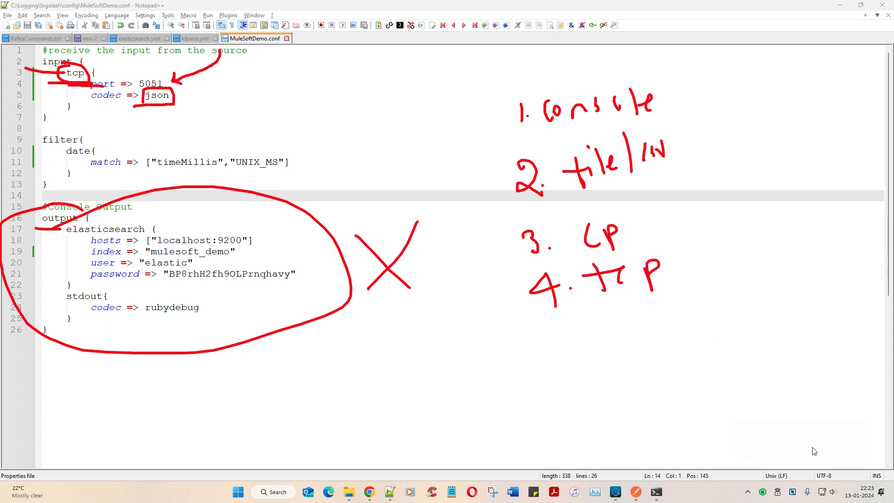
{"action": "left_click", "coordinate": [369, 491]}
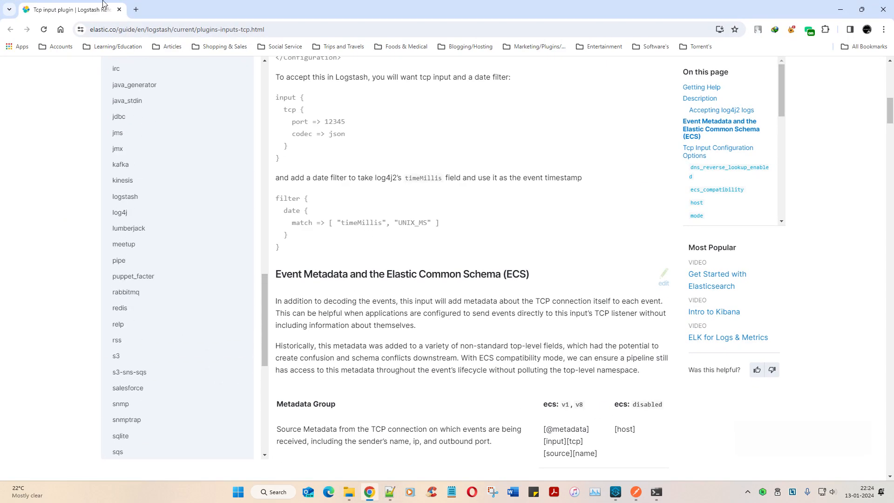
{"action": "mouse_move", "coordinate": [200, 192]}
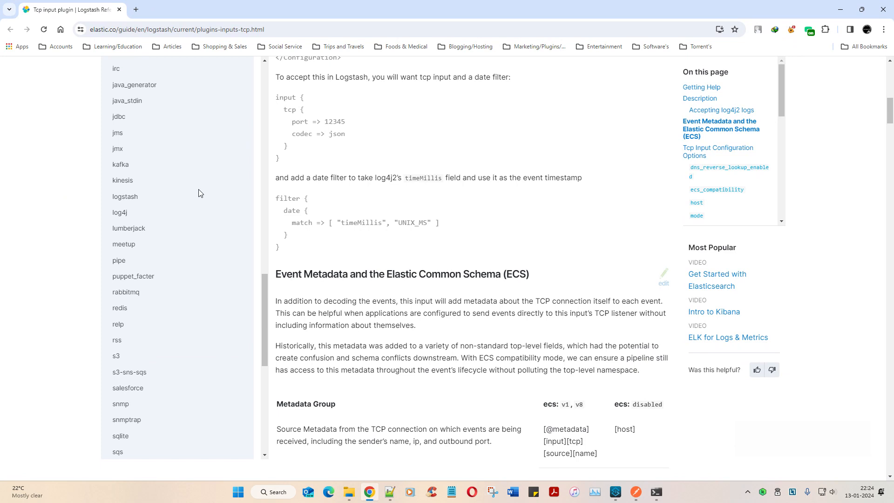
- Copy the example date filter block from the tcp input plugin docs
{"action": "scroll", "scroll_direction": "down", "scroll_amount": 3}
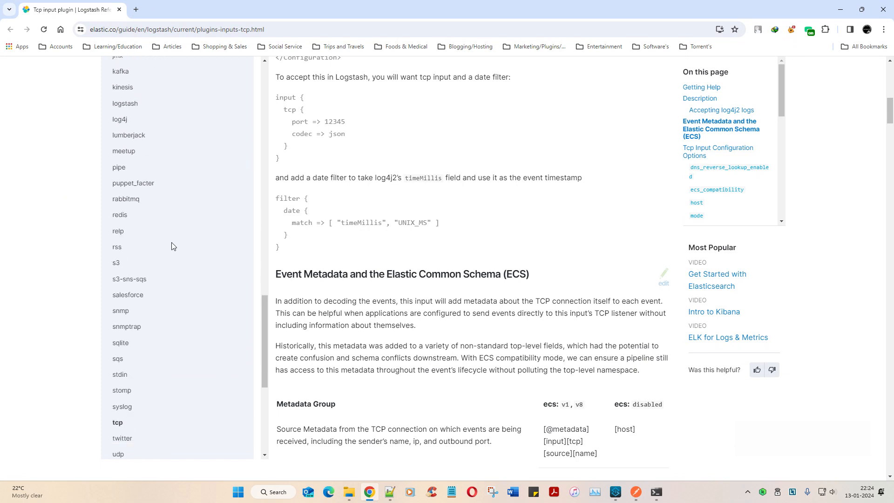
{"action": "scroll", "scroll_direction": "down", "scroll_amount": 3}
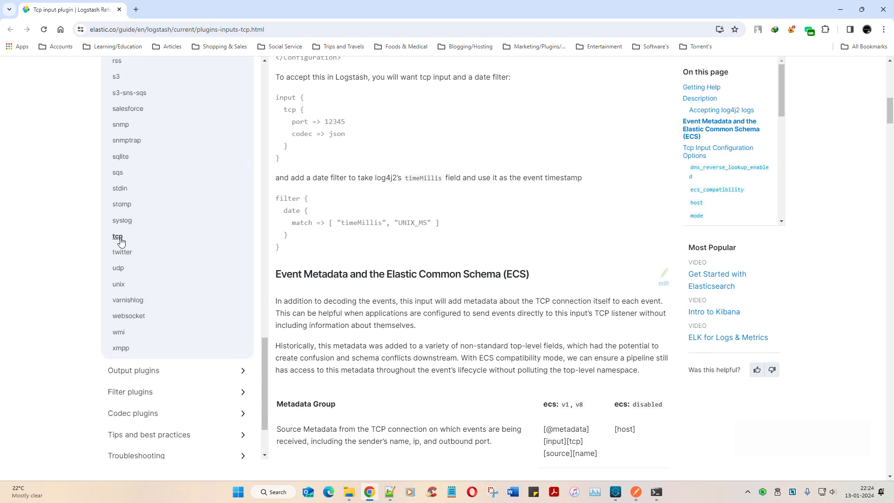
{"action": "scroll", "scroll_direction": "up", "scroll_amount": 3}
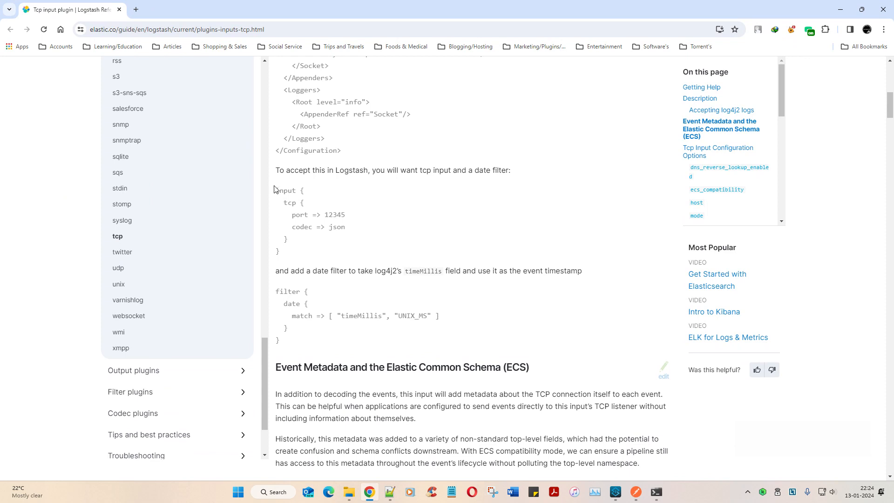
{"action": "left_click_drag", "start_coordinate": [275, 189], "coordinate": [294, 252]}
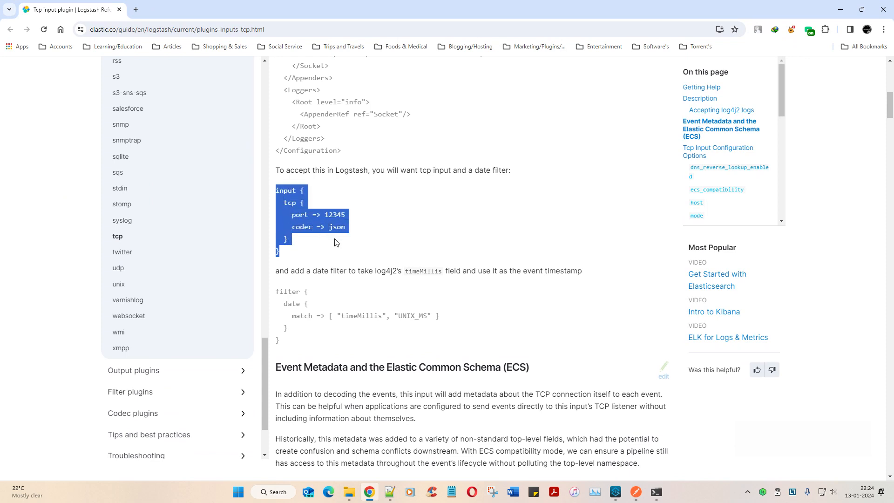
{"action": "scroll", "scroll_direction": "down", "scroll_amount": 3}
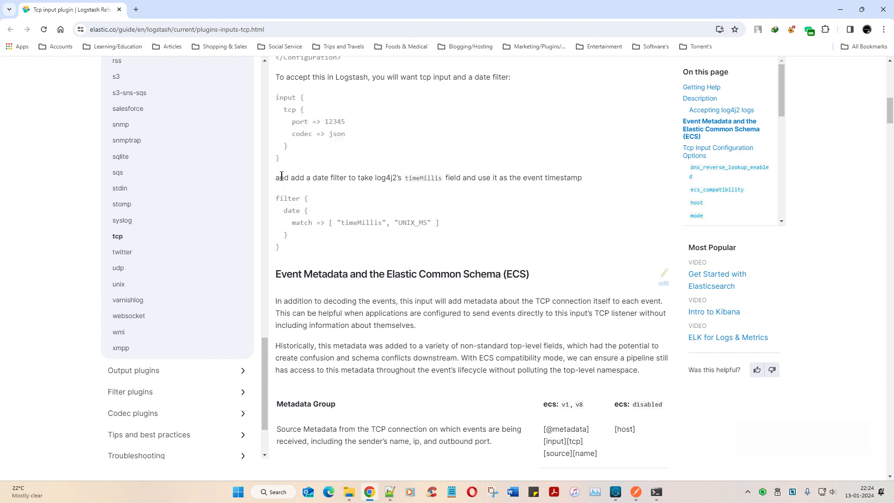
{"action": "left_click_drag", "start_coordinate": [280, 177], "coordinate": [402, 177]}
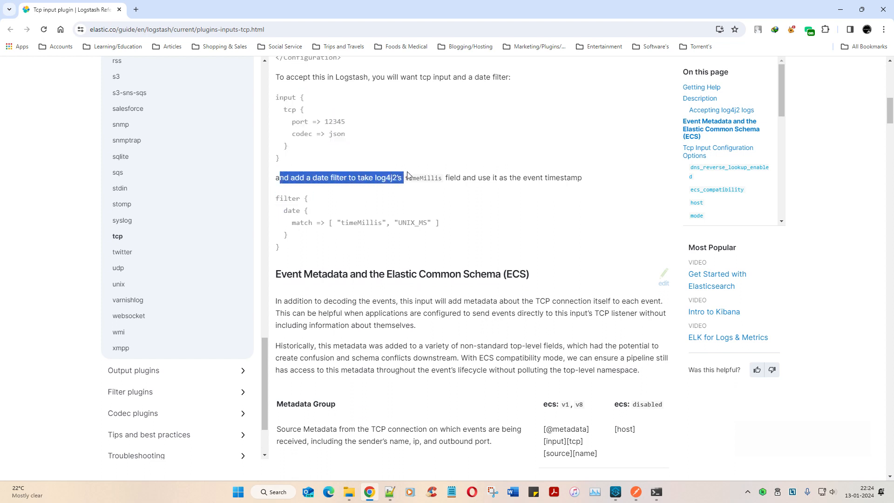
{"action": "left_click_drag", "start_coordinate": [402, 178], "coordinate": [577, 178]}
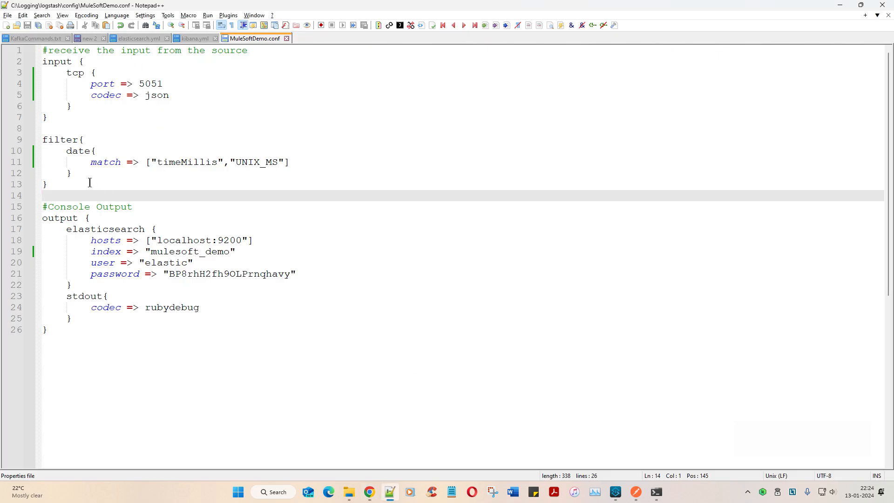
- Replace the pipeline's filter block with the date filter and mark the log4j2 socket config
{"action": "left_click_drag", "start_coordinate": [42, 140], "coordinate": [48, 184]}
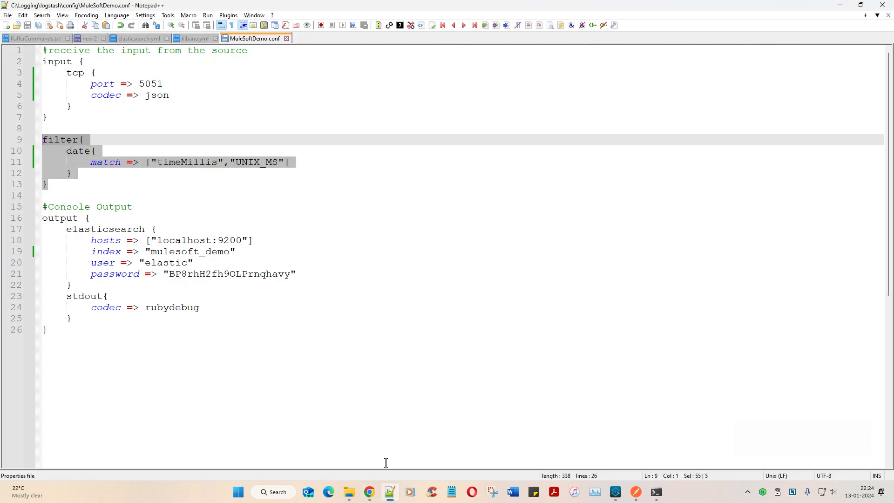
{"action": "mouse_move", "coordinate": [124, 221]}
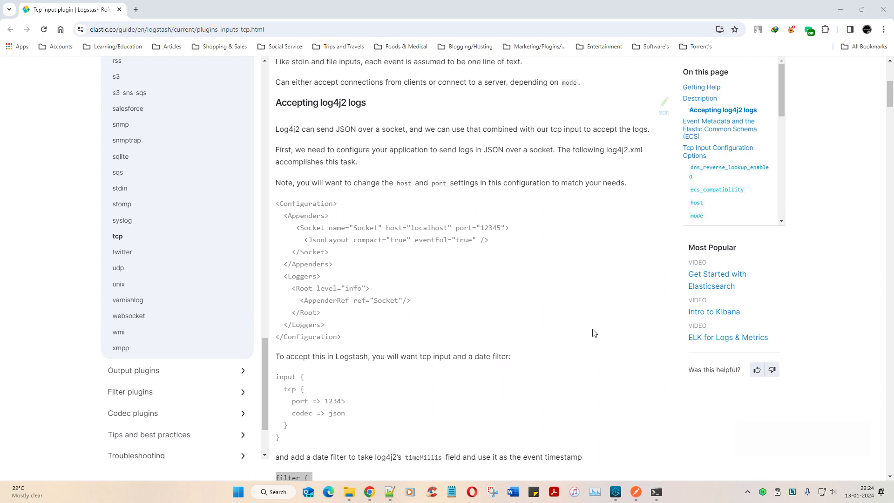
{"action": "mouse_move", "coordinate": [329, 200]}
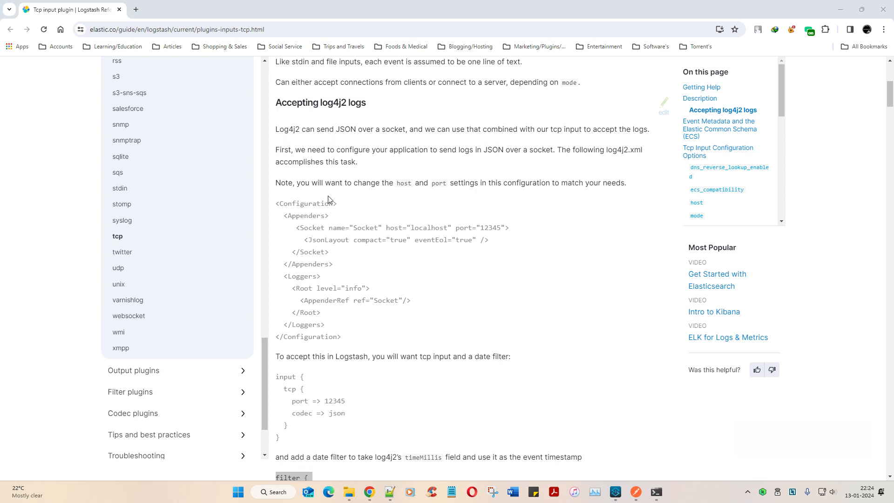
{"action": "left_click_drag", "start_coordinate": [313, 182], "coordinate": [349, 361]}
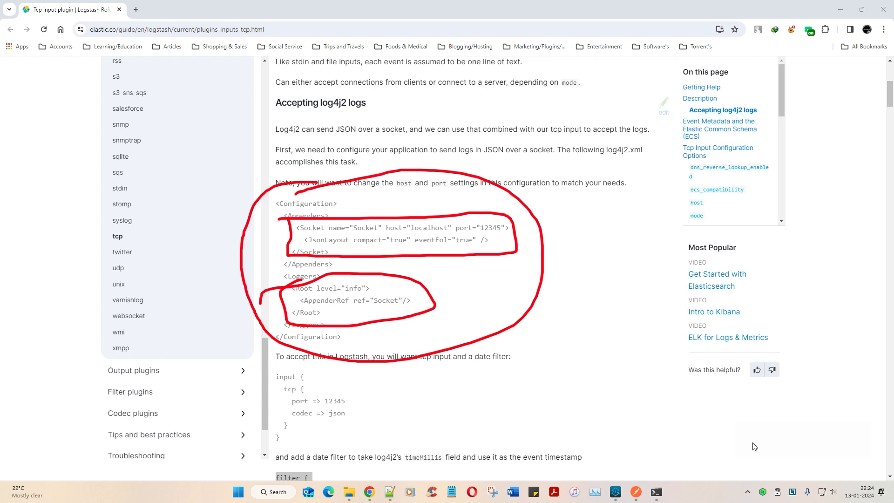
{"action": "left_click", "coordinate": [615, 492]}
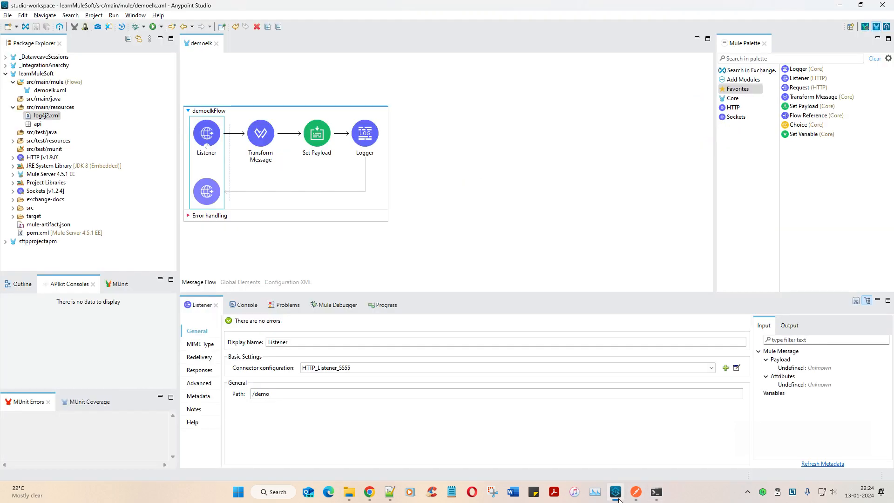
- Open log4j2.xml and confirm its Socket appender sends JSON to localhost port 5051
{"action": "left_click", "coordinate": [46, 115]}
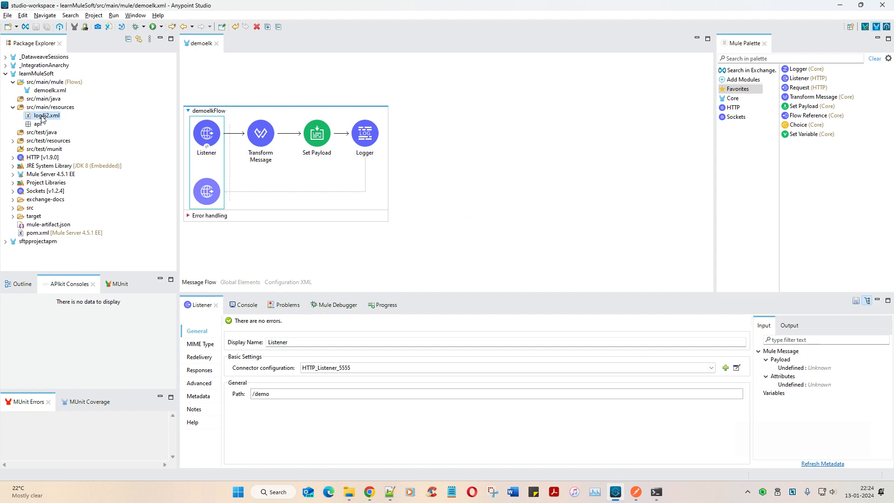
{"action": "double_click", "coordinate": [47, 115]}
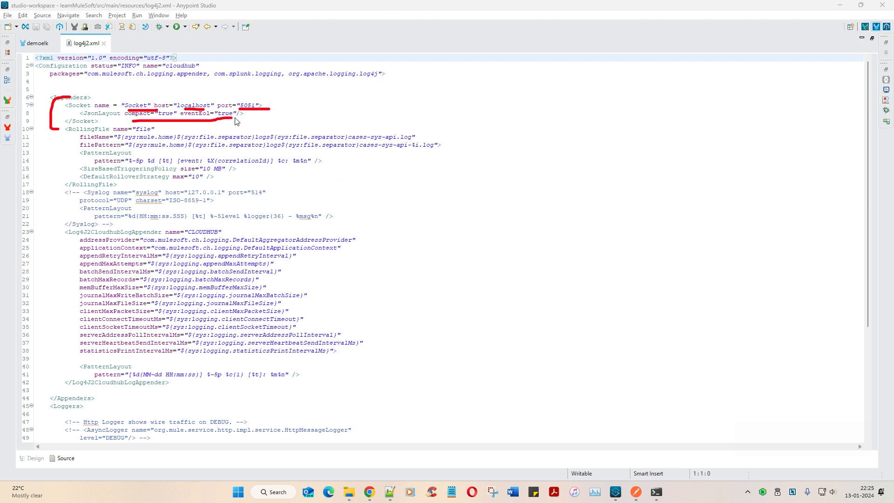
{"action": "mouse_move", "coordinate": [843, 449]}
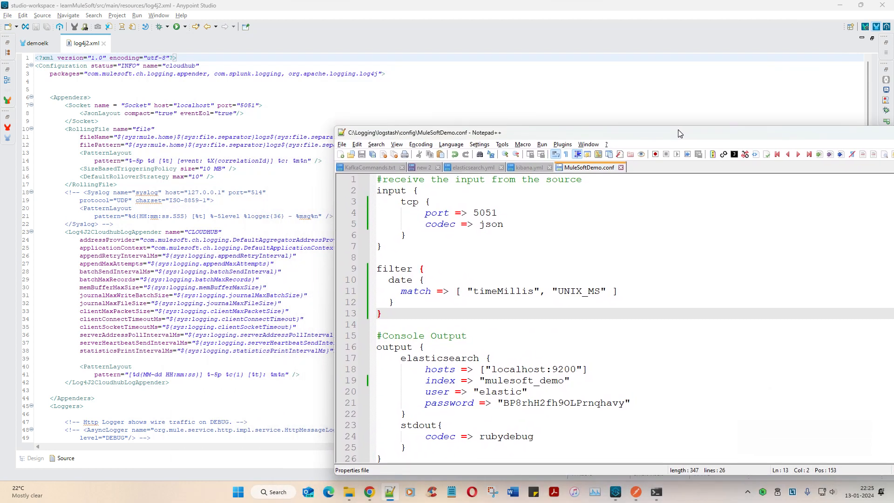
{"action": "mouse_move", "coordinate": [599, 198]}
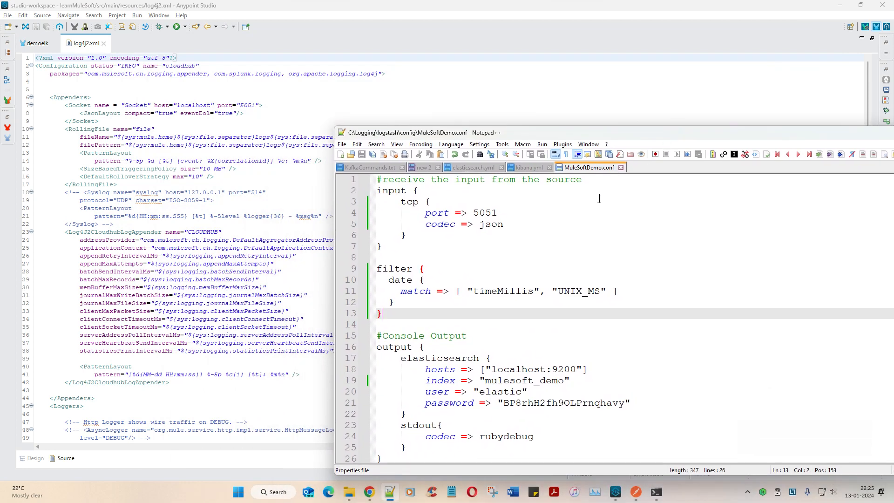
{"action": "mouse_move", "coordinate": [716, 394]}
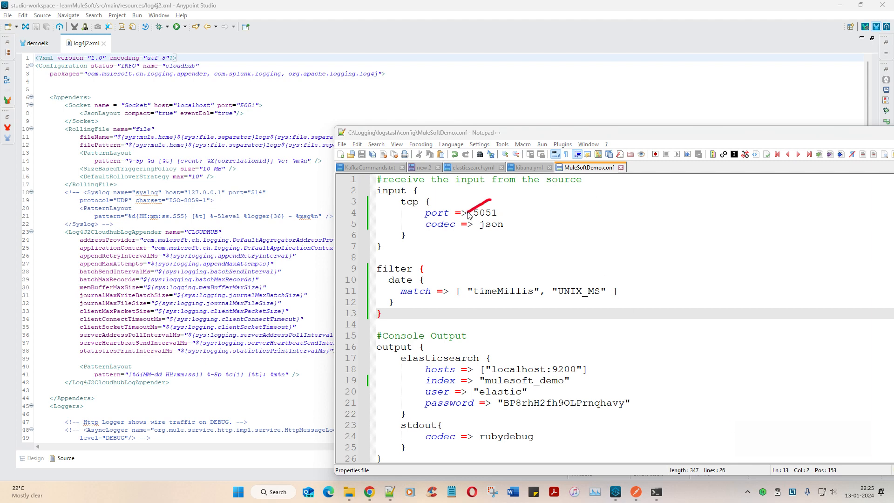
{"action": "left_click_drag", "start_coordinate": [481, 223], "coordinate": [256, 96]}
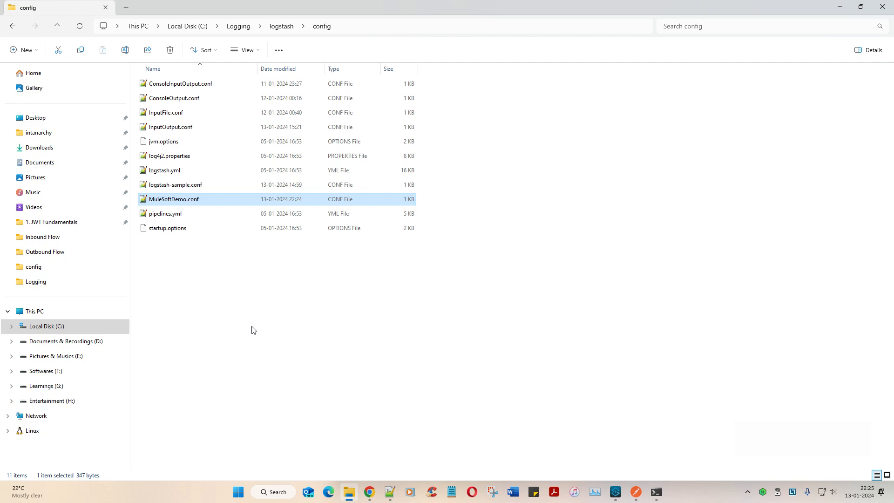
{"action": "double_click", "coordinate": [165, 213]}
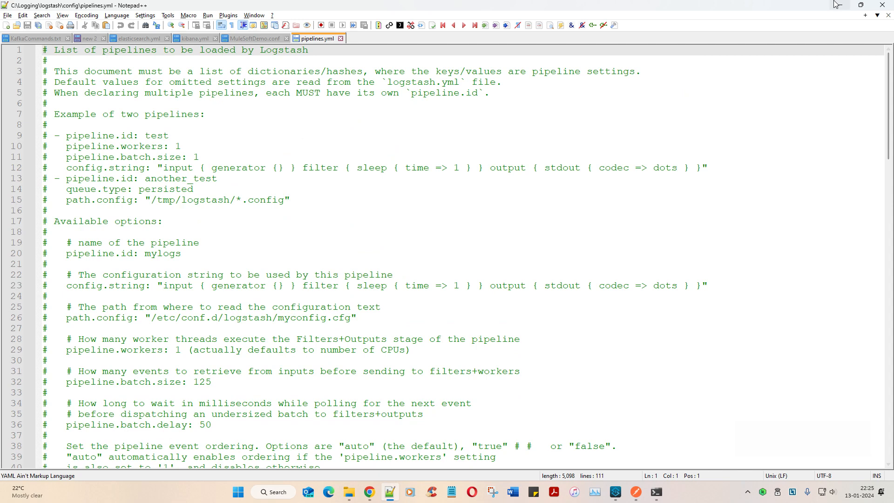
- Return from pipelines.yml to MuleSoftDemo.conf and bring back the tcp input docs
{"action": "left_click", "coordinate": [254, 38]}
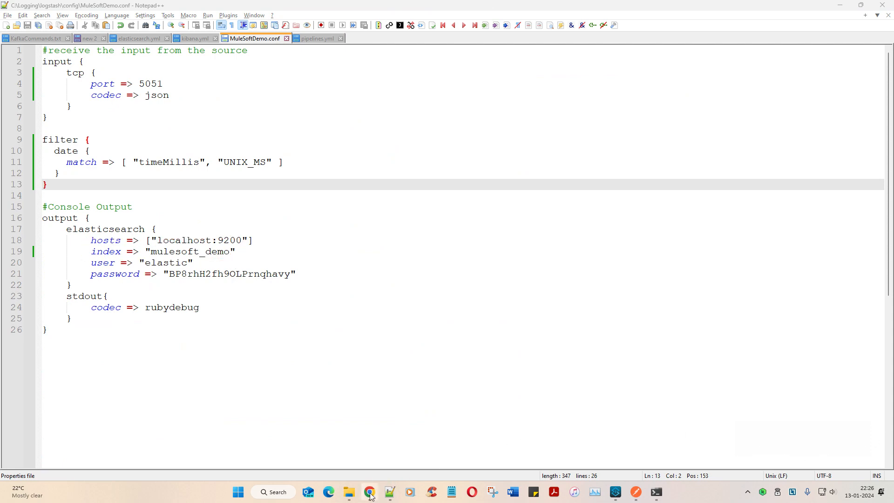
{"action": "left_click", "coordinate": [370, 495]}
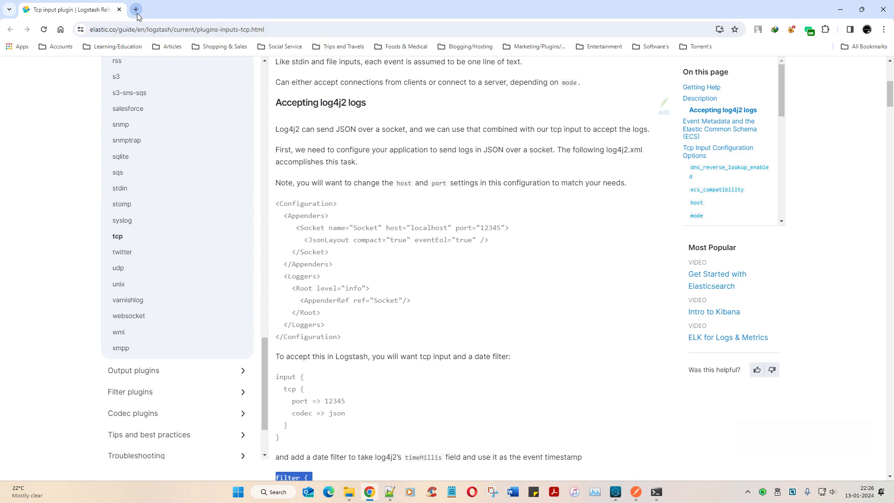
- In a new browser tab, try localhost:3100, then change the address to localhost:3000
{"action": "left_click", "coordinate": [135, 10]}
{"action": "type", "text": "localhost:3100/"}
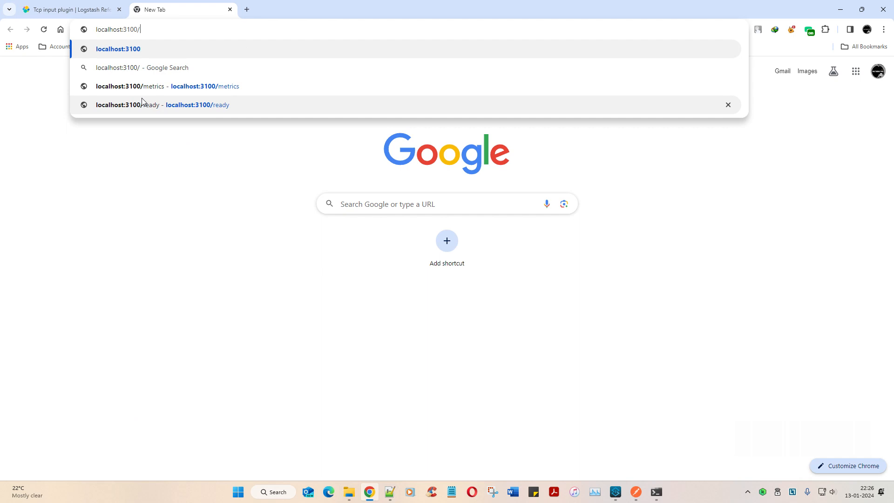
{"action": "left_click", "coordinate": [117, 86]}
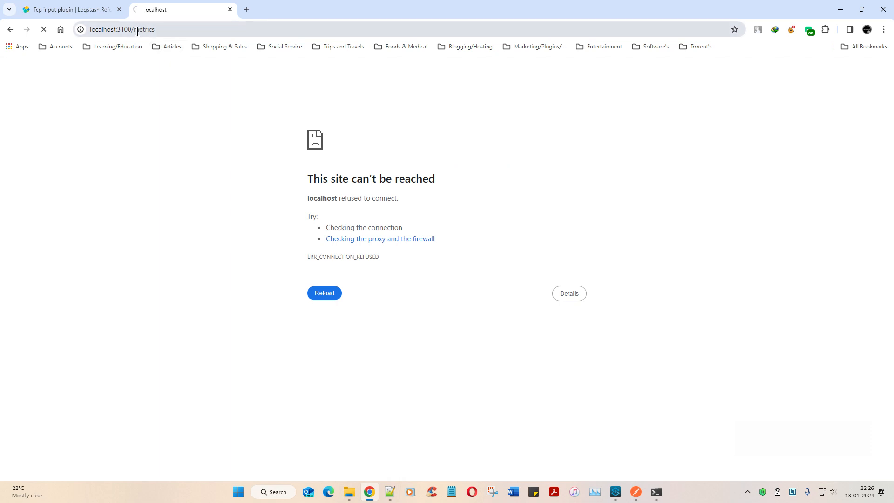
{"action": "type", "text": "localhost:310"}
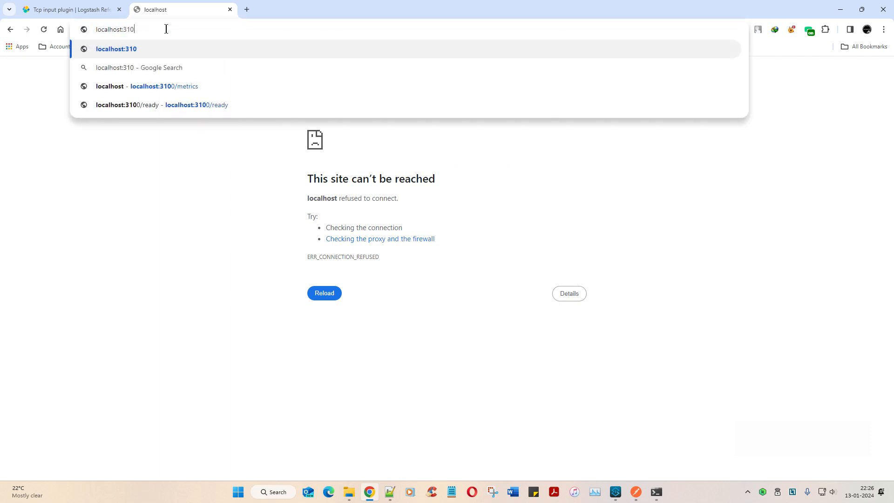
{"action": "key", "text": "BackSpace"}
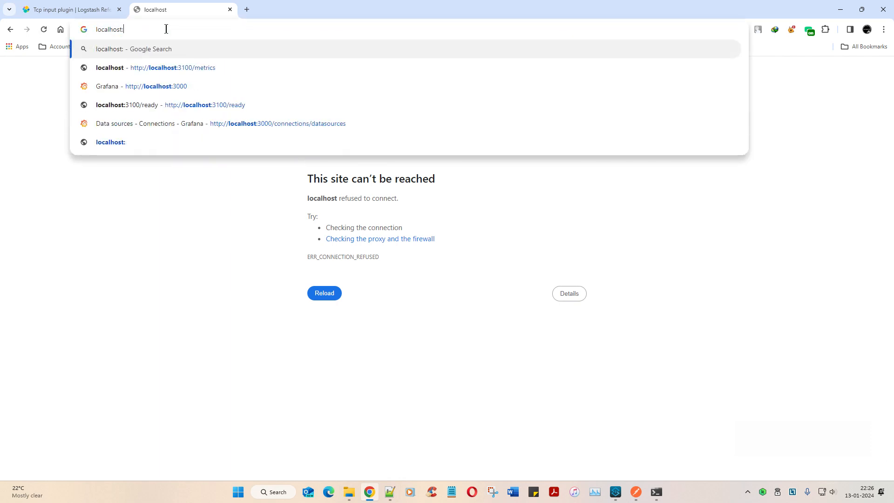
{"action": "type", "text": "3000"}
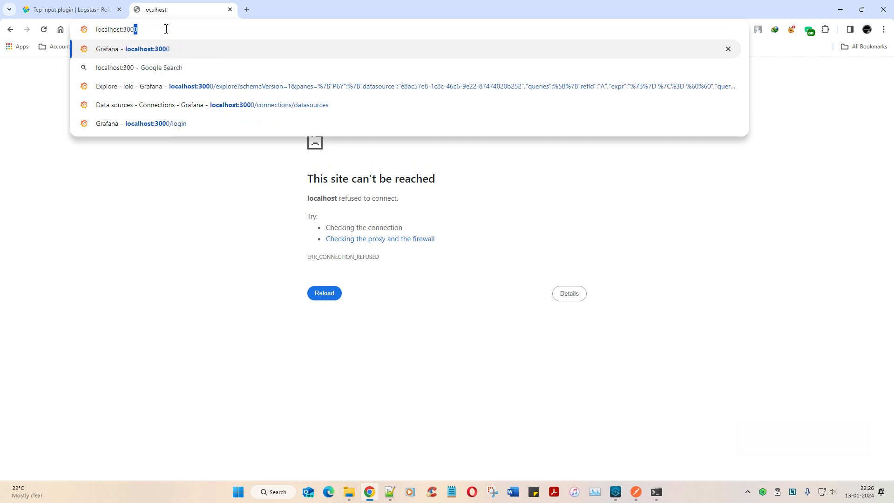
- Open Grafana at localhost:3000, log in as admin, and bring Notepad++ back up
{"action": "left_click", "coordinate": [156, 123]}
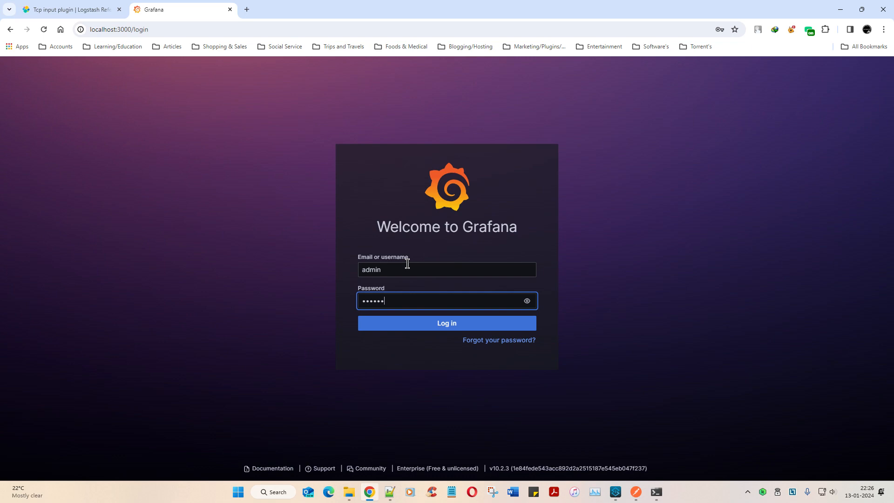
{"action": "left_click", "coordinate": [447, 322]}
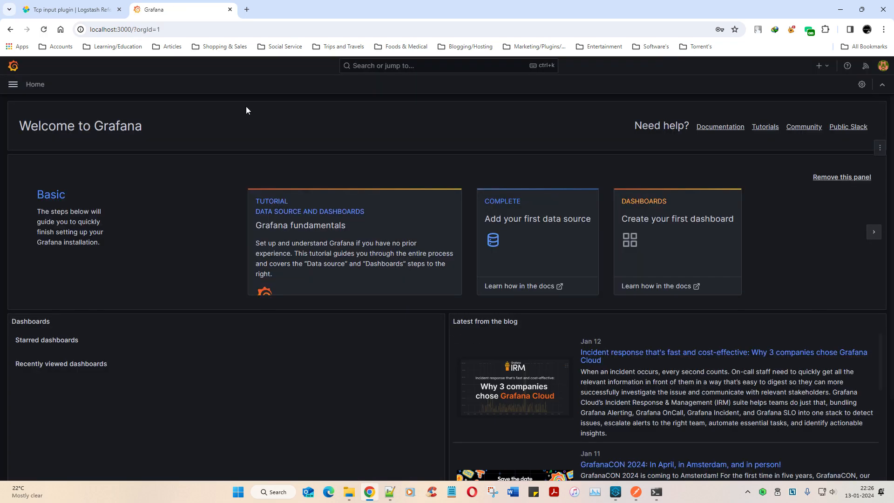
{"action": "left_click", "coordinate": [123, 29]}
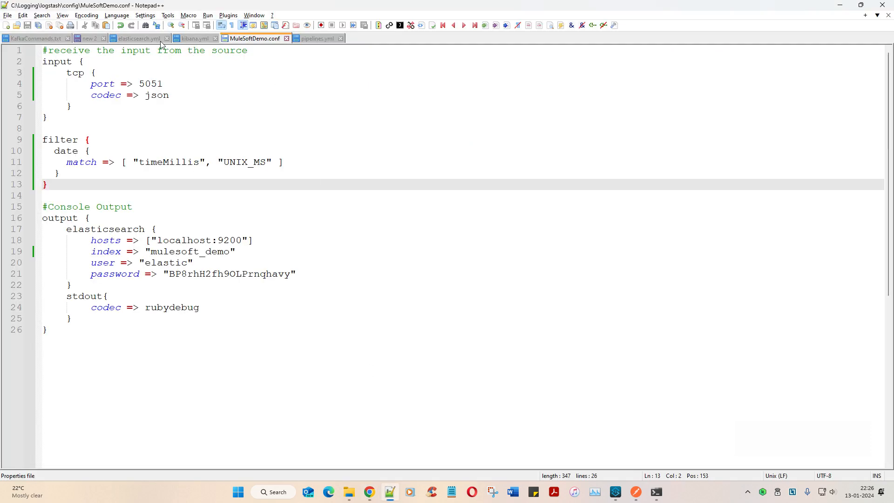
- Check server.port in kibana.yml, then view the elastic password in the new 2 notes
{"action": "left_click", "coordinate": [137, 38]}
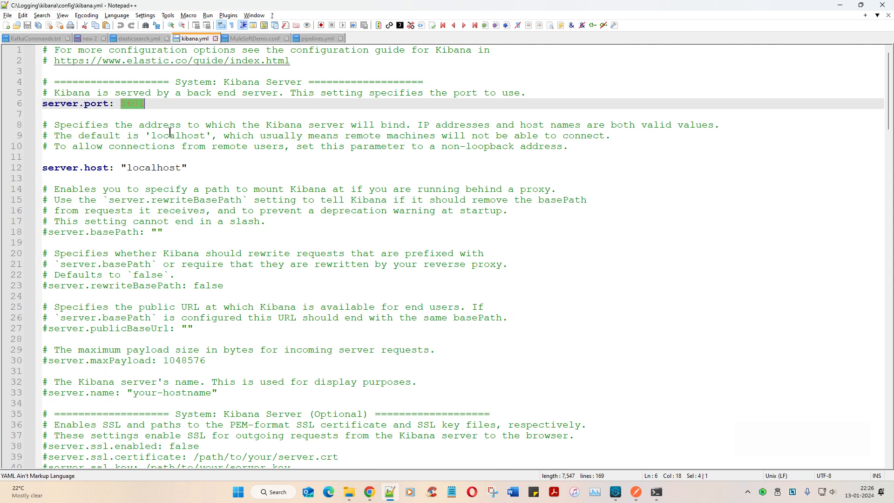
{"action": "left_click", "coordinate": [369, 495]}
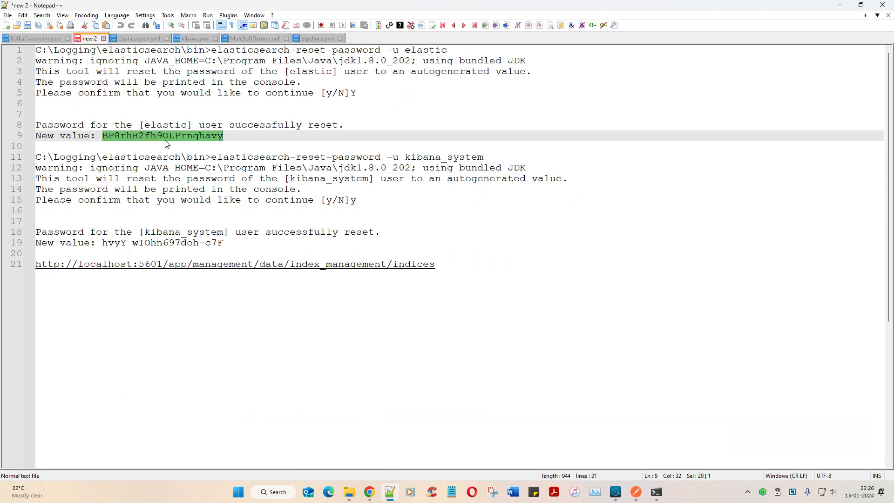
{"action": "type", "text": "e"}
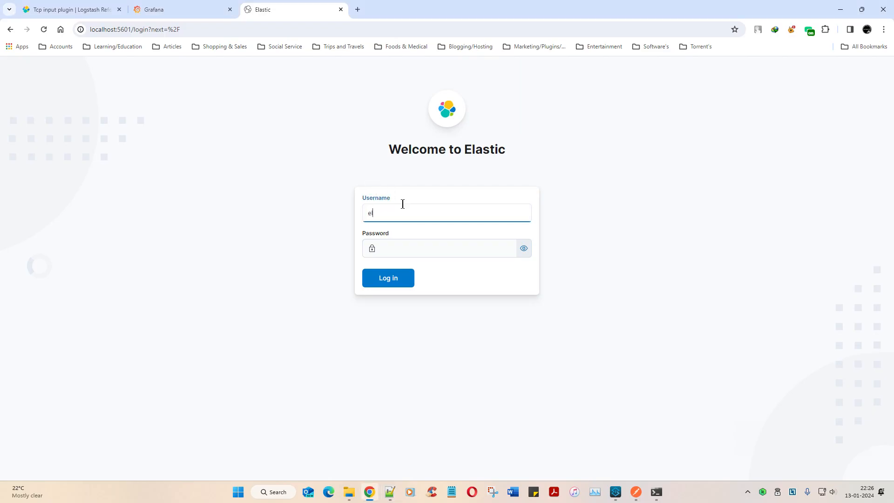
- Log in as elastic, view this_is_csv and this_is_demo in Index Management, and send the demo POST
{"action": "left_click", "coordinate": [388, 277]}
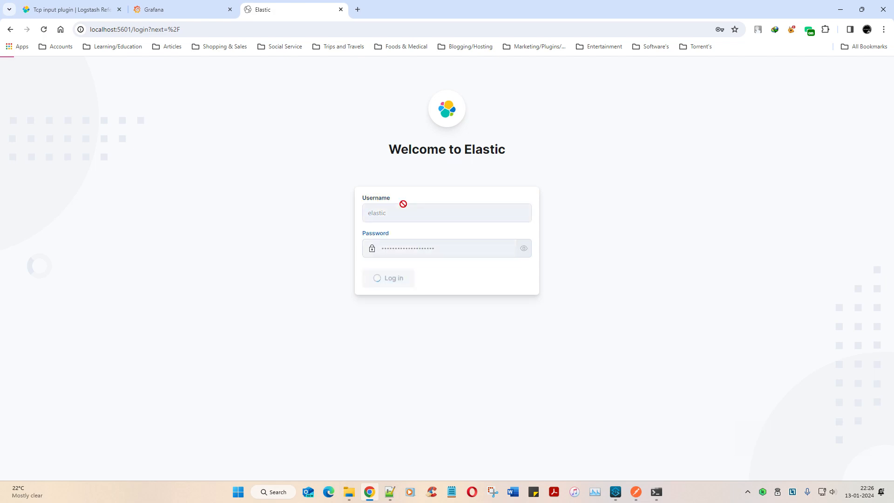
{"action": "left_click", "coordinate": [388, 278]}
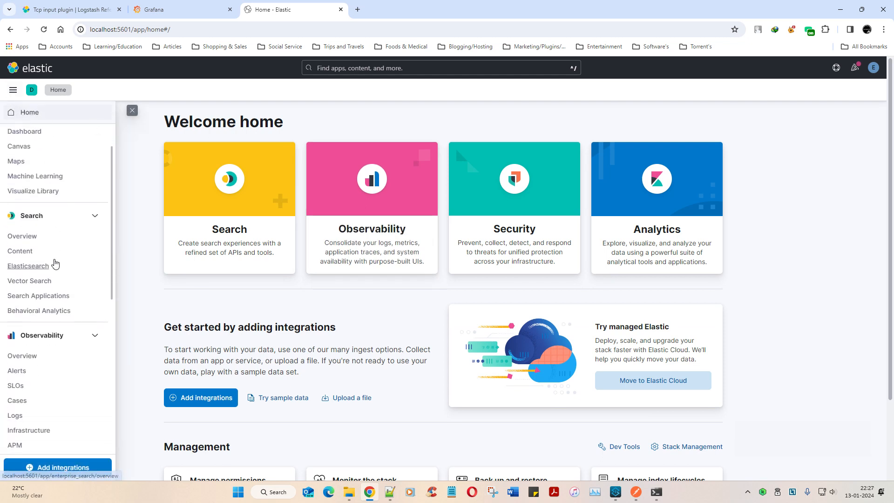
{"action": "scroll", "scroll_direction": "down", "scroll_amount": 3}
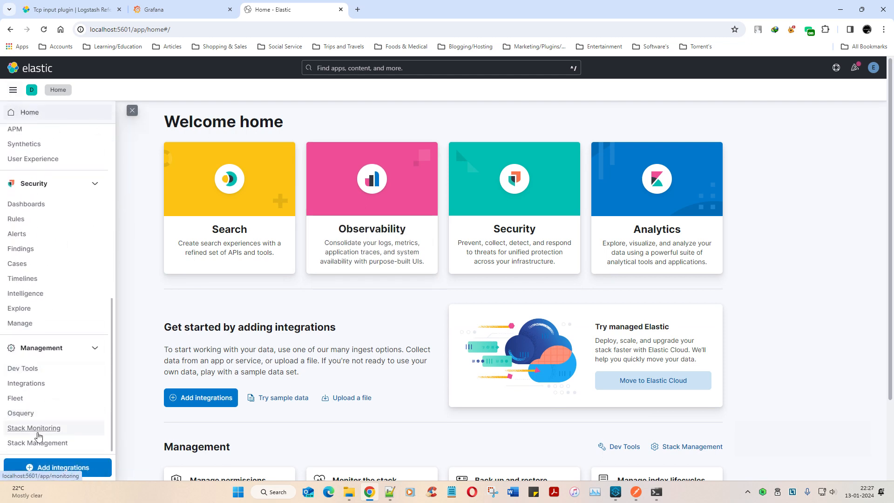
{"action": "left_click", "coordinate": [37, 442]}
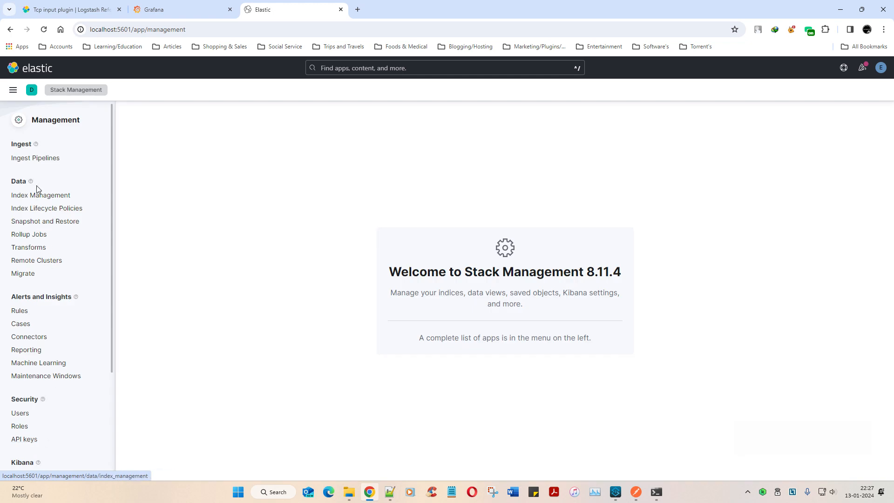
{"action": "left_click", "coordinate": [41, 195]}
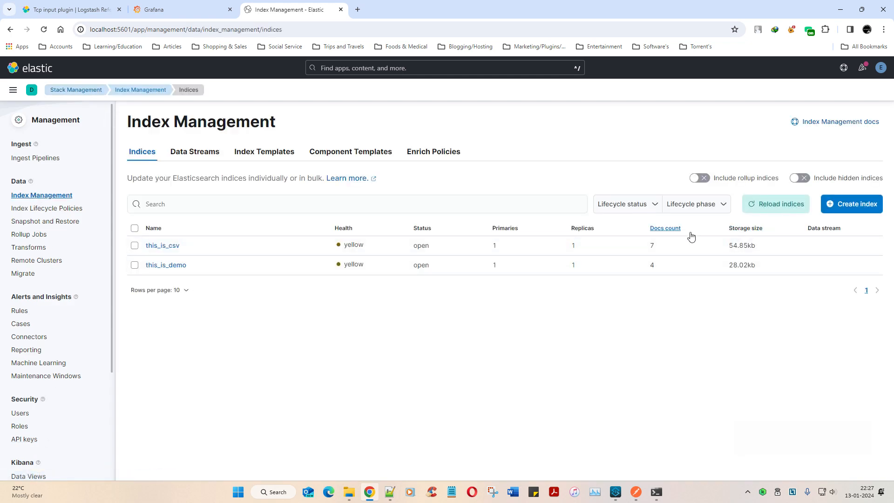
{"action": "mouse_move", "coordinate": [653, 460]}
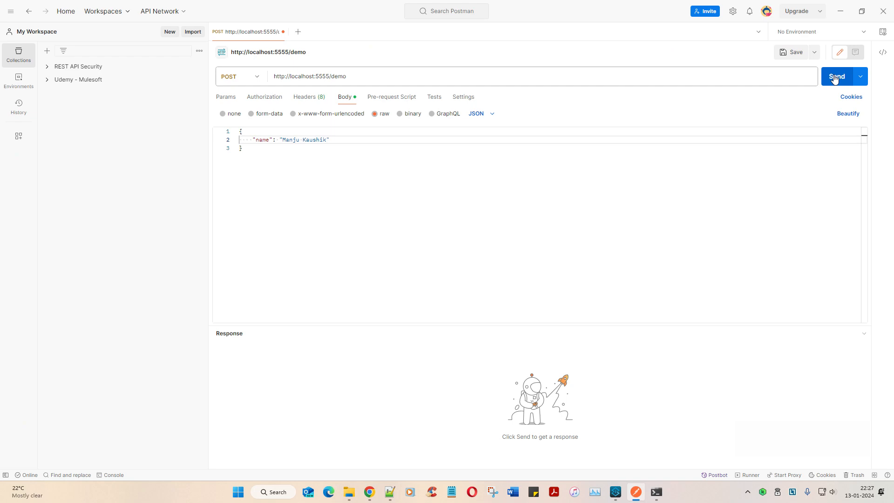
{"action": "left_click", "coordinate": [836, 76]}
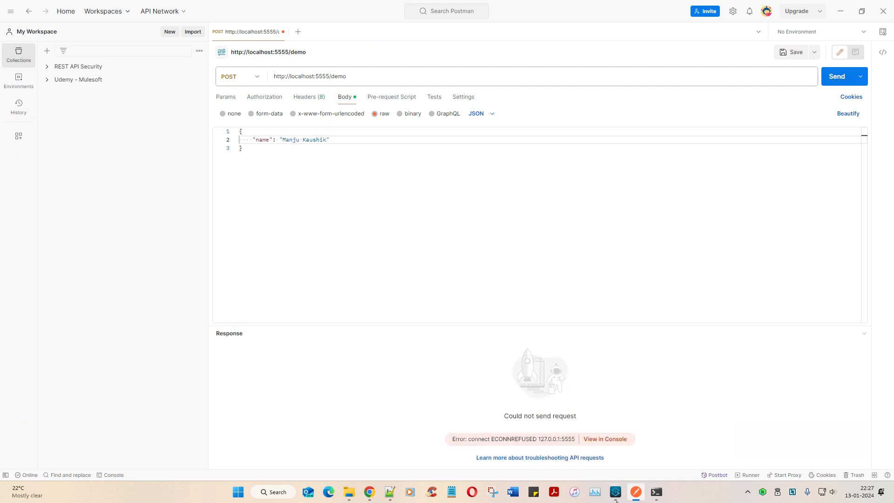
- Check the learnmulesoft app in Anypoint Studio's console after ECONNREFUSED, then return to Postman
{"action": "left_click", "coordinate": [615, 492]}
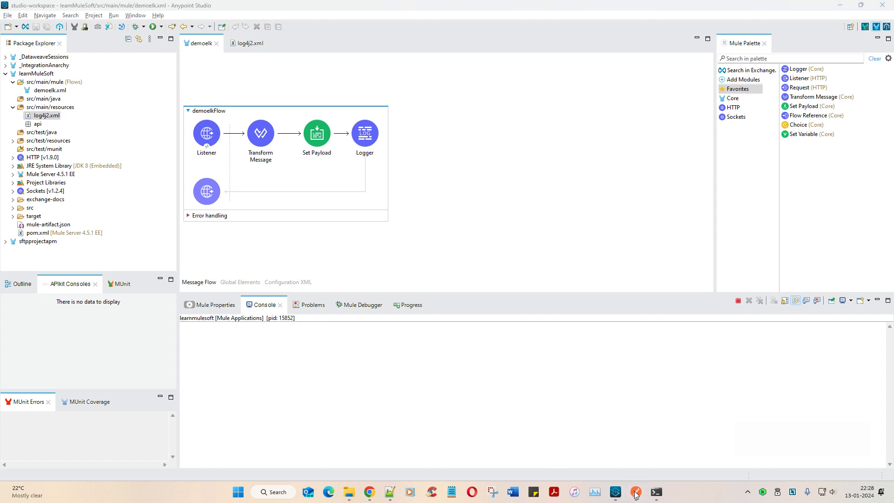
{"action": "left_click", "coordinate": [635, 492]}
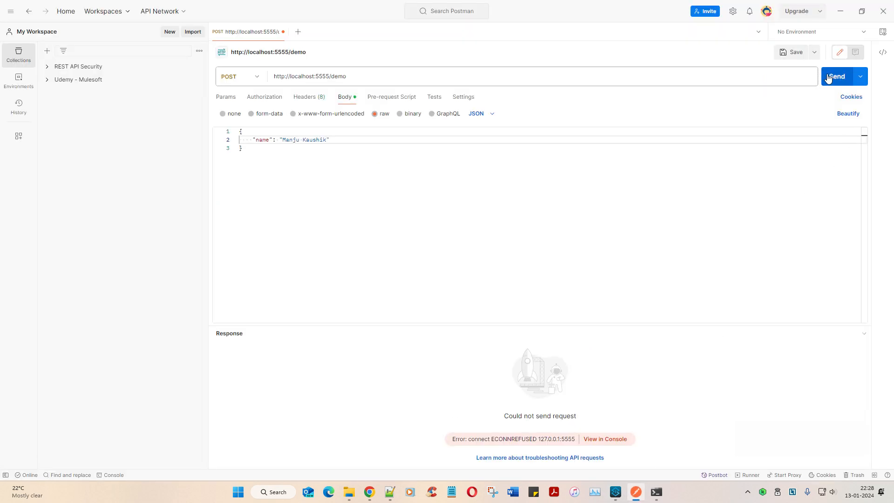
- Resend the demo POST, confirm no new Kibana index, and switch to MuleSoftDemo.conf in Notepad++
{"action": "left_click", "coordinate": [836, 76]}
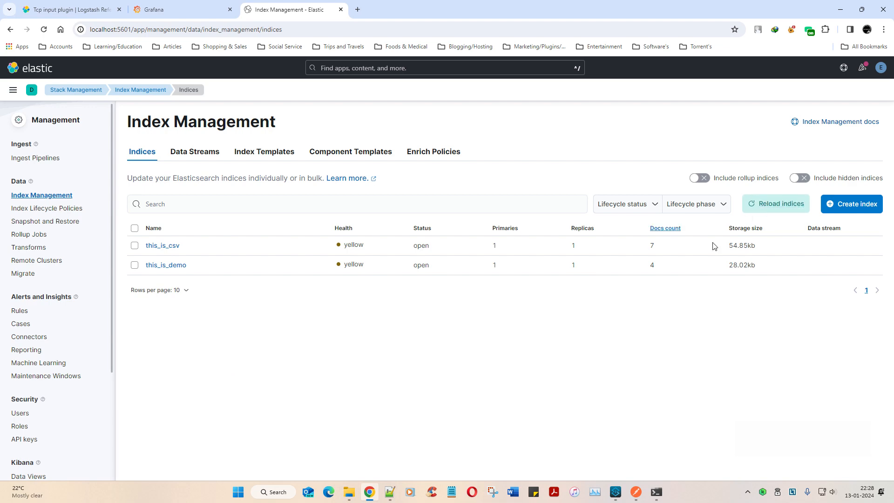
{"action": "mouse_move", "coordinate": [416, 493]}
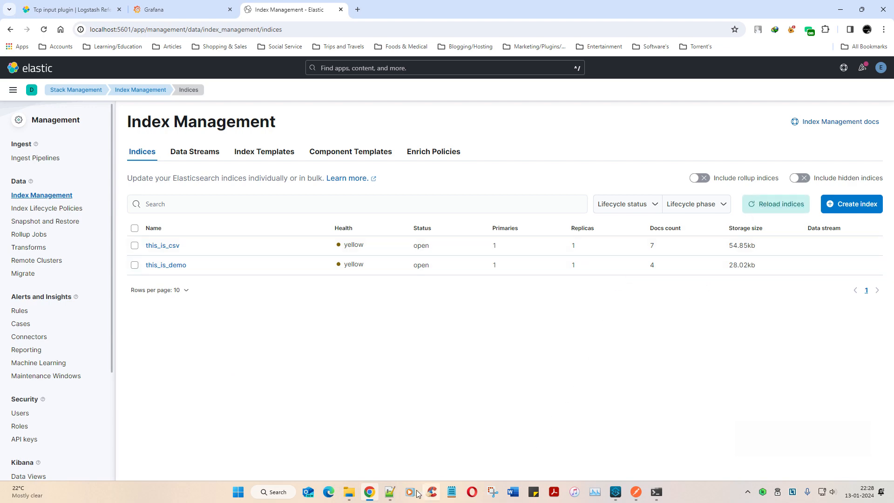
{"action": "left_click", "coordinate": [389, 492]}
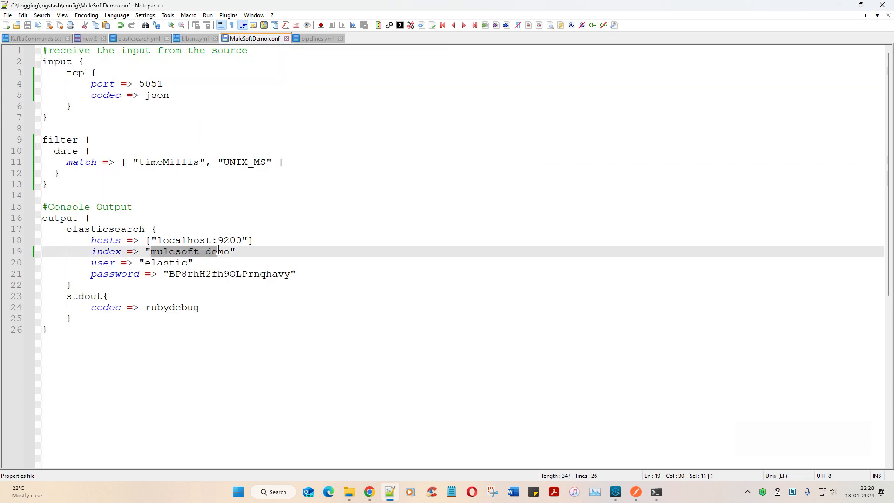
- Select the mulesoft_demo index name in MuleSoftDemo.conf's output section
{"action": "double_click", "coordinate": [188, 251]}
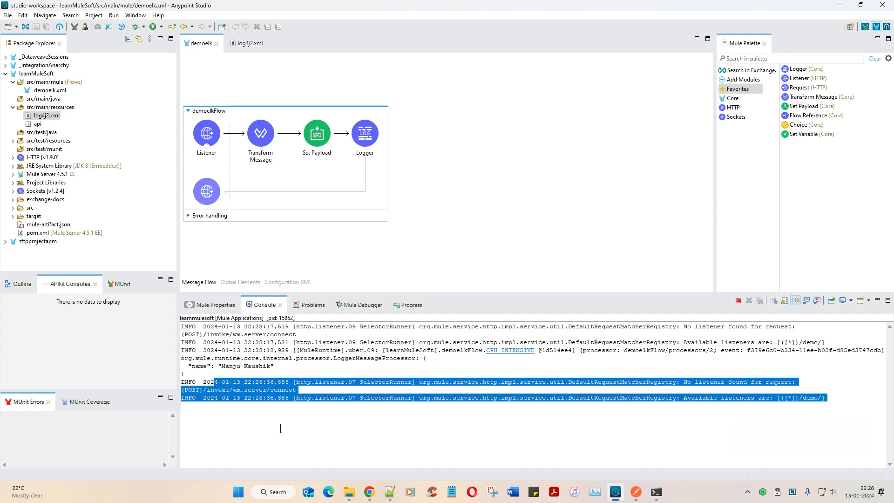
{"action": "mouse_move", "coordinate": [774, 301]}
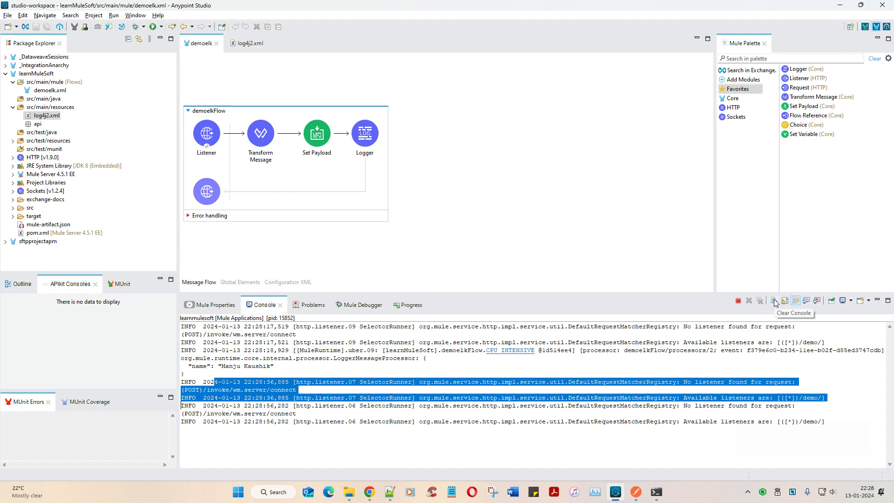
{"action": "mouse_move", "coordinate": [866, 454]}
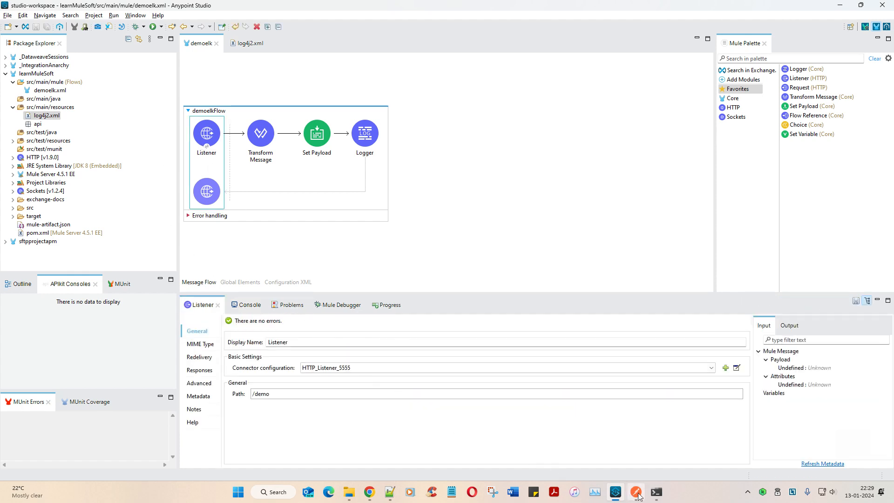
- Resend the demo request for 200 OK, stop learnmulesoft, and close the second log4j2.xml
{"action": "left_click", "coordinate": [636, 492]}
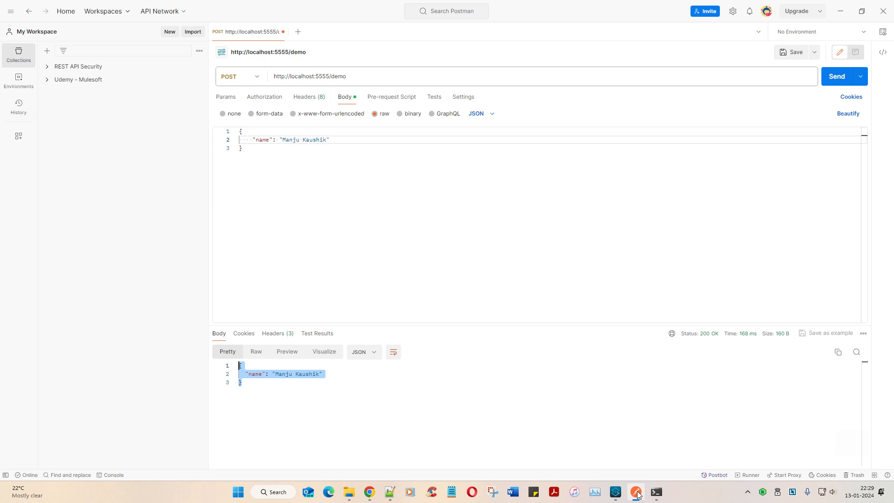
{"action": "left_click", "coordinate": [614, 491]}
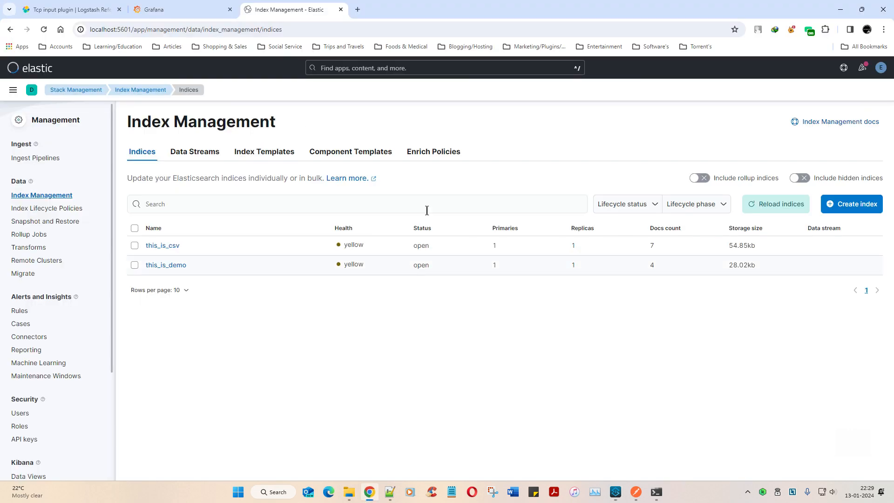
{"action": "left_click", "coordinate": [779, 203]}
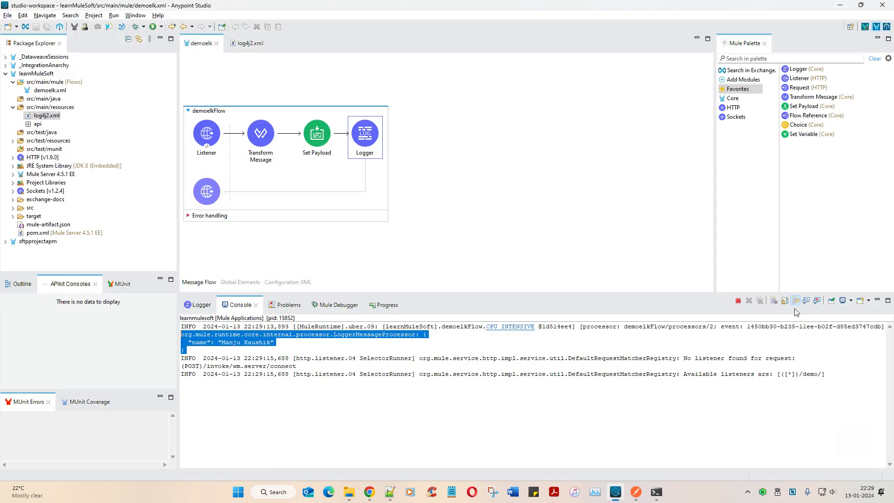
{"action": "mouse_move", "coordinate": [594, 184]}
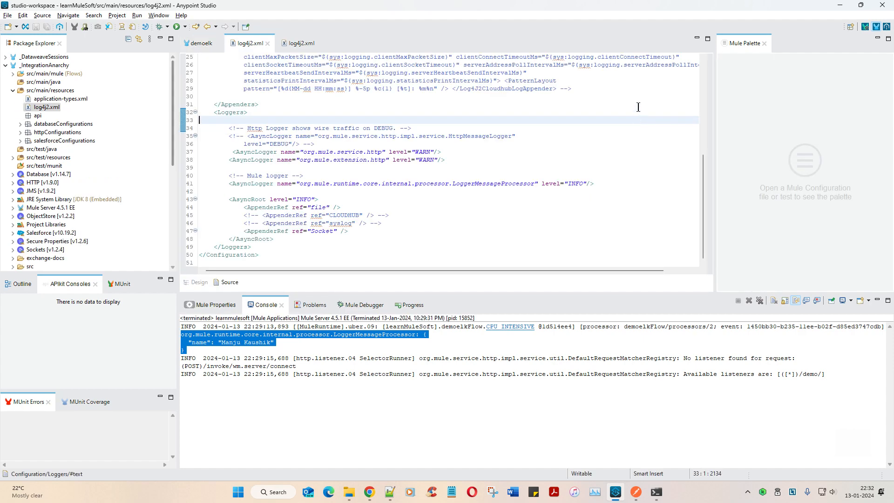
{"action": "mouse_move", "coordinate": [266, 45]}
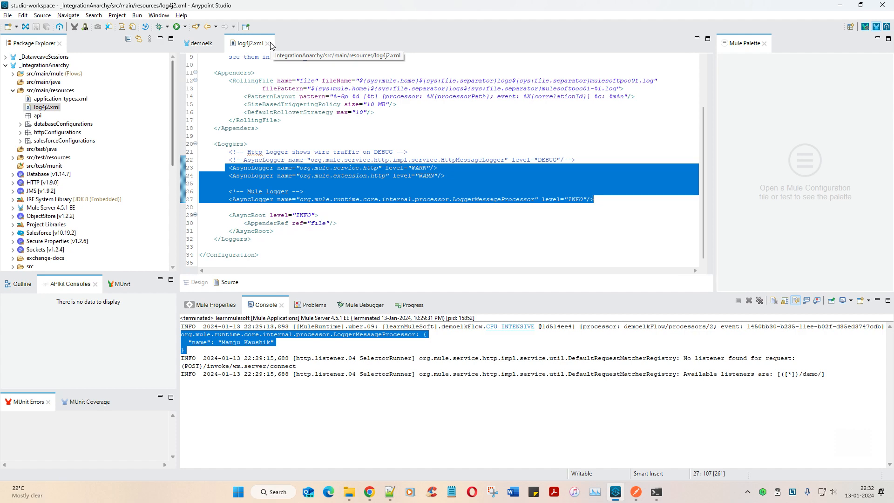
{"action": "left_click", "coordinate": [198, 42]}
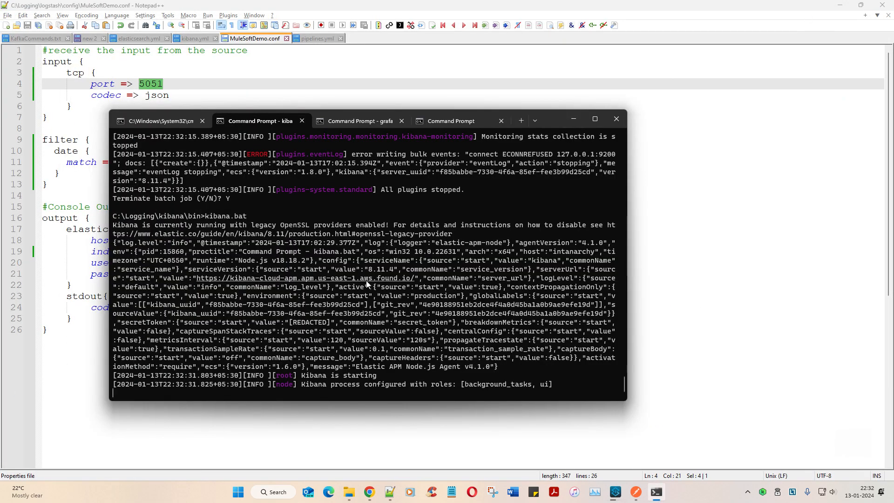
{"action": "mouse_move", "coordinate": [621, 387]}
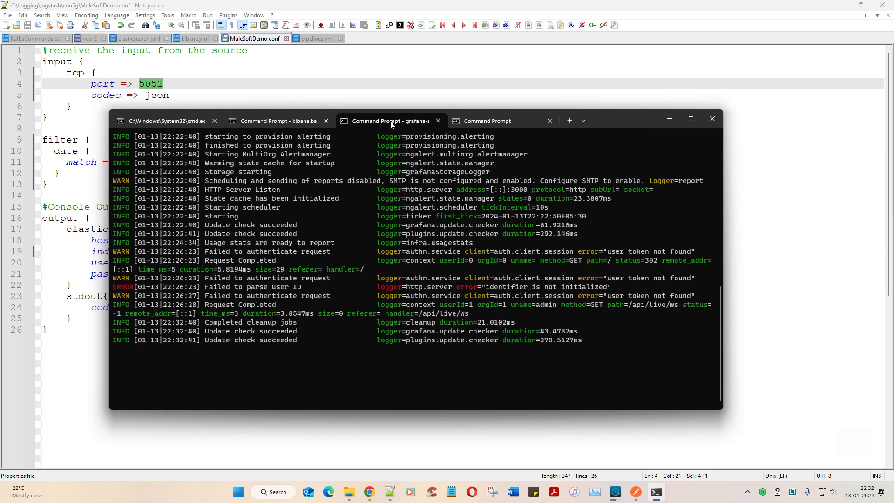
- In Command Prompt, enter logstash.bat from the C:\Logging\logstash\bin folder
{"action": "left_click", "coordinate": [487, 120]}
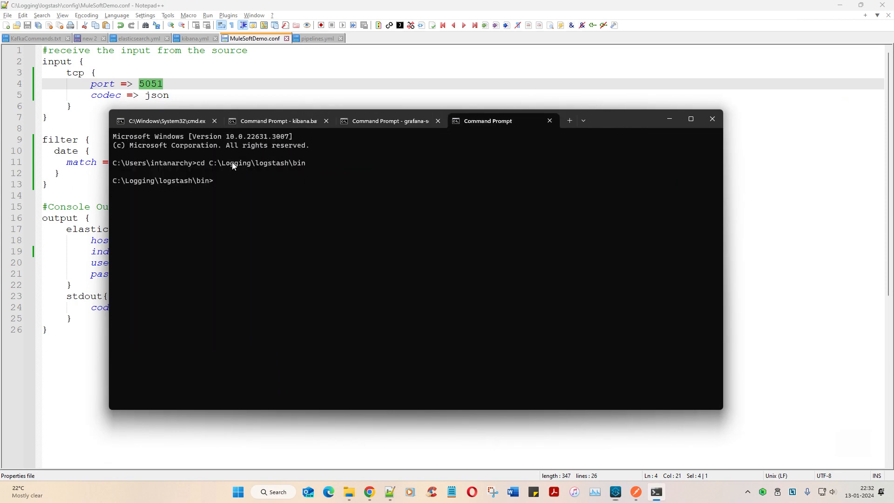
{"action": "left_click_drag", "start_coordinate": [197, 163], "coordinate": [306, 163]}
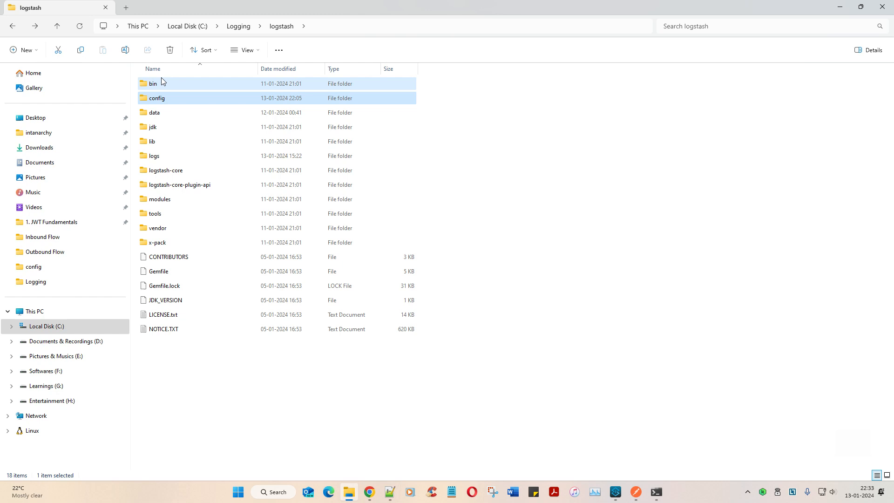
{"action": "double_click", "coordinate": [152, 83]}
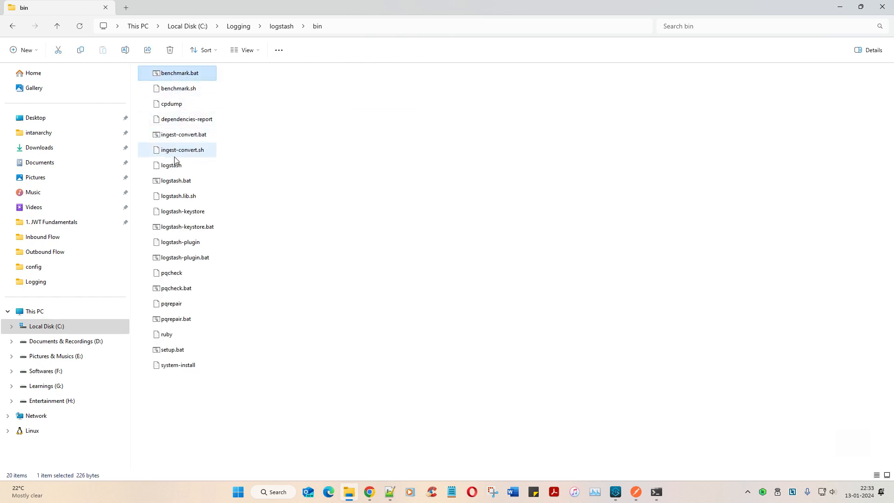
{"action": "key", "text": "F2"}
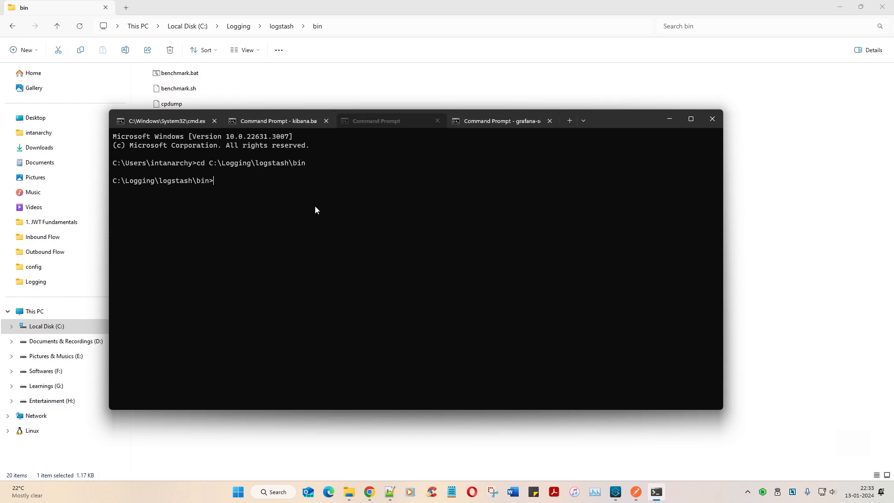
{"action": "type", "text": "logstash.bat"}
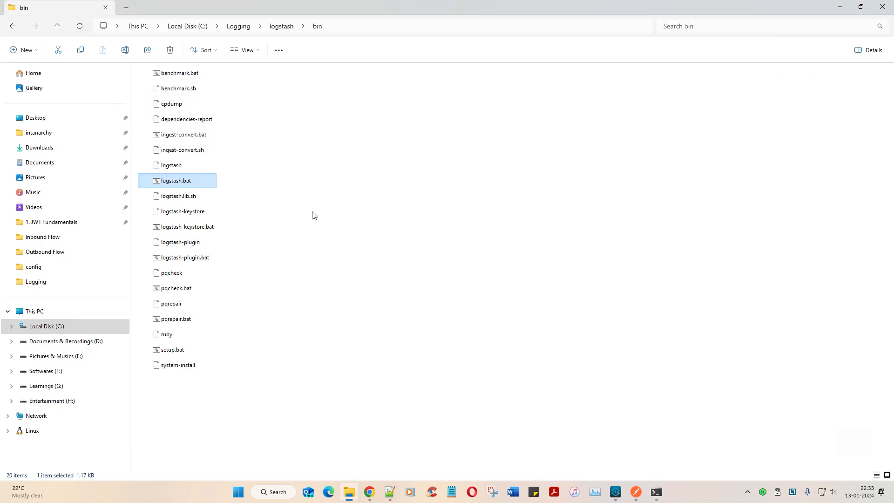
- Add the MuleSoftDemo.conf path from the config folder to start Logstash
{"action": "left_click", "coordinate": [33, 266]}
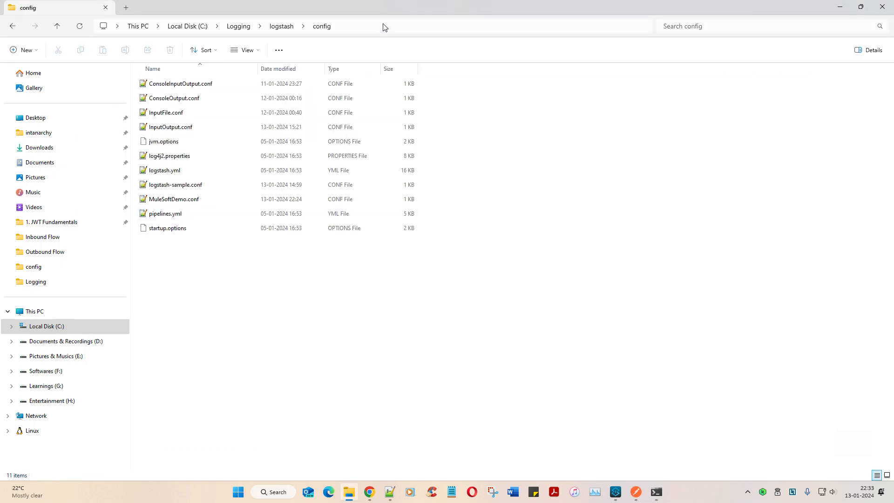
{"action": "left_click", "coordinate": [655, 491]}
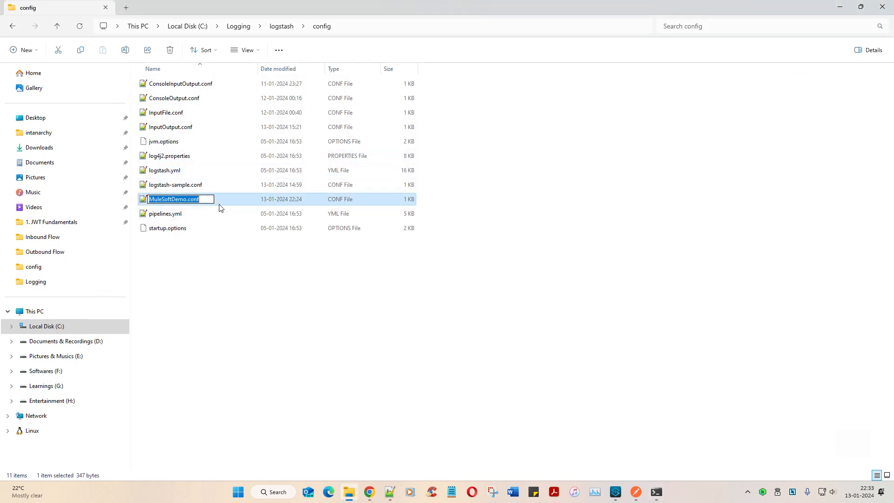
{"action": "left_click", "coordinate": [655, 491]}
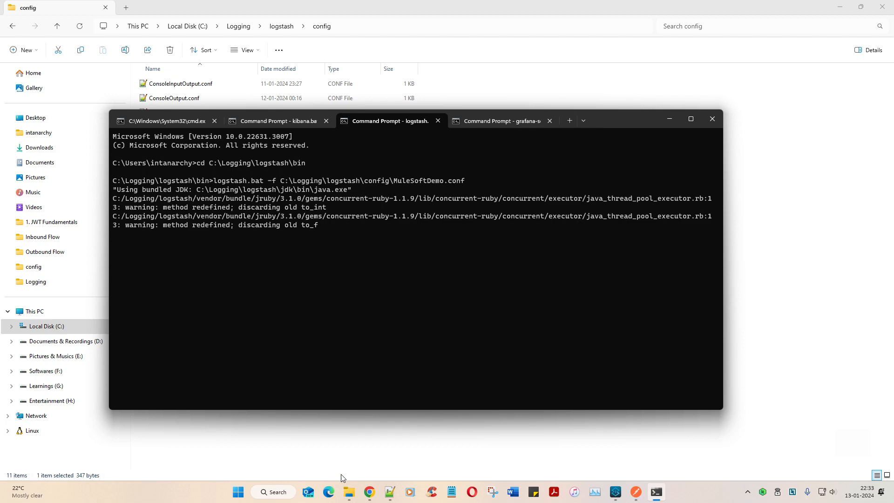
{"action": "left_click", "coordinate": [369, 495]}
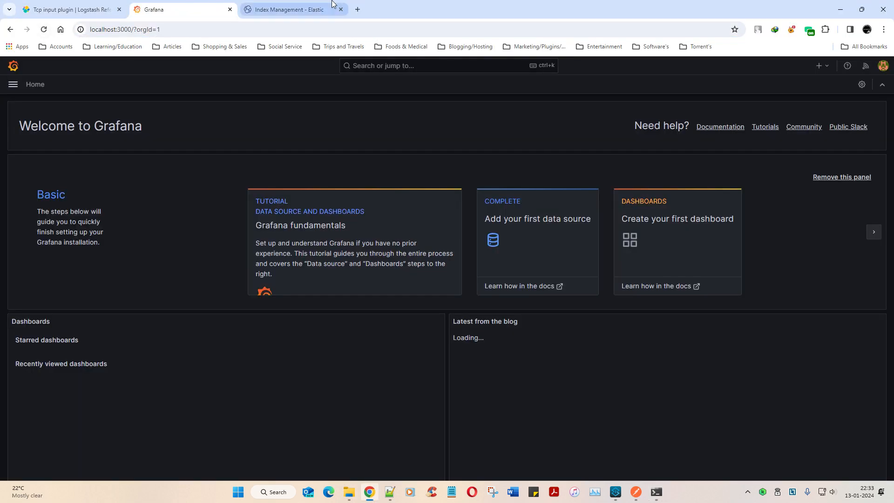
- Watch Logstash start the main pipeline on TCP port 5051 and select the config path
{"action": "left_click", "coordinate": [294, 10]}
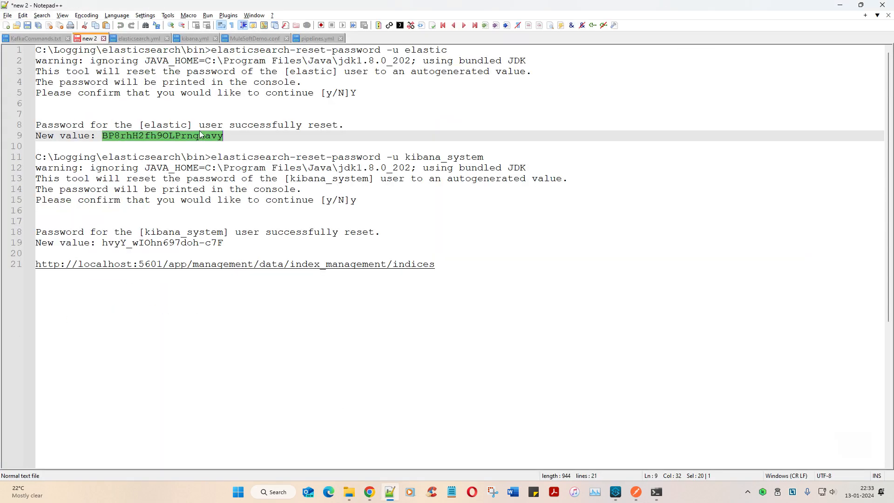
{"action": "left_click", "coordinate": [369, 491]}
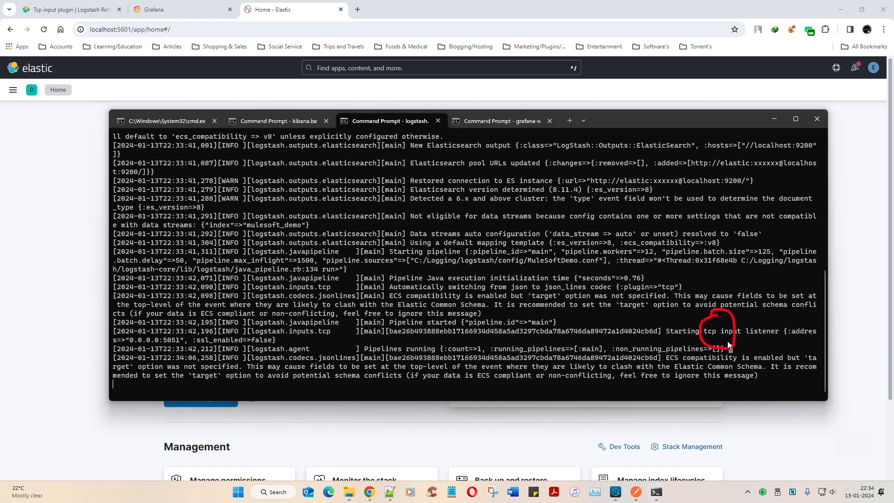
{"action": "mouse_move", "coordinate": [753, 454]}
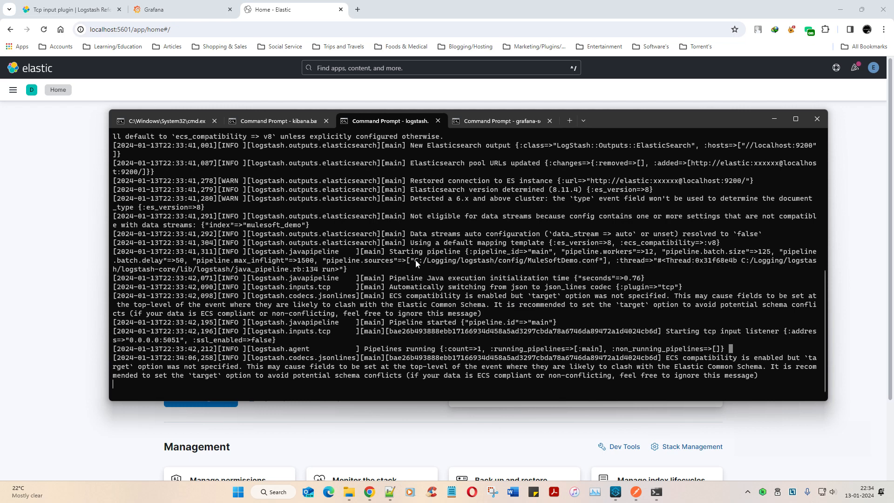
{"action": "double_click", "coordinate": [506, 260]}
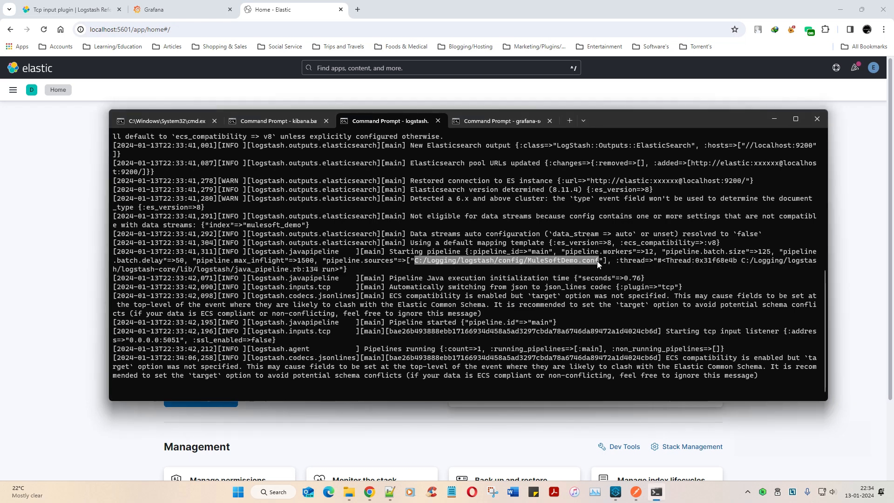
{"action": "mouse_move", "coordinate": [365, 353]}
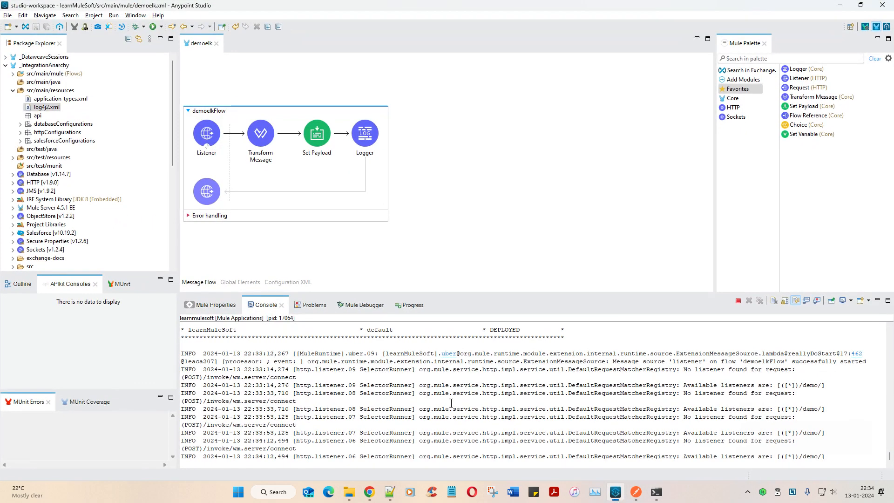
- Send the POST to localhost:5555/demo from Postman, get 200 OK, then return to the browser
{"action": "left_click", "coordinate": [749, 300]}
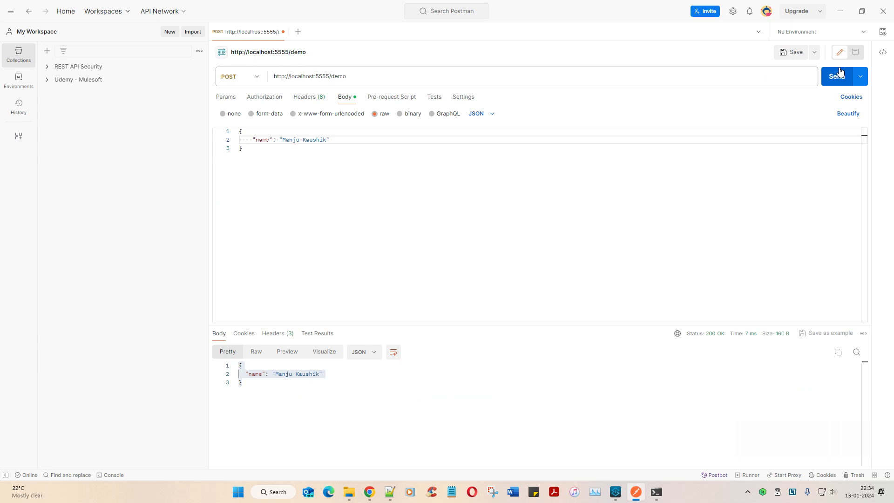
{"action": "left_click", "coordinate": [836, 76]}
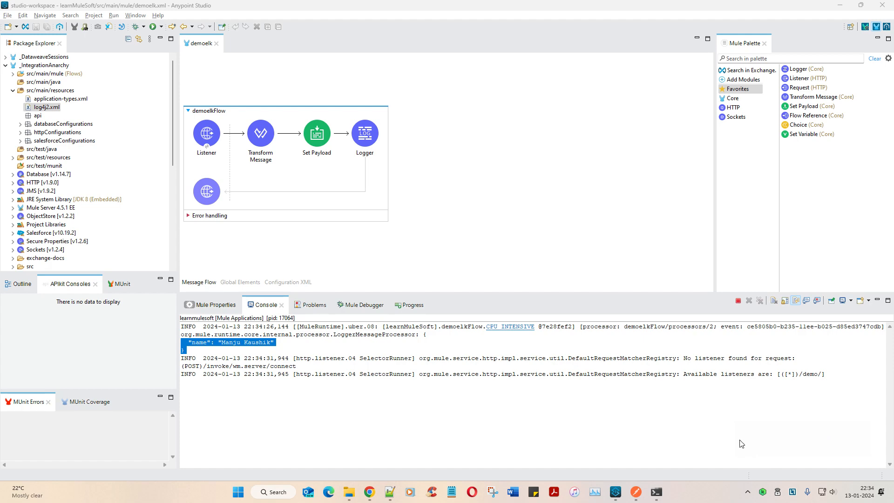
{"action": "mouse_move", "coordinate": [369, 491]}
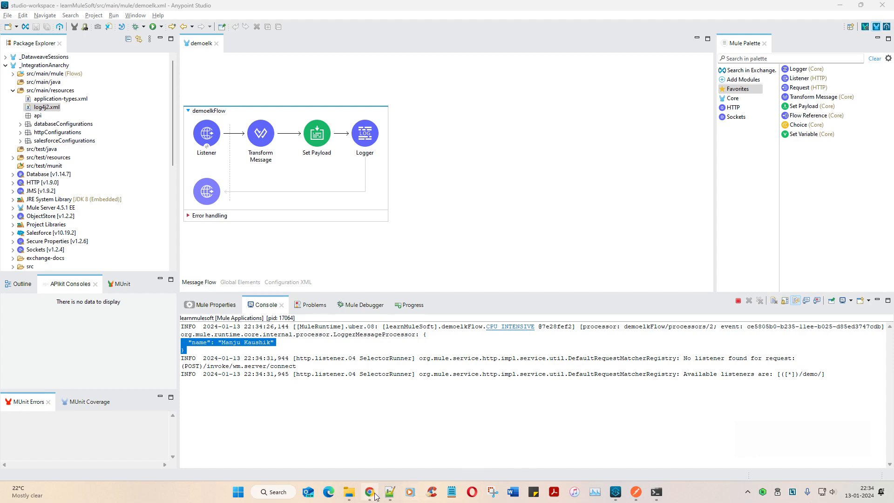
{"action": "left_click", "coordinate": [369, 495]}
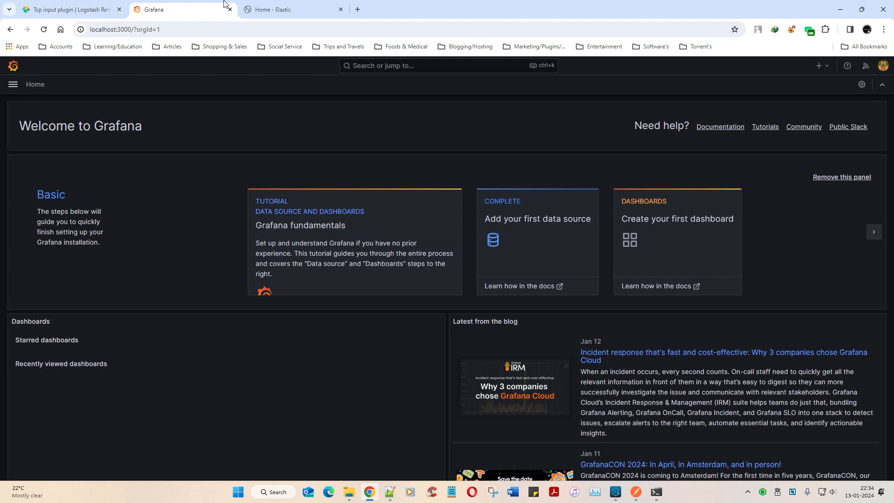
- Confirm mulesoft_demo holds one document in Index Management, then open the Dev Tools Console
{"action": "left_click", "coordinate": [290, 9]}
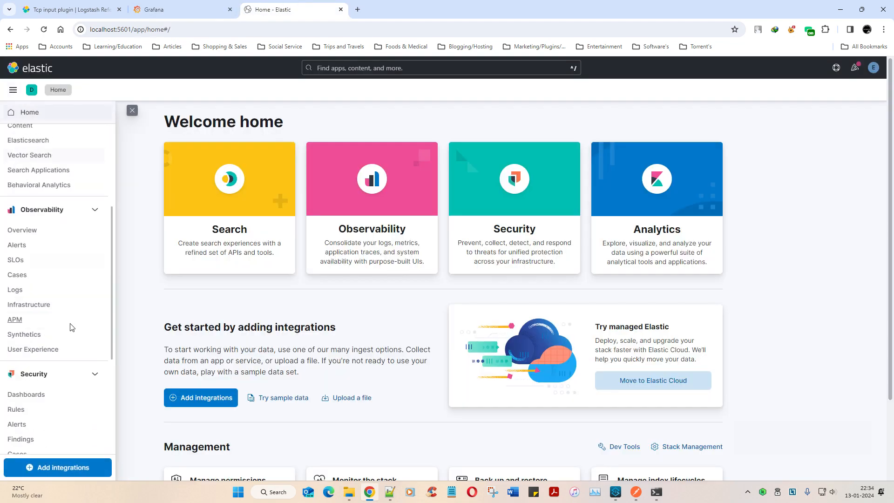
{"action": "left_click", "coordinate": [691, 446]}
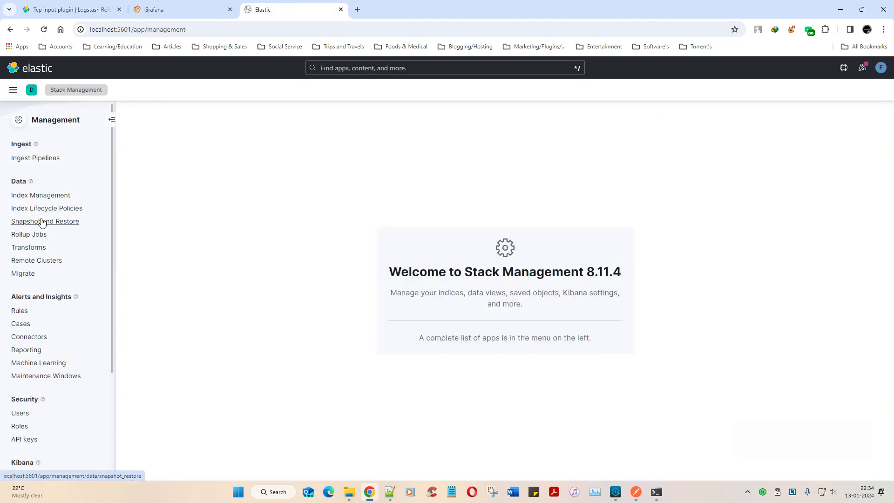
{"action": "left_click", "coordinate": [41, 195]}
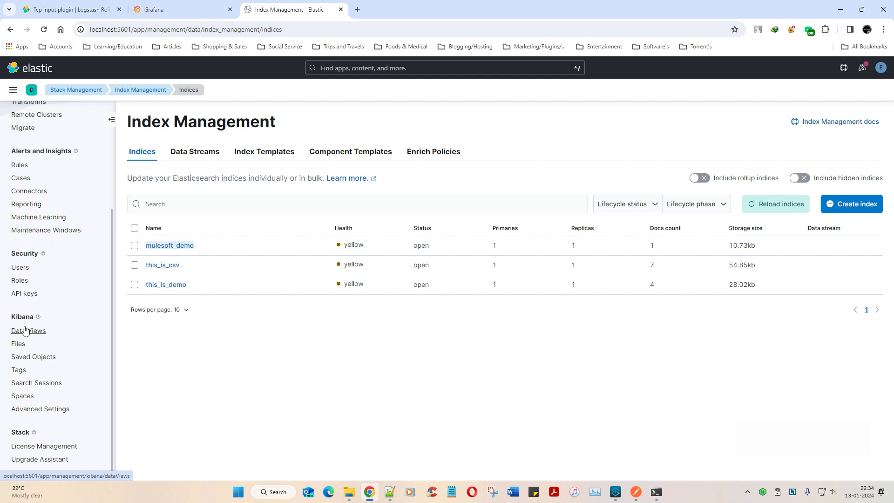
{"action": "left_click", "coordinate": [13, 90]}
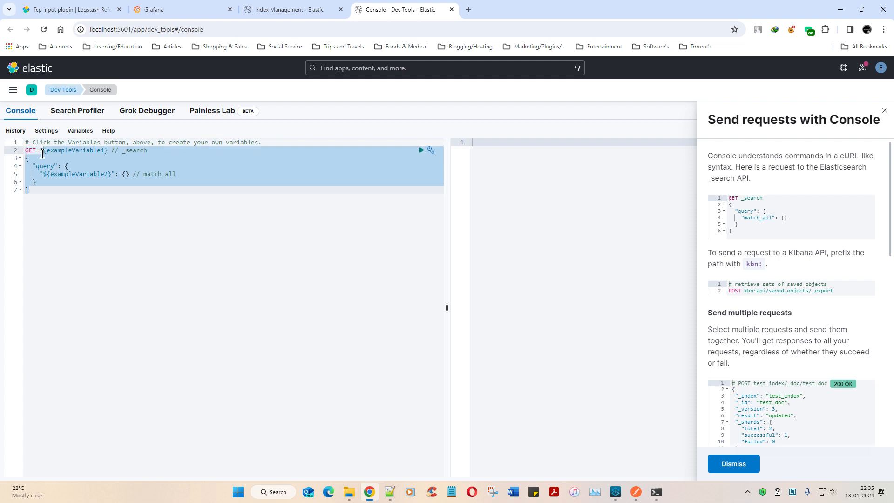
{"action": "mouse_move", "coordinate": [13, 206]}
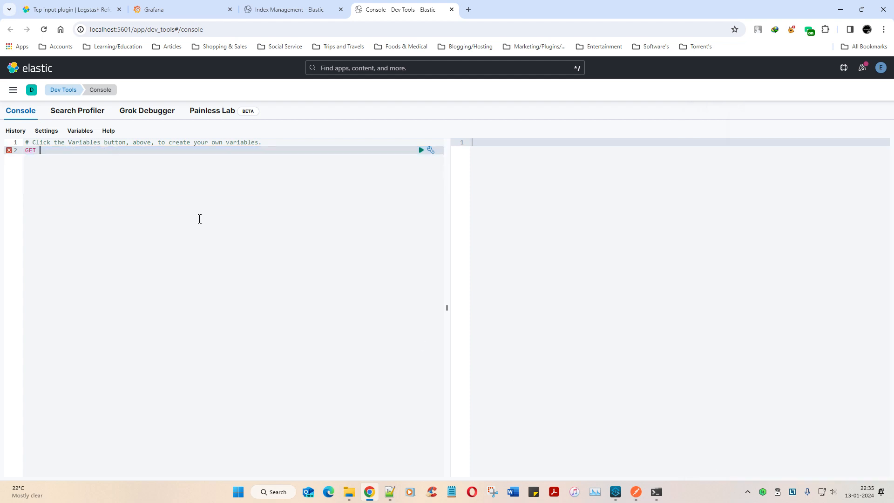
- Run GET mulesoft_demo/_search, returning one hit with the logged MuleSoft message
{"action": "type", "text": "mulesoft_demo/"}
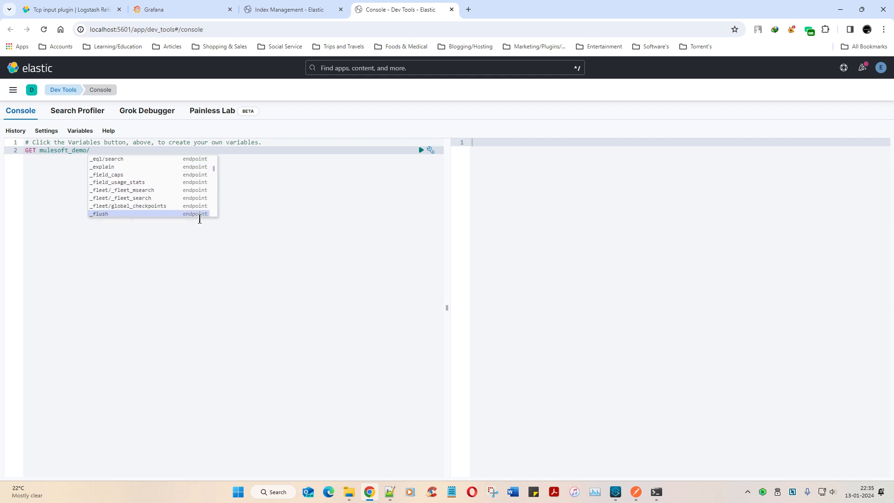
{"action": "scroll", "scroll_direction": "down", "scroll_amount": 3}
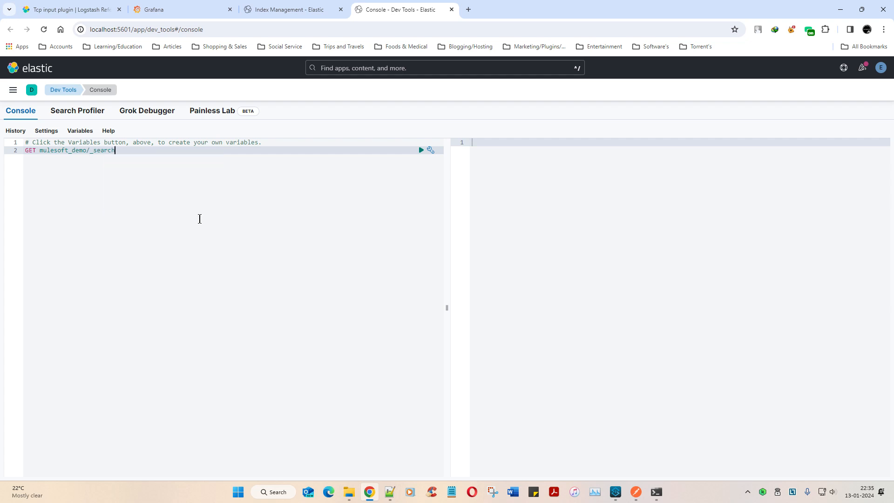
{"action": "left_click", "coordinate": [420, 150]}
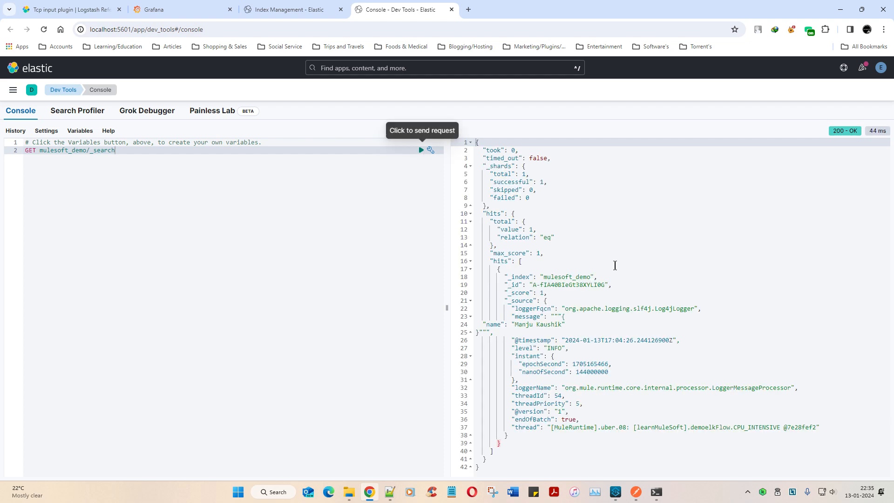
{"action": "mouse_move", "coordinate": [618, 336]}
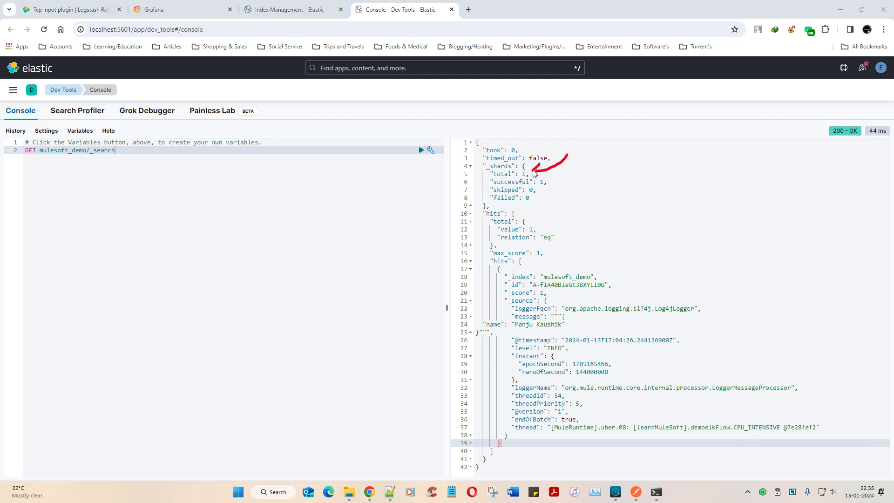
{"action": "mouse_move", "coordinate": [539, 179]}
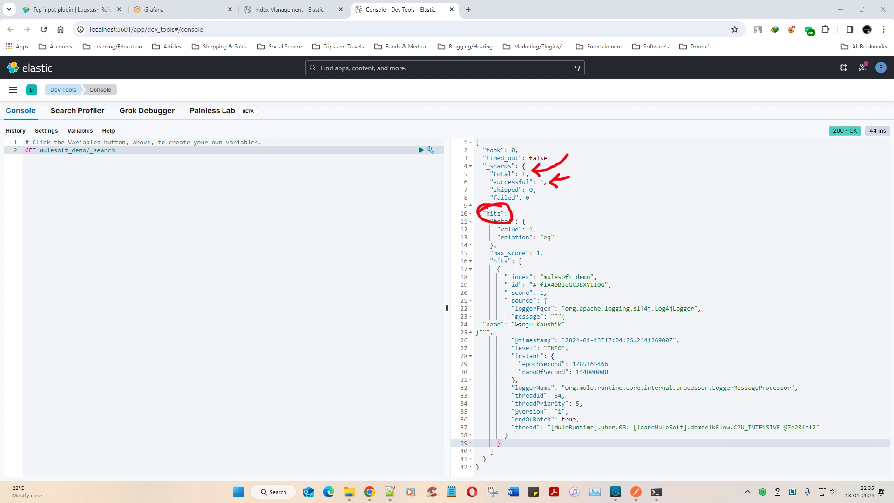
{"action": "mouse_move", "coordinate": [579, 335]}
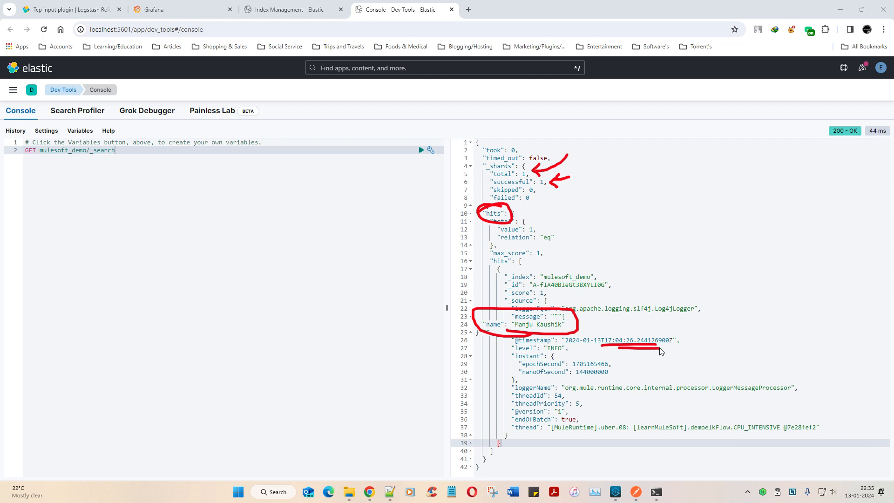
{"action": "mouse_move", "coordinate": [741, 427]}
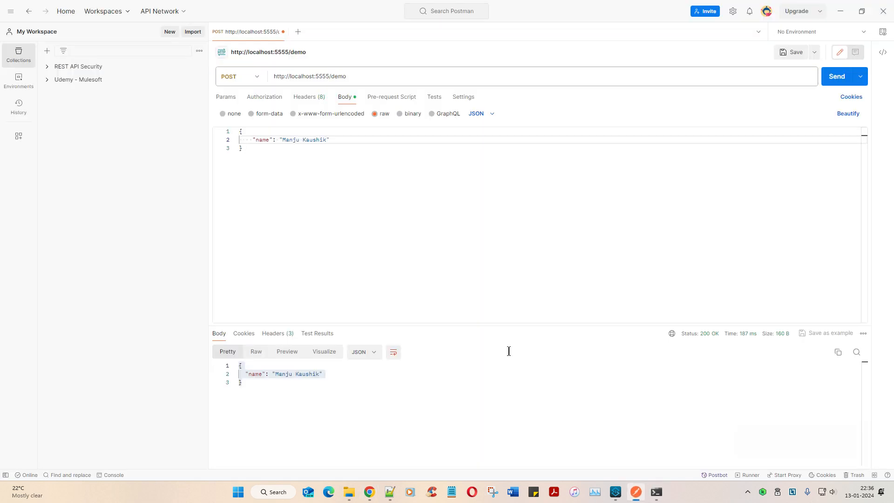
- Send a new Postman request with the name Rahul and rerun the mulesoft_demo search
{"action": "double_click", "coordinate": [291, 140]}
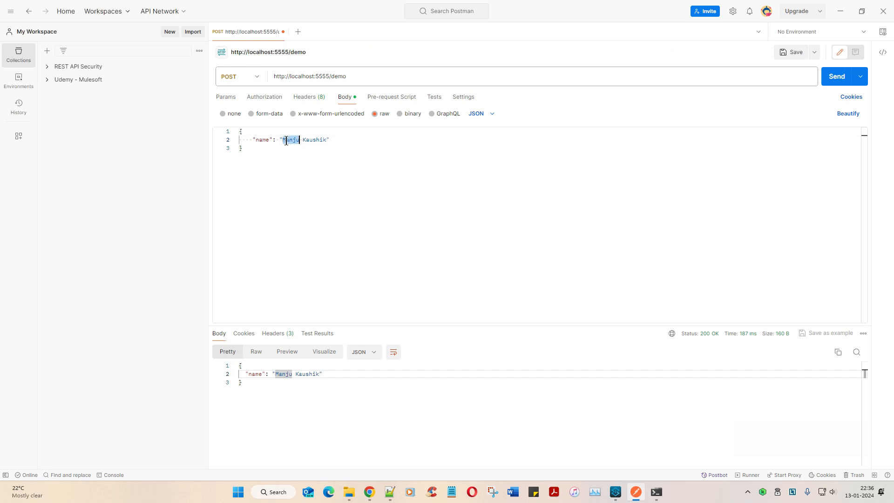
{"action": "type", "text": "Rahu"}
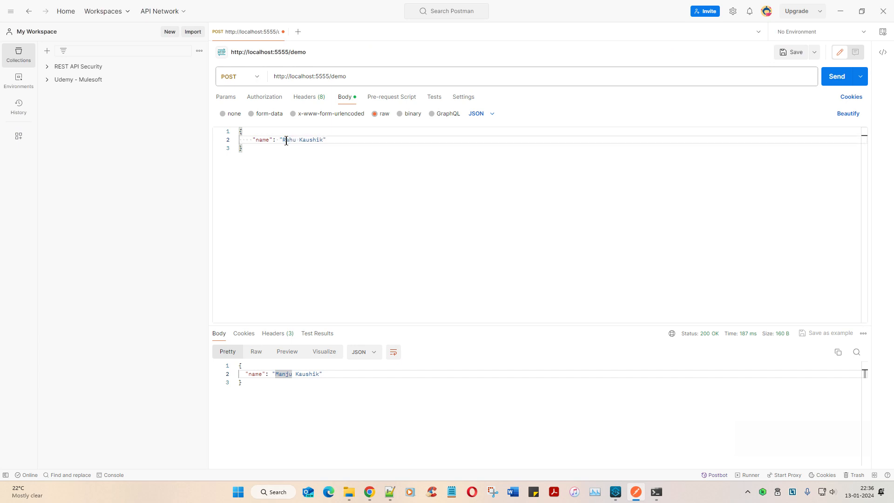
{"action": "left_click", "coordinate": [836, 76]}
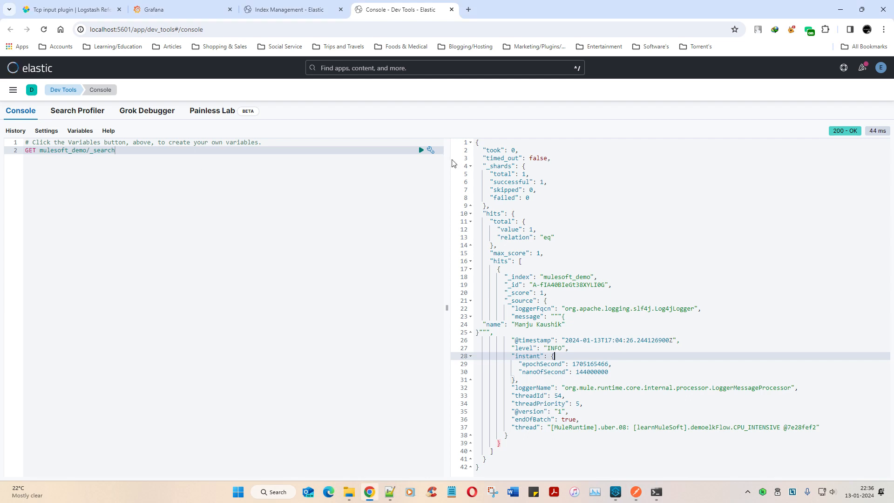
{"action": "left_click", "coordinate": [421, 150]}
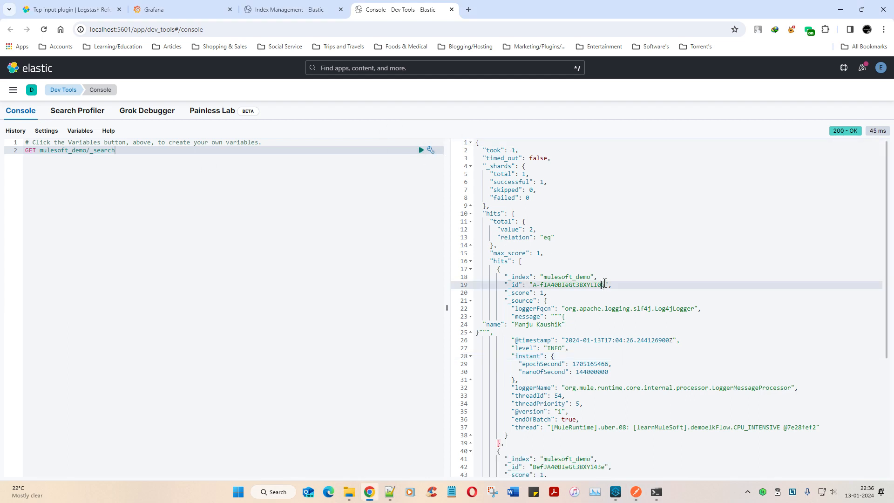
{"action": "mouse_move", "coordinate": [701, 399]}
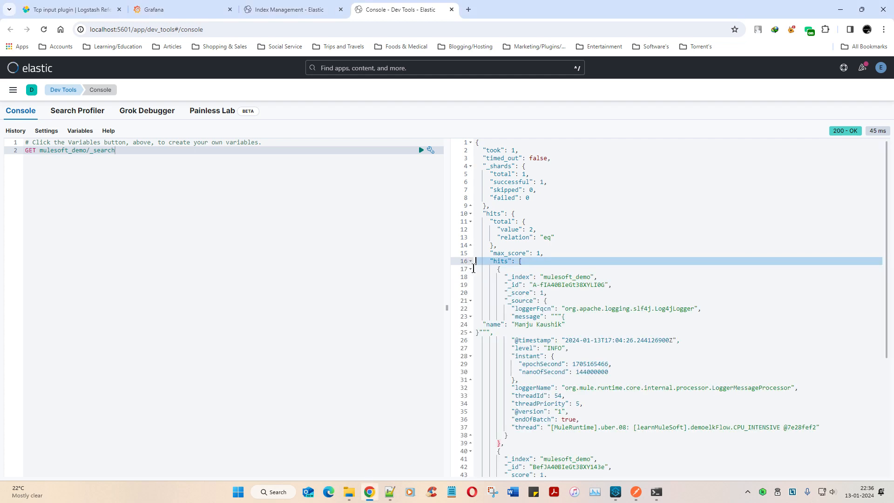
{"action": "left_click", "coordinate": [469, 268]}
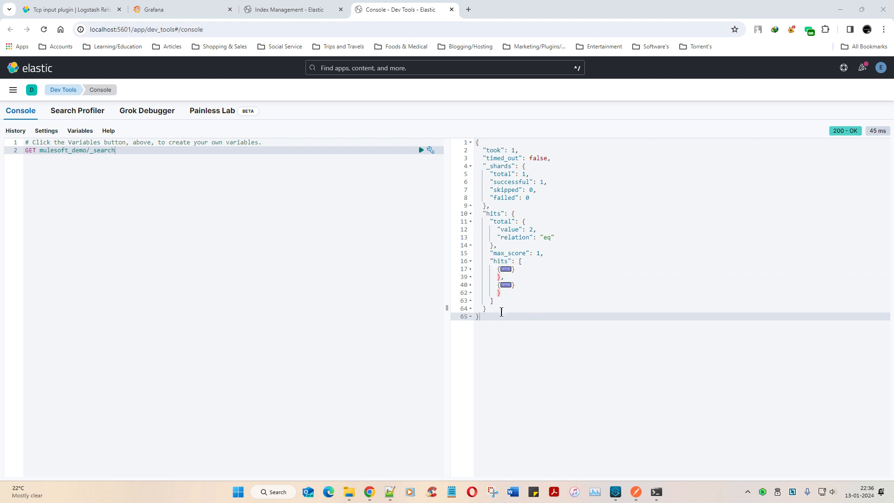
{"action": "left_click", "coordinate": [469, 268]}
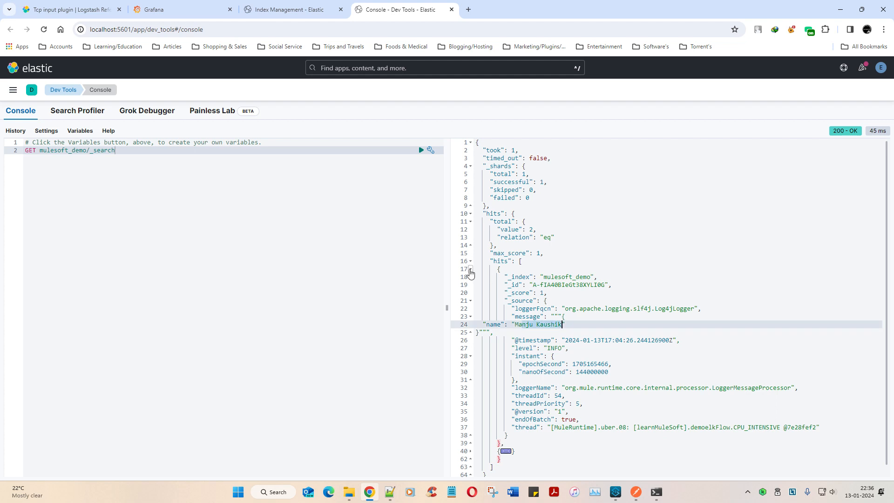
{"action": "left_click", "coordinate": [469, 268]}
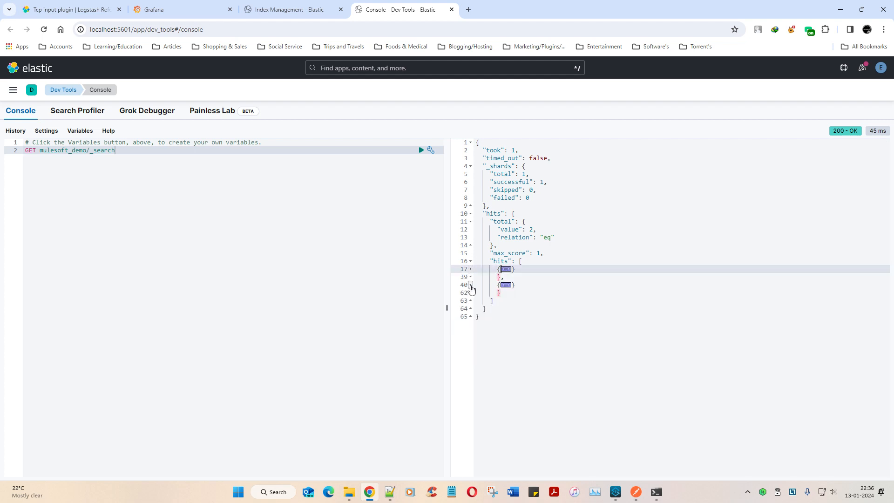
{"action": "left_click", "coordinate": [468, 284]}
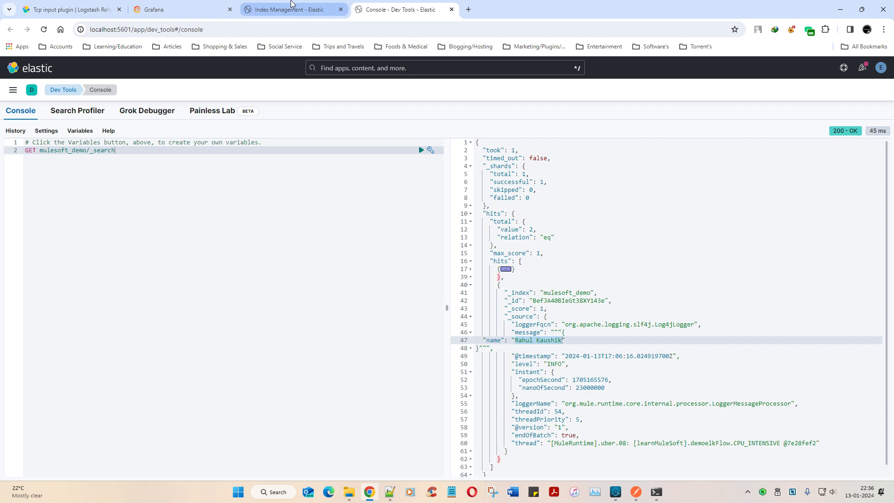
- Navigate to the Data Views page in Stack Management
{"action": "left_click", "coordinate": [291, 10]}
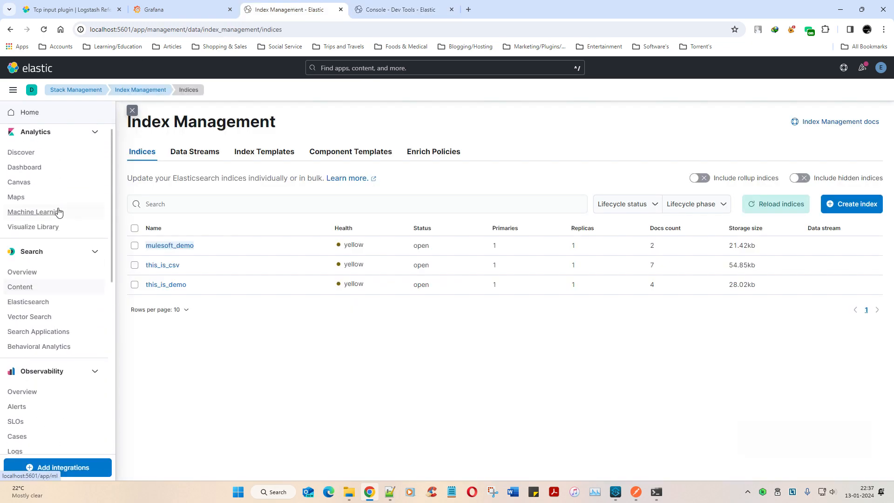
{"action": "scroll", "scroll_direction": "down", "scroll_amount": 3}
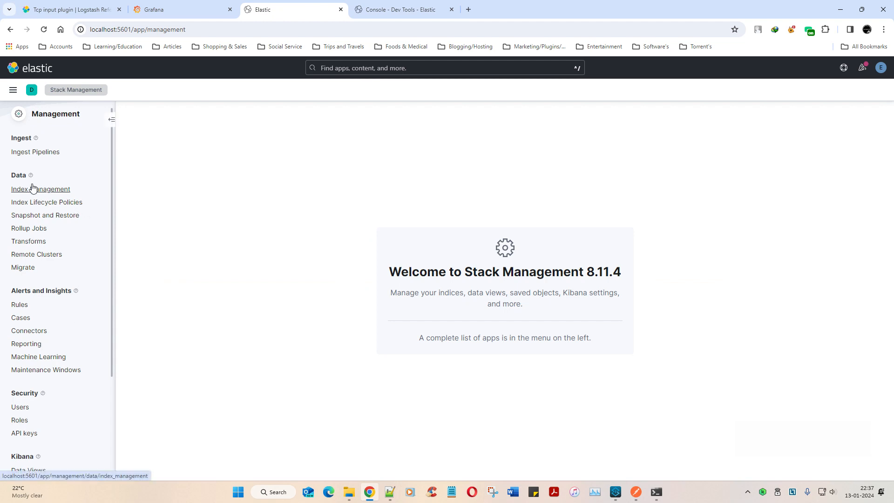
{"action": "scroll", "scroll_direction": "down", "scroll_amount": 3}
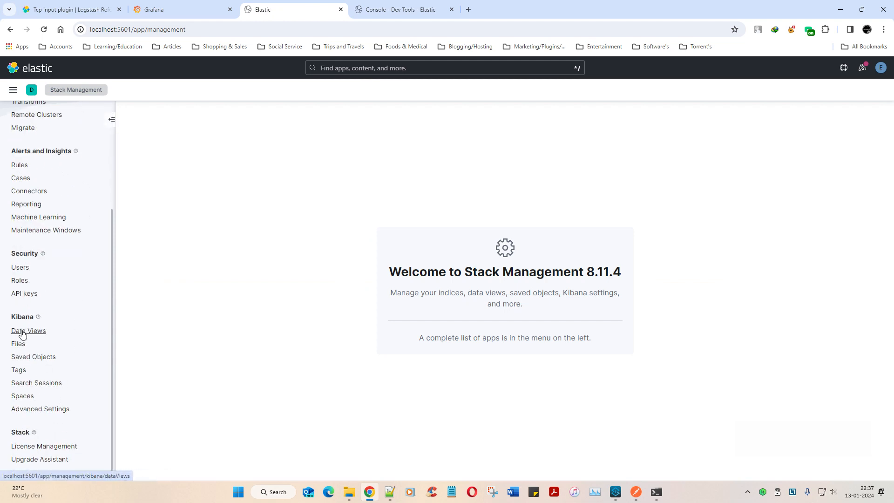
{"action": "left_click", "coordinate": [28, 331]}
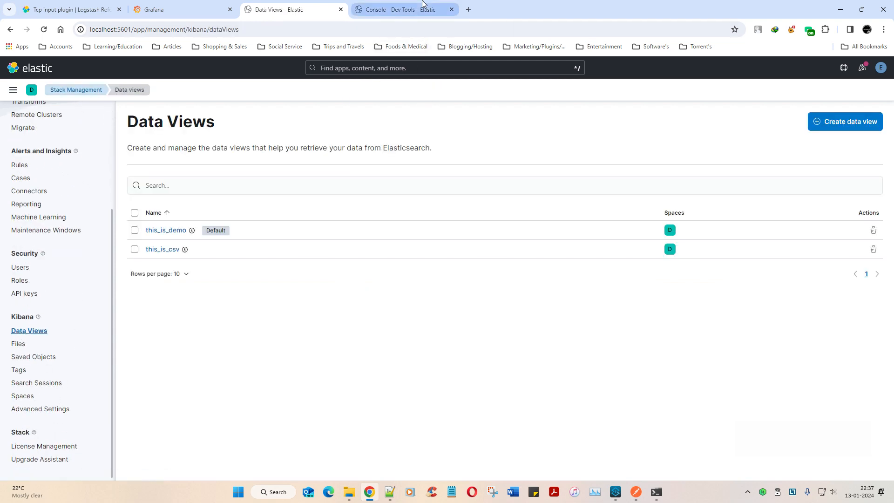
{"action": "left_click", "coordinate": [389, 495]}
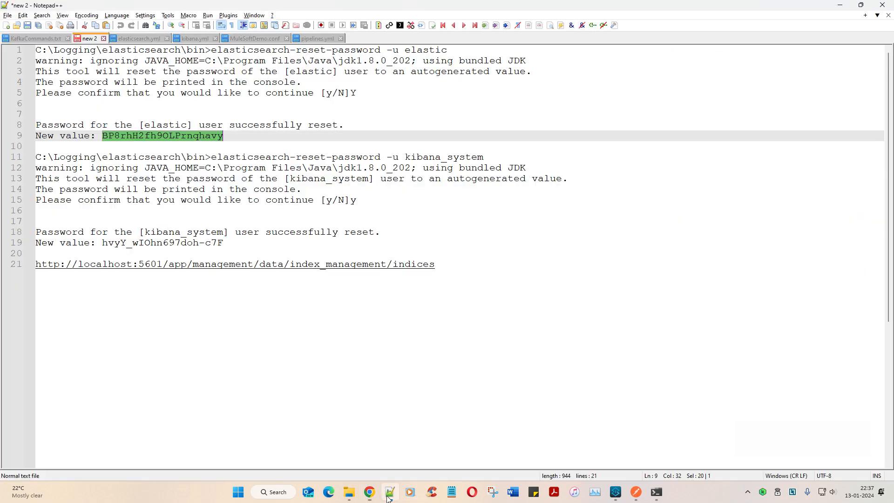
{"action": "left_click", "coordinate": [254, 38]}
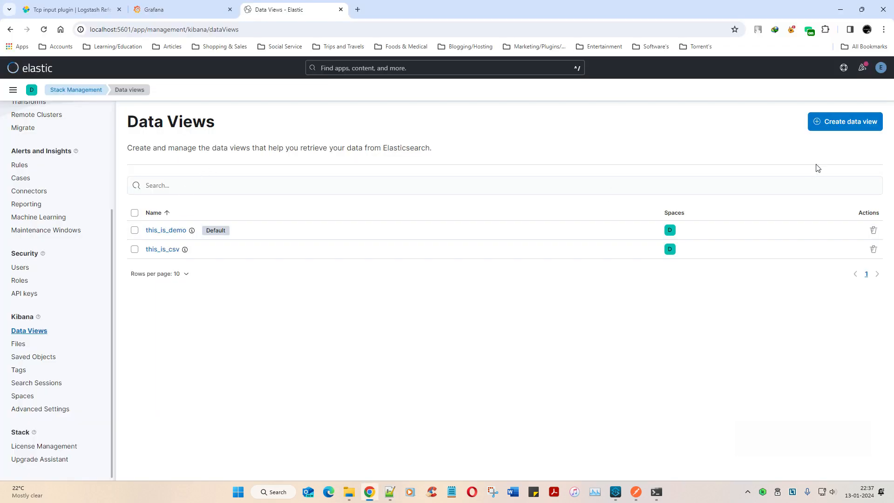
{"action": "left_click", "coordinate": [843, 122]}
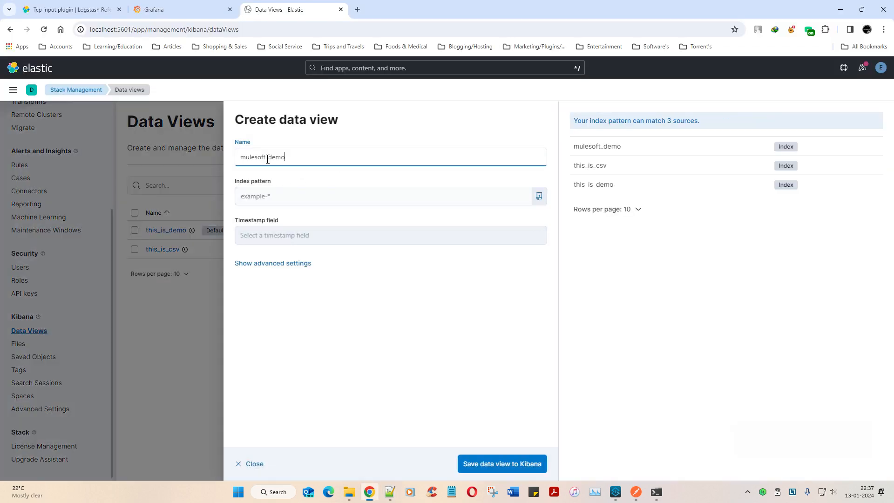
{"action": "type", "text": "mulesoft_demo"}
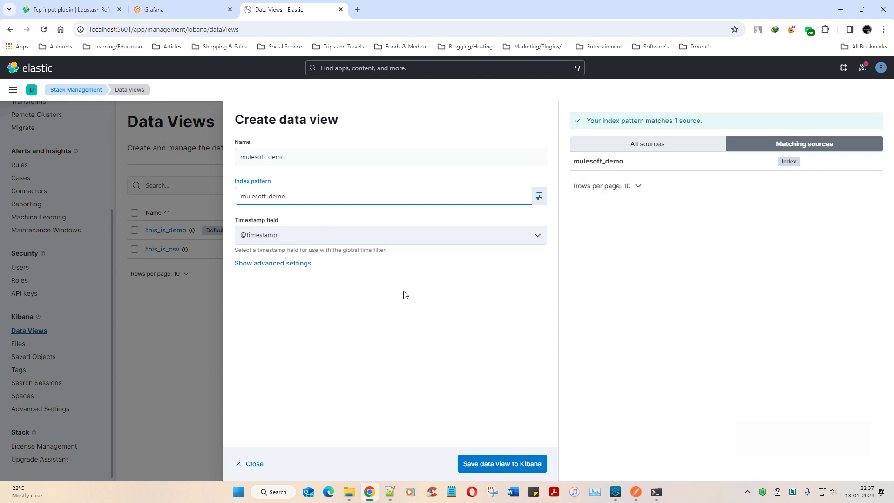
{"action": "left_click", "coordinate": [389, 234]}
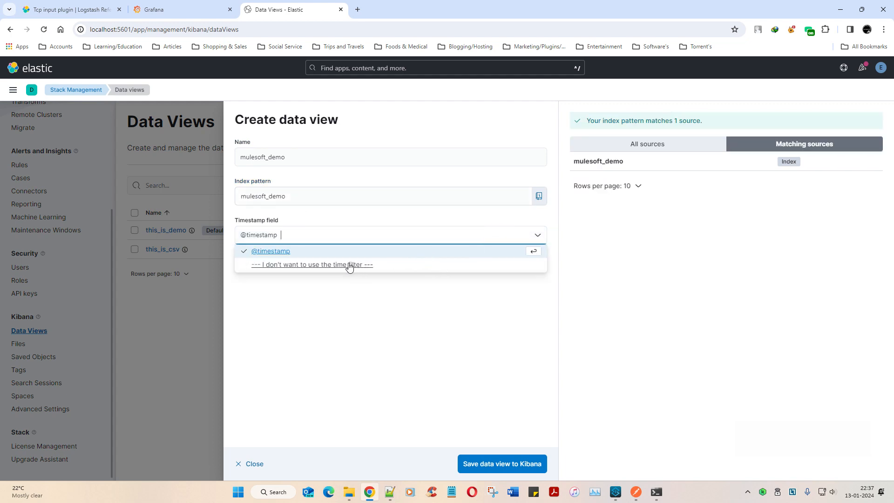
{"action": "left_click", "coordinate": [270, 251]}
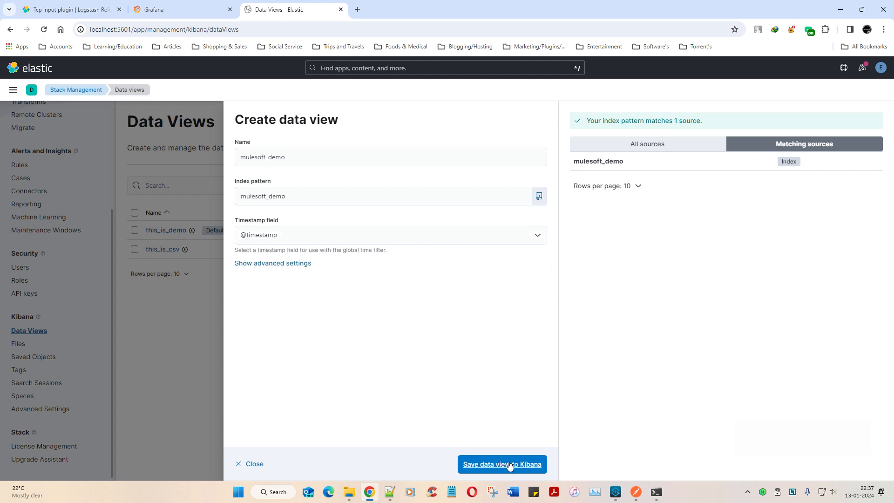
{"action": "left_click", "coordinate": [501, 464]}
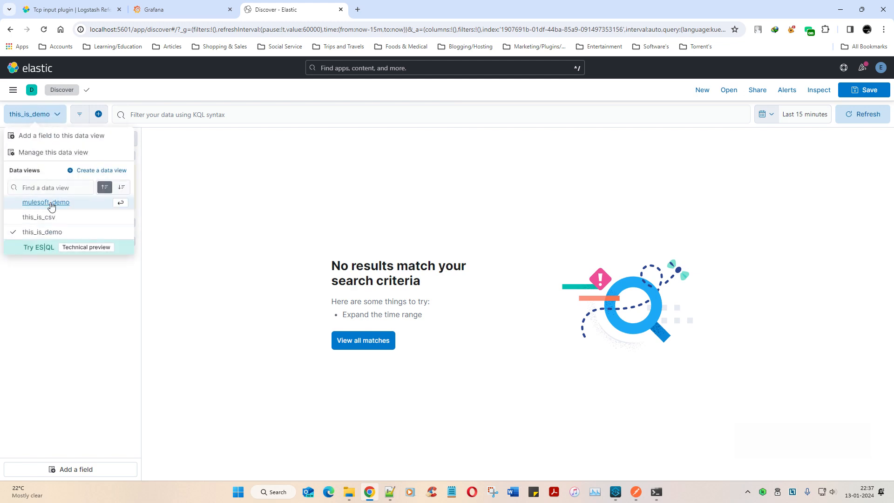
- Show mulesoft_demo in Discover, send the name MM from Postman, and refresh to three hits
{"action": "left_click", "coordinate": [46, 201]}
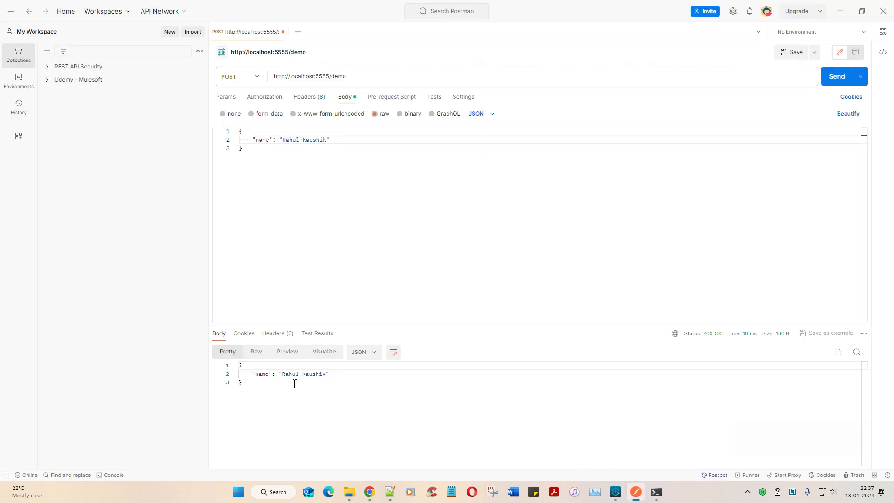
{"action": "double_click", "coordinate": [289, 374]}
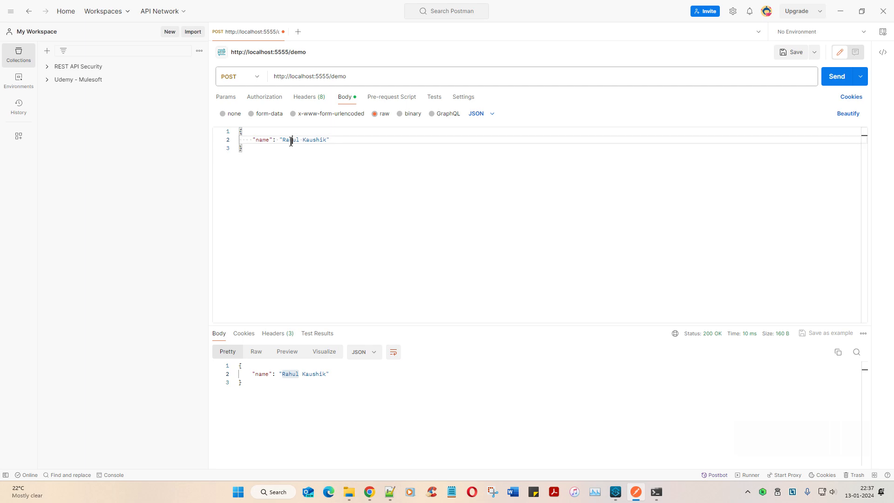
{"action": "type", "text": "MM"}
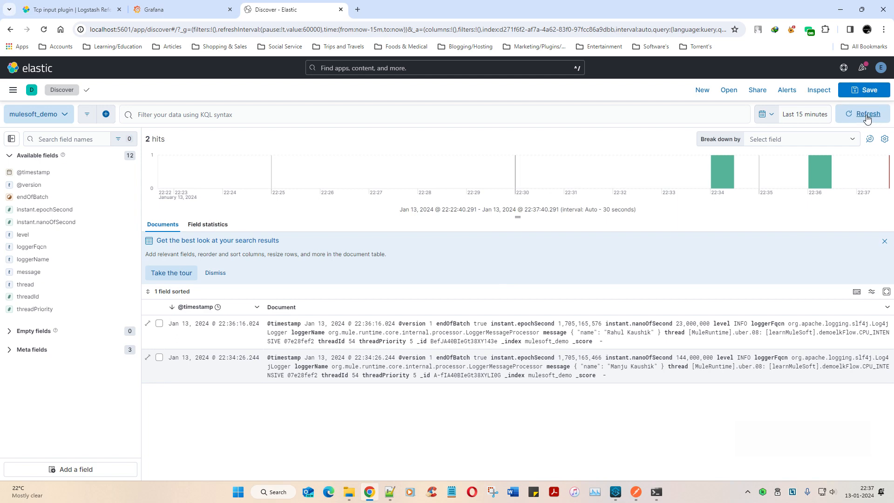
{"action": "left_click", "coordinate": [865, 114]}
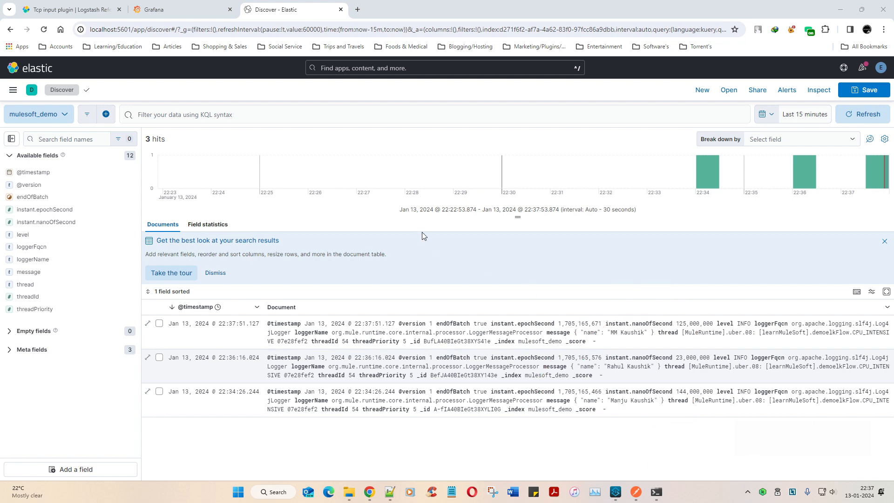
{"action": "mouse_move", "coordinate": [421, 234]}
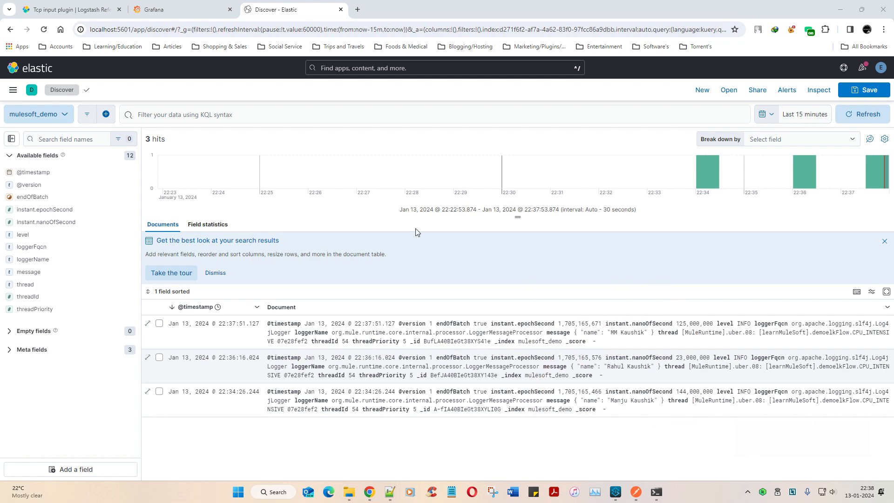
- Test the failing Loki data source in Grafana and delete it, leaving ELK9200
{"action": "left_click", "coordinate": [179, 10]}
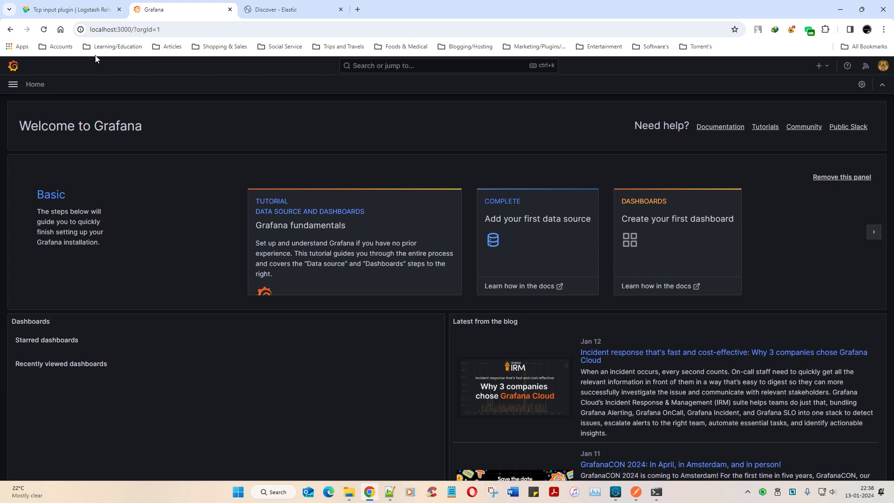
{"action": "left_click", "coordinate": [13, 84]}
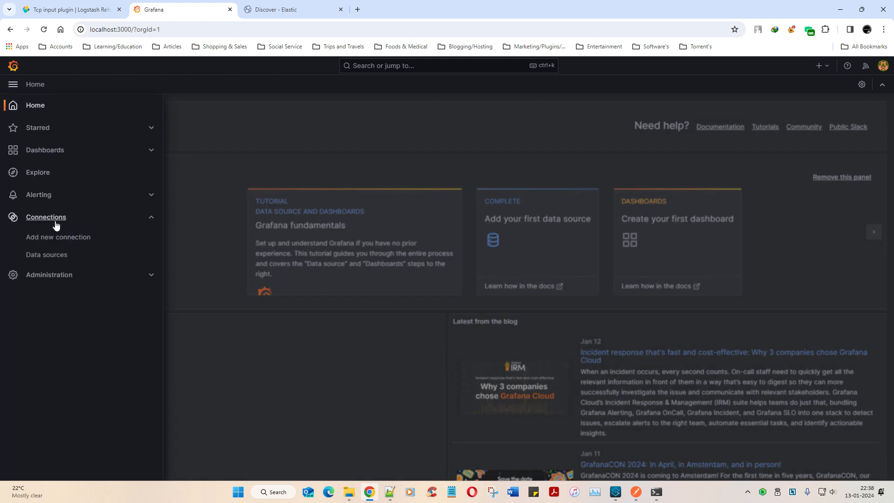
{"action": "left_click", "coordinate": [47, 257]}
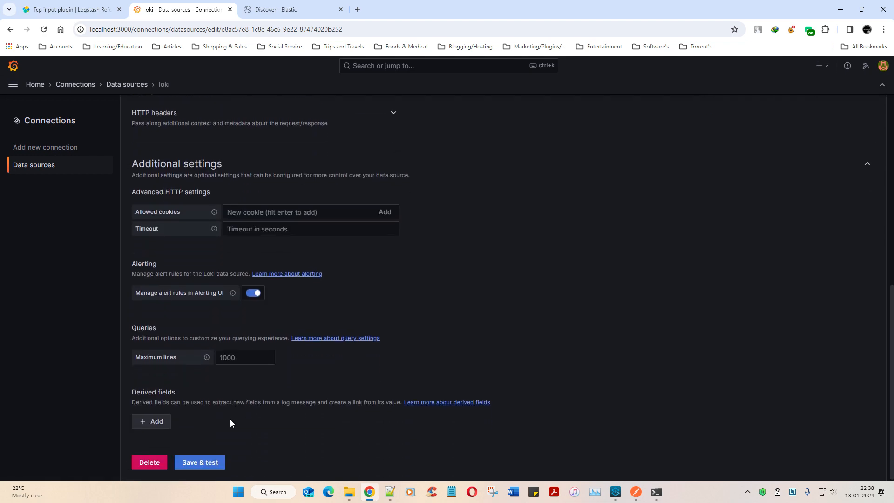
{"action": "left_click", "coordinate": [199, 461]}
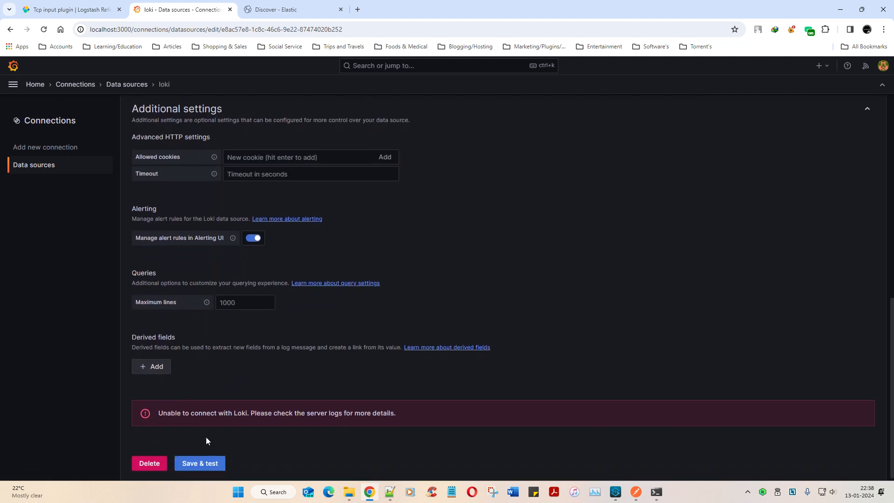
{"action": "left_click", "coordinate": [149, 462]}
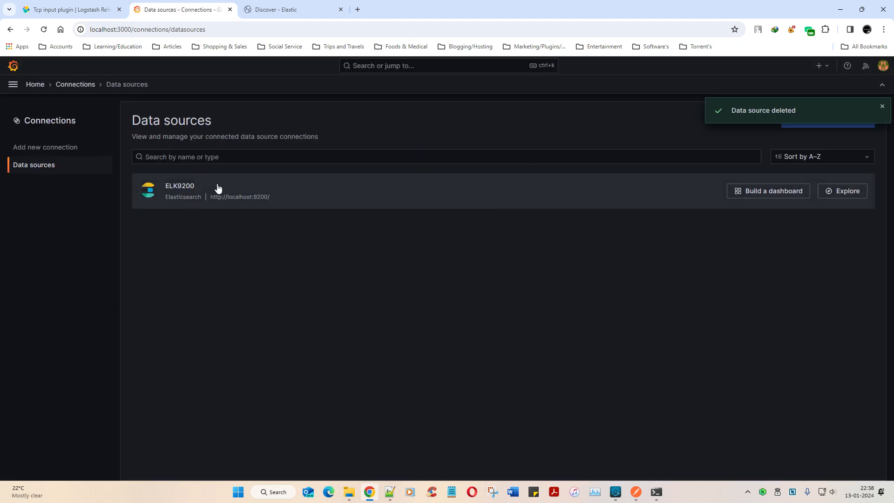
{"action": "mouse_move", "coordinate": [307, 196]}
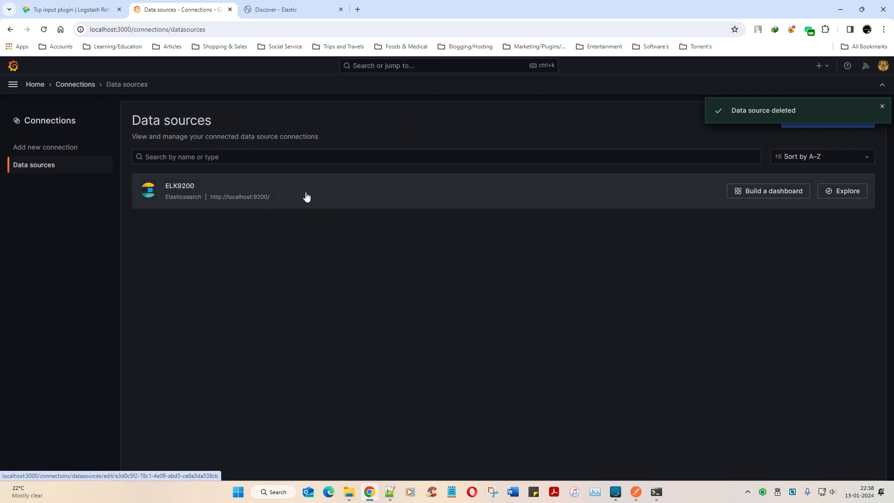
{"action": "left_click", "coordinate": [179, 191]}
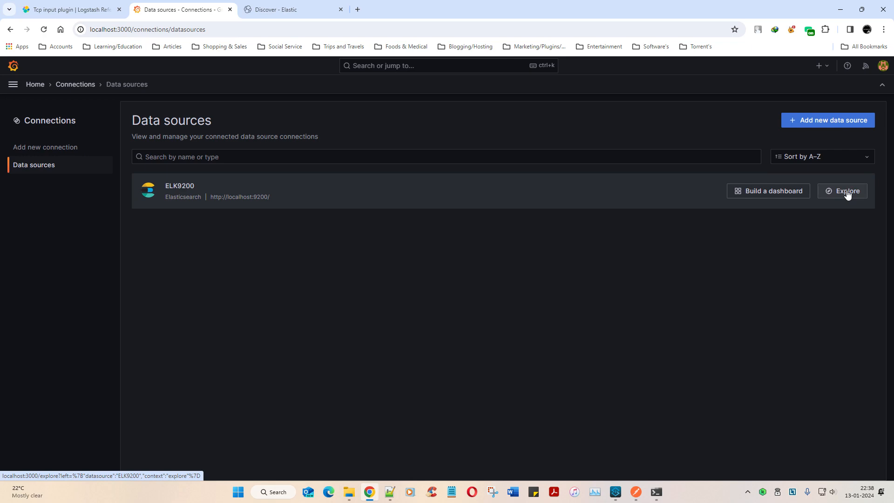
- Open the ELK9200 data source and set its index name to mulesoft_demo
{"action": "left_click", "coordinate": [845, 190]}
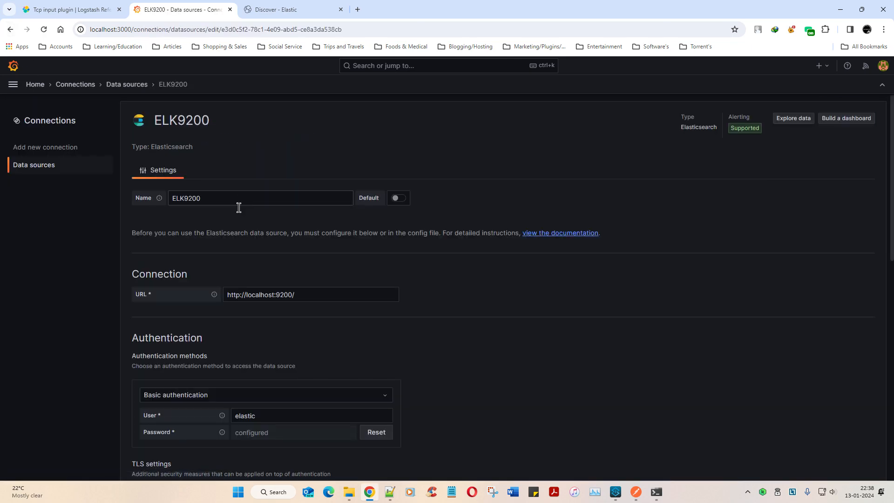
{"action": "scroll", "scroll_direction": "down", "scroll_amount": 3}
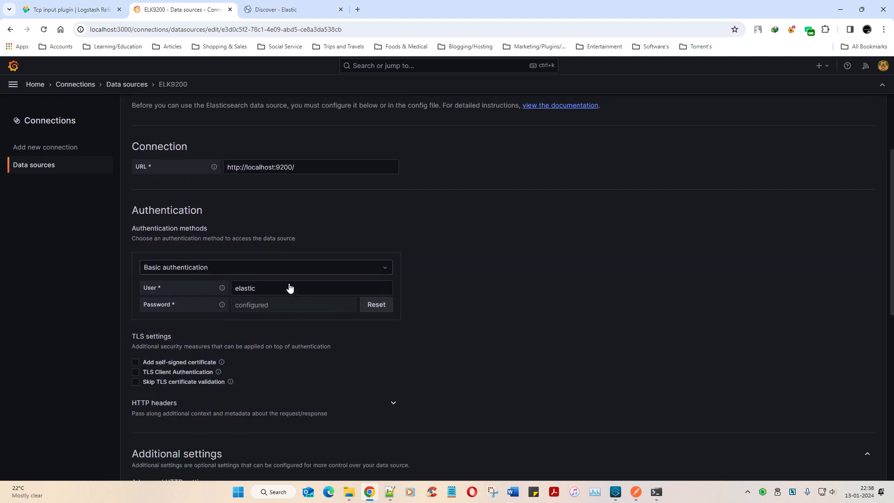
{"action": "scroll", "scroll_direction": "down", "scroll_amount": 3}
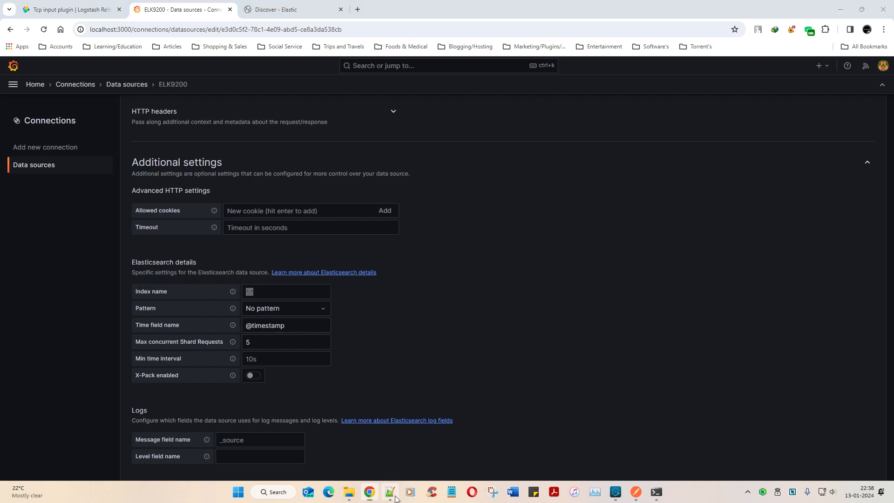
{"action": "left_click", "coordinate": [285, 291]}
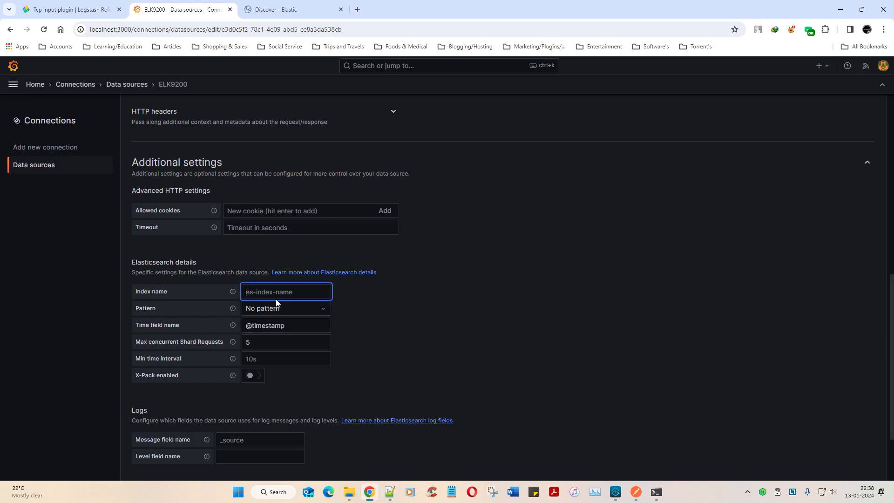
{"action": "mouse_move", "coordinate": [316, 284]}
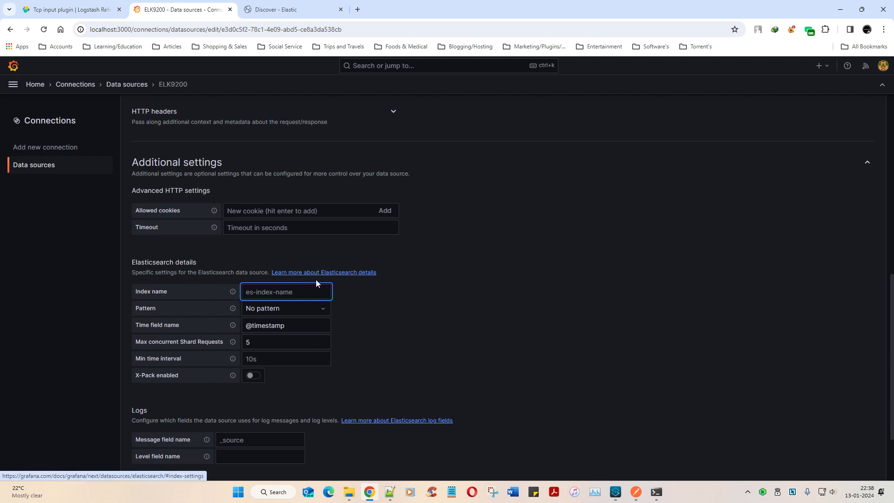
- Rename the data source to ELK9200_Mulesoft and save-and-test it successfully
{"action": "scroll", "scroll_direction": "up", "scroll_amount": 3}
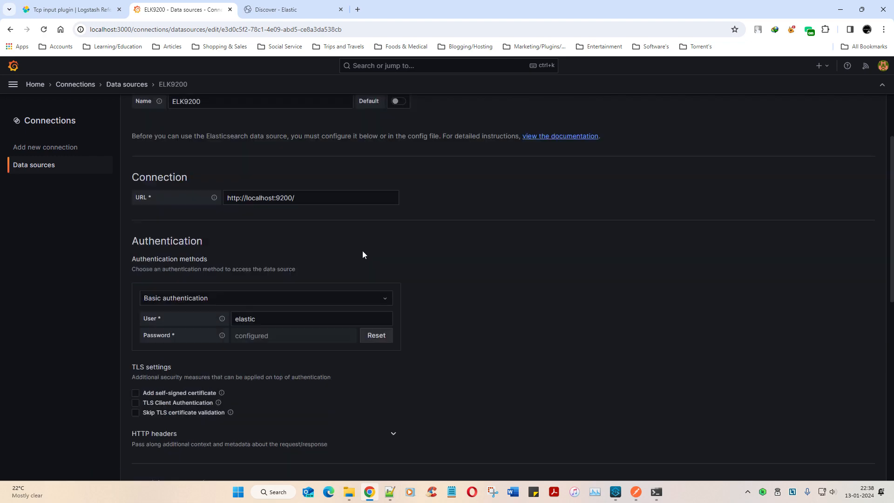
{"action": "left_click", "coordinate": [260, 198]}
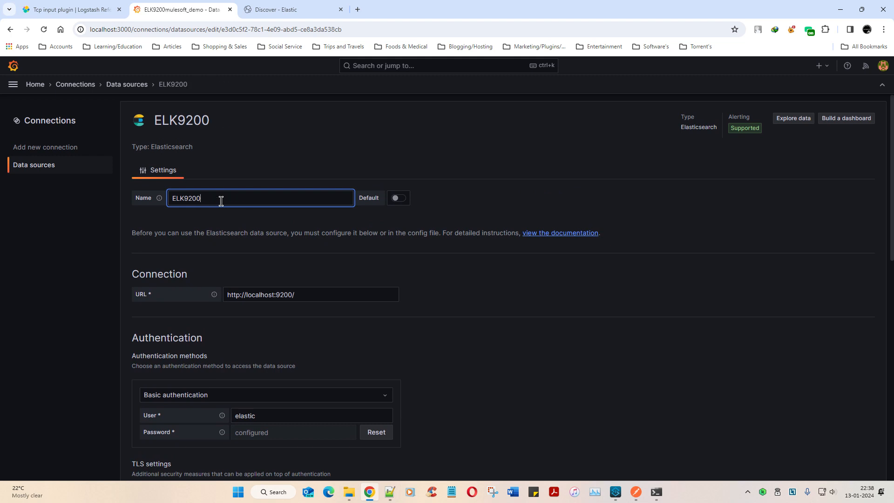
{"action": "type", "text": "_mULESO"}
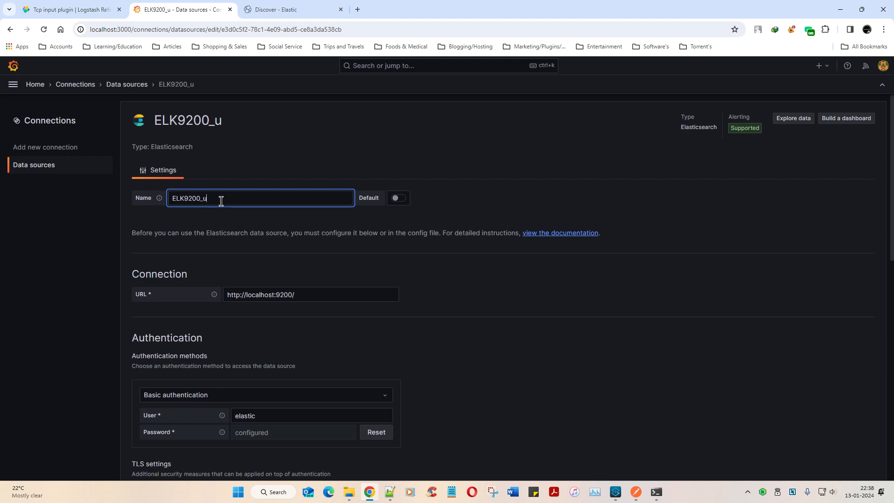
{"action": "type", "text": "Mulesof"}
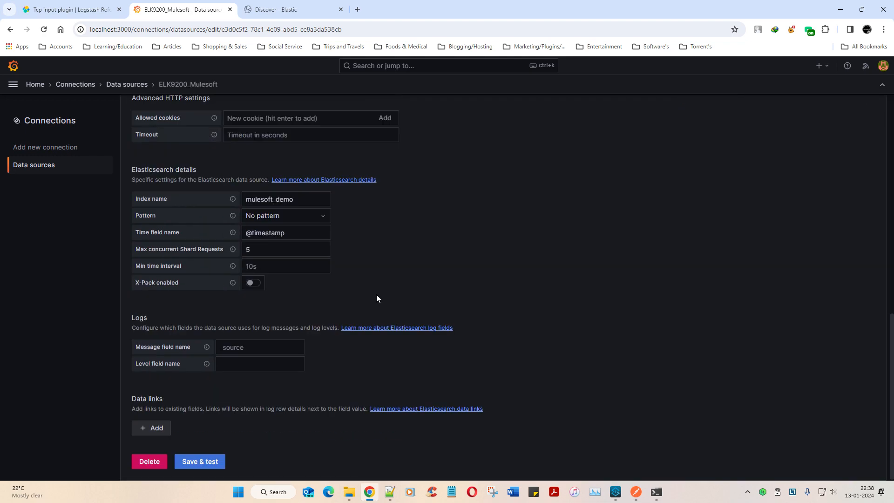
{"action": "left_click", "coordinate": [199, 461]}
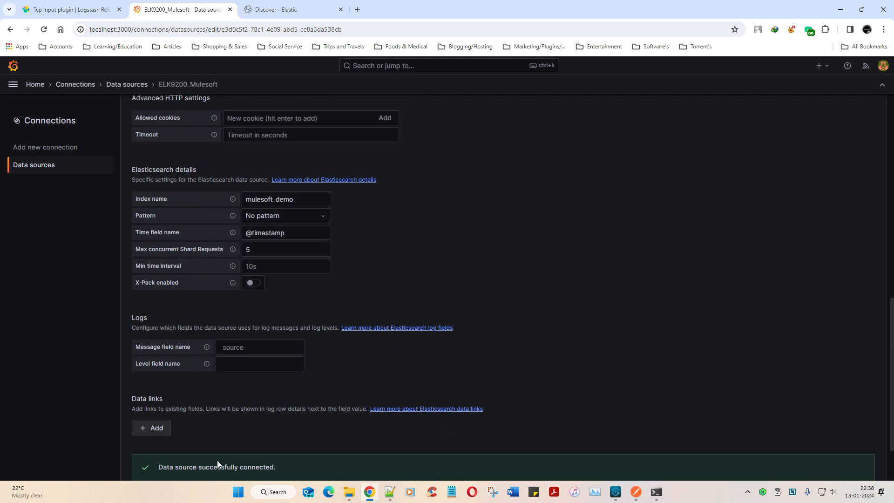
{"action": "scroll", "scroll_direction": "down", "scroll_amount": 3}
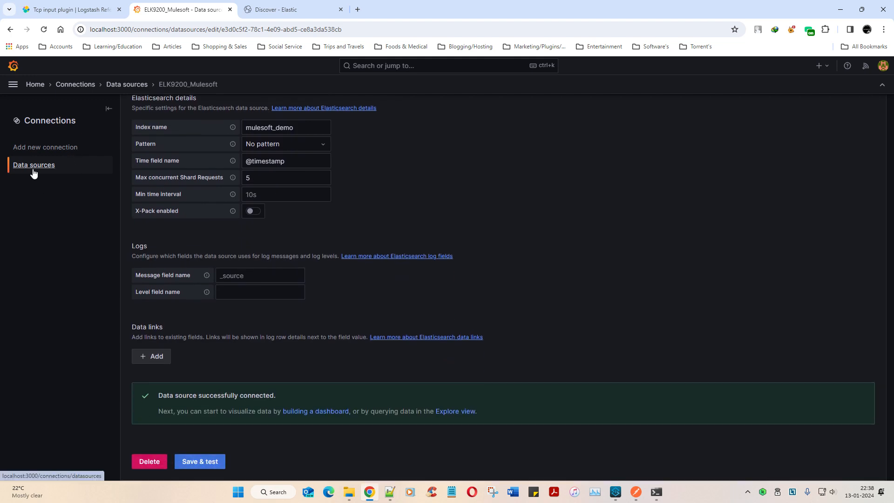
- Explore ELK9200_Mulesoft over the last 5 minutes, resend Postman requests, and rerun the query
{"action": "left_click", "coordinate": [454, 411]}
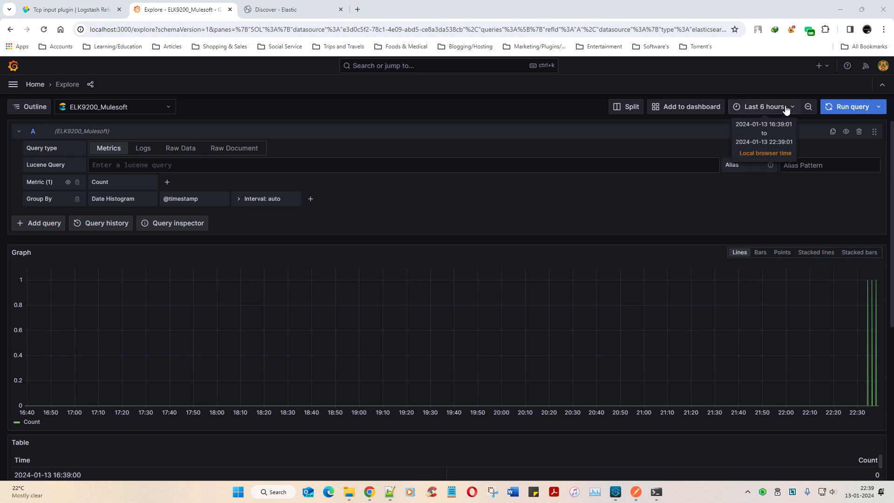
{"action": "left_click", "coordinate": [764, 106]}
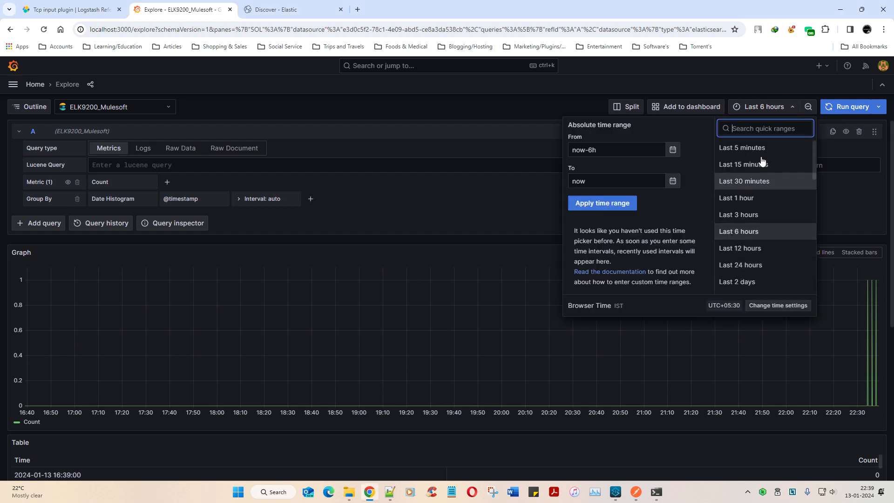
{"action": "left_click", "coordinate": [742, 148]}
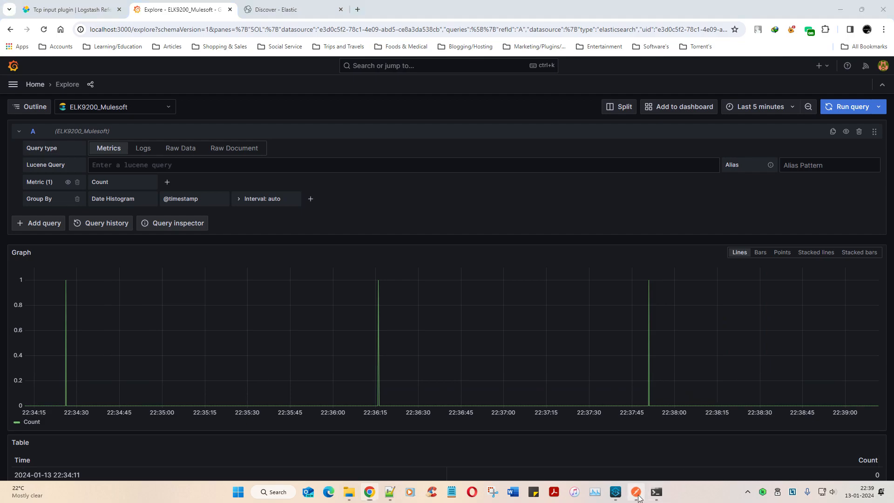
{"action": "left_click", "coordinate": [634, 495]}
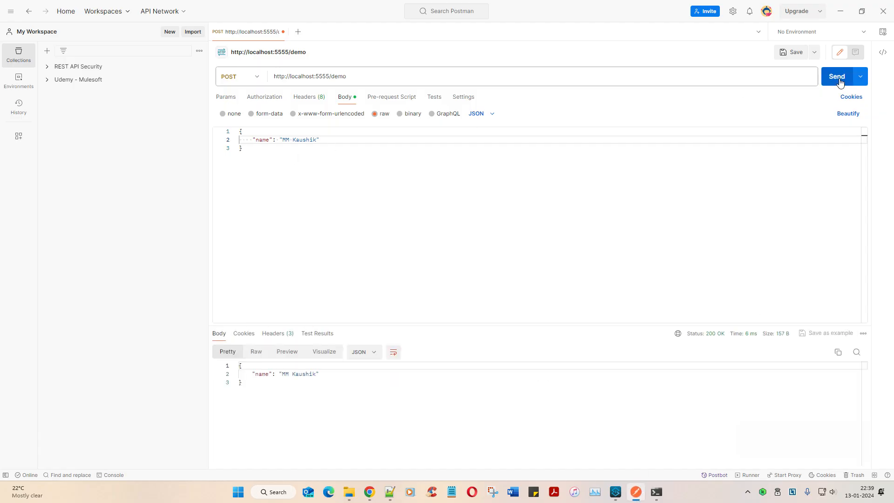
{"action": "left_click", "coordinate": [836, 76]}
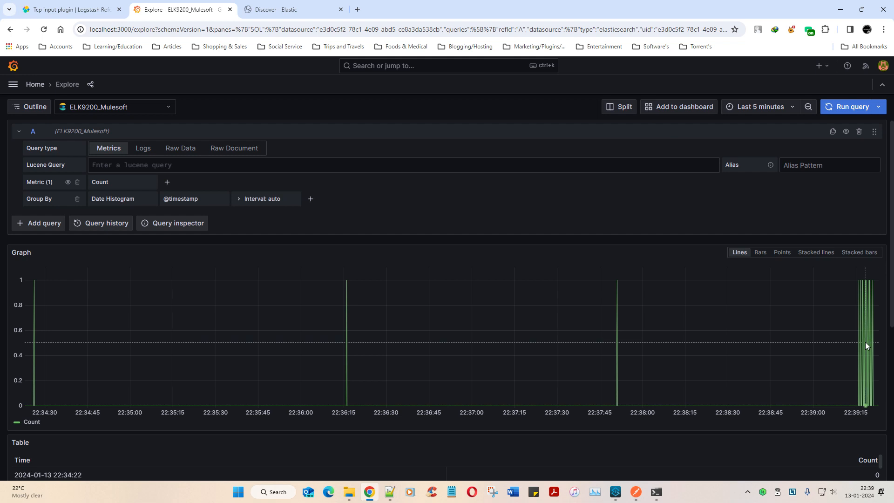
{"action": "mouse_move", "coordinate": [790, 120]}
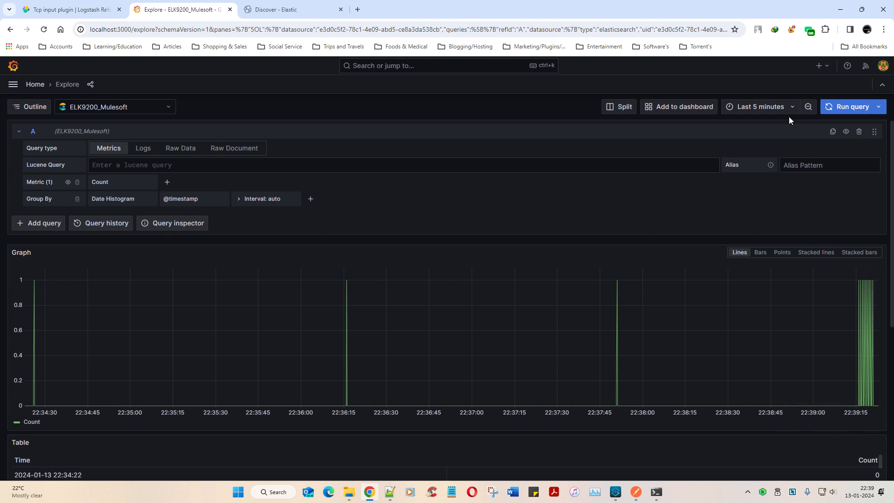
{"action": "left_click", "coordinate": [759, 106]}
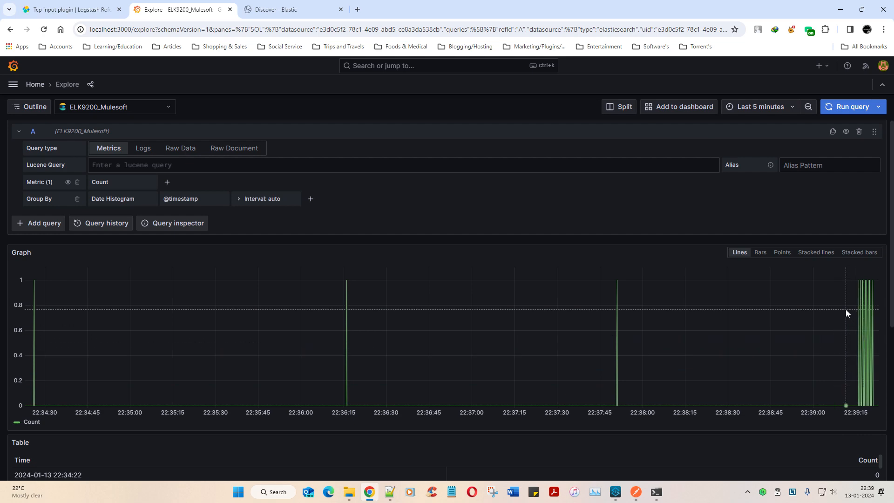
- Refresh Kibana Discover on mulesoft_demo to list 13 hits, including the MM Kaushik entries
{"action": "left_click", "coordinate": [291, 10]}
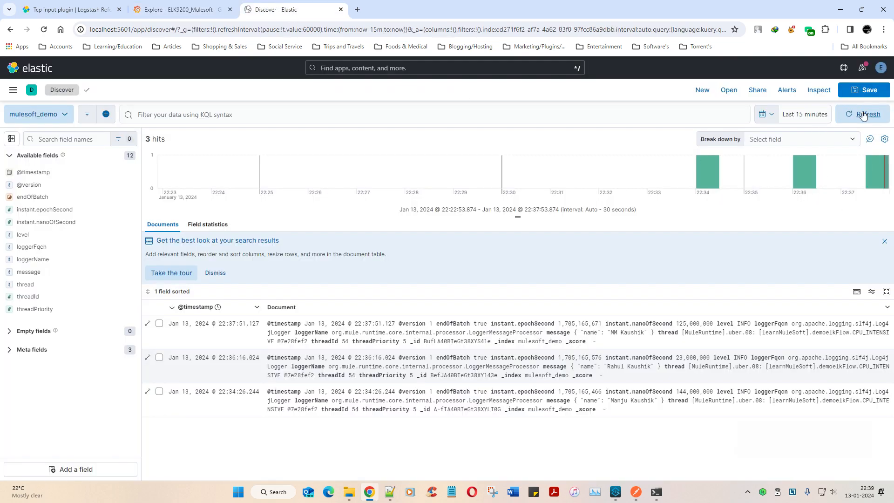
{"action": "left_click", "coordinate": [865, 114]}
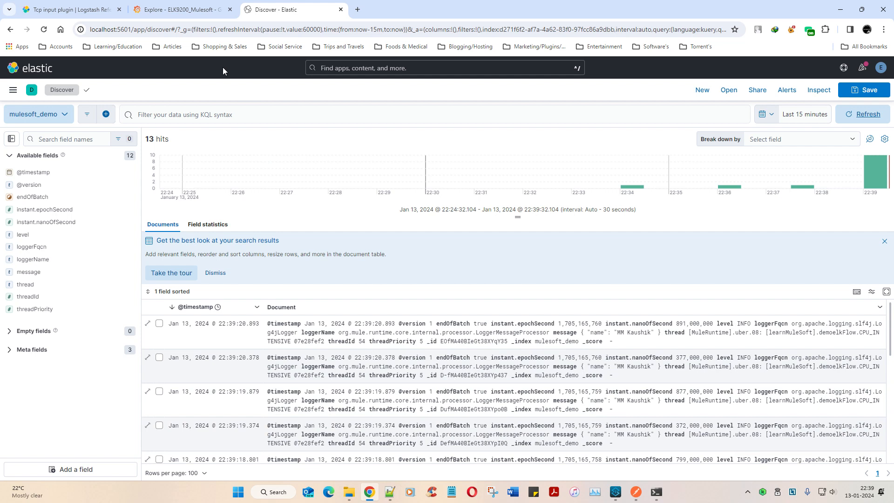
{"action": "mouse_move", "coordinate": [371, 192]}
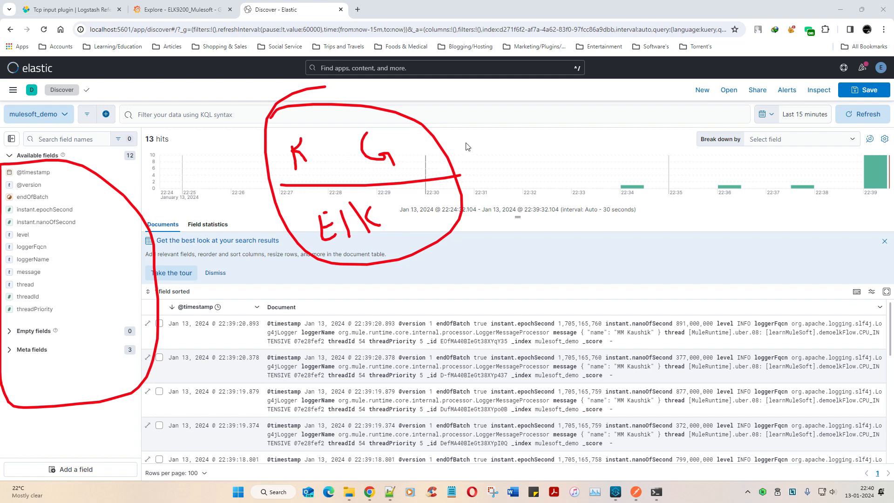
{"action": "left_click_drag", "start_coordinate": [479, 145], "coordinate": [550, 146]}
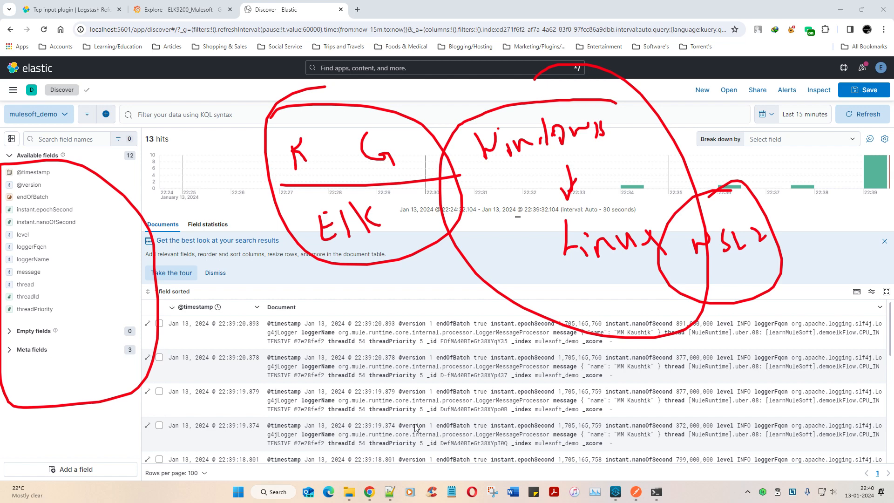
{"action": "mouse_move", "coordinate": [535, 491]}
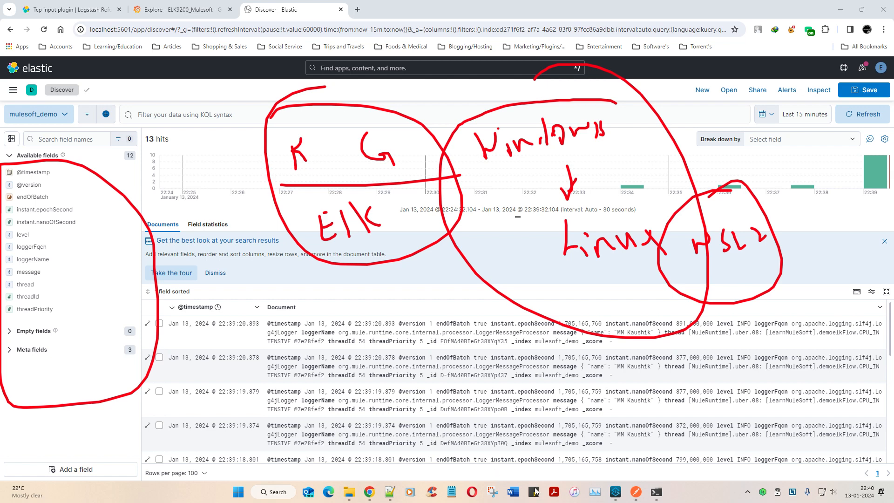
{"action": "mouse_move", "coordinate": [750, 451]}
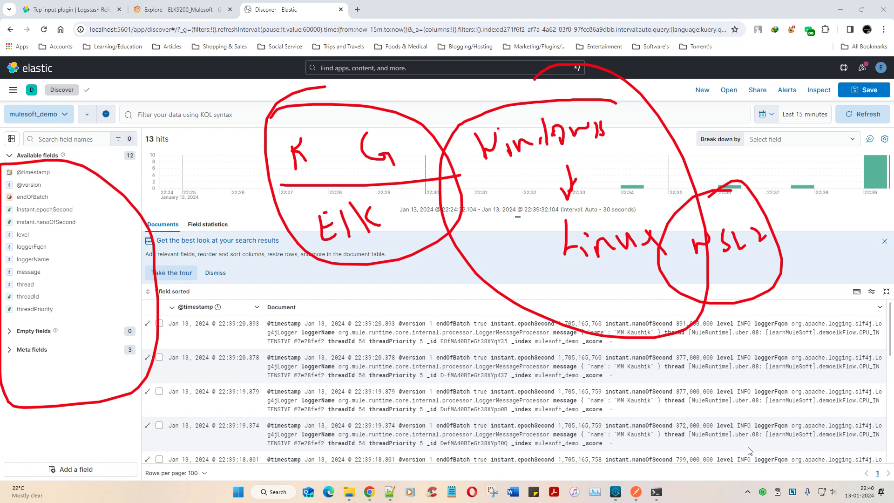